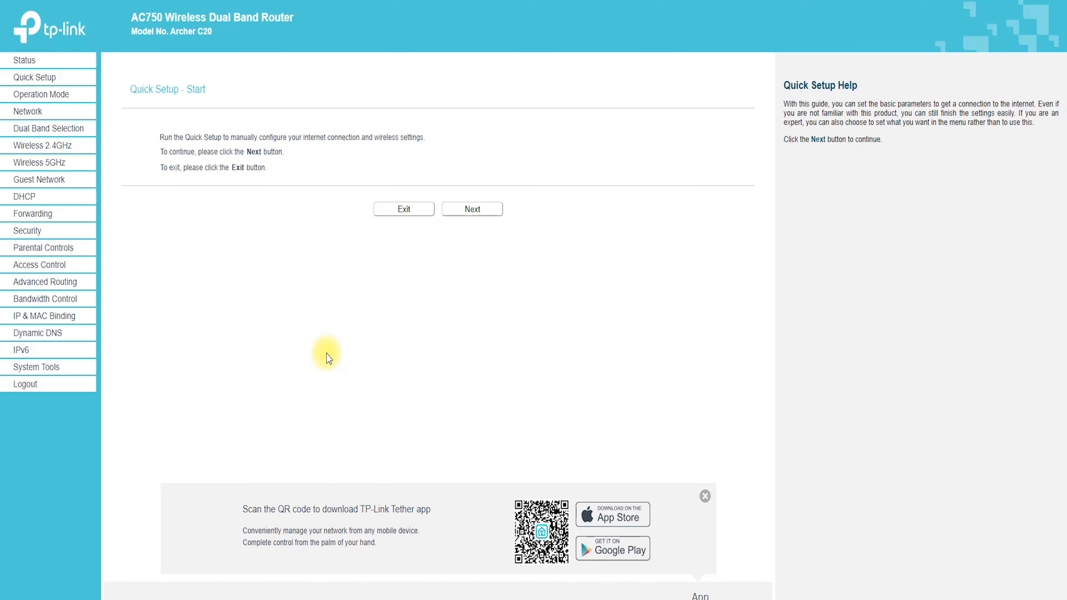
Start the Quick Setup wizard and keep Wireless Router as the operation mode.
{"action": "left_click", "coordinate": [472, 209]}
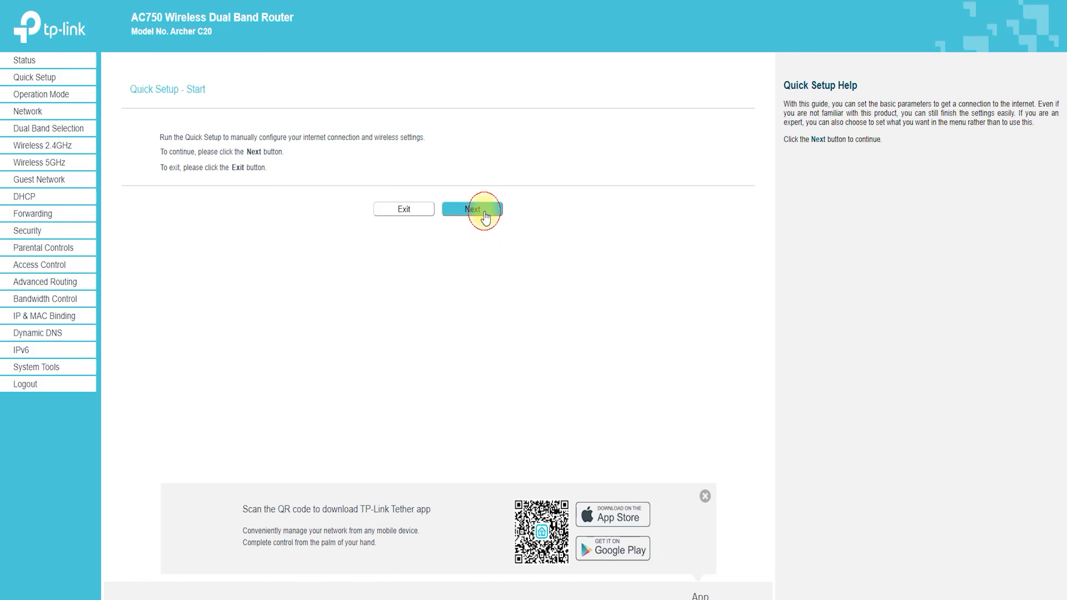
{"action": "left_click", "coordinate": [471, 209]}
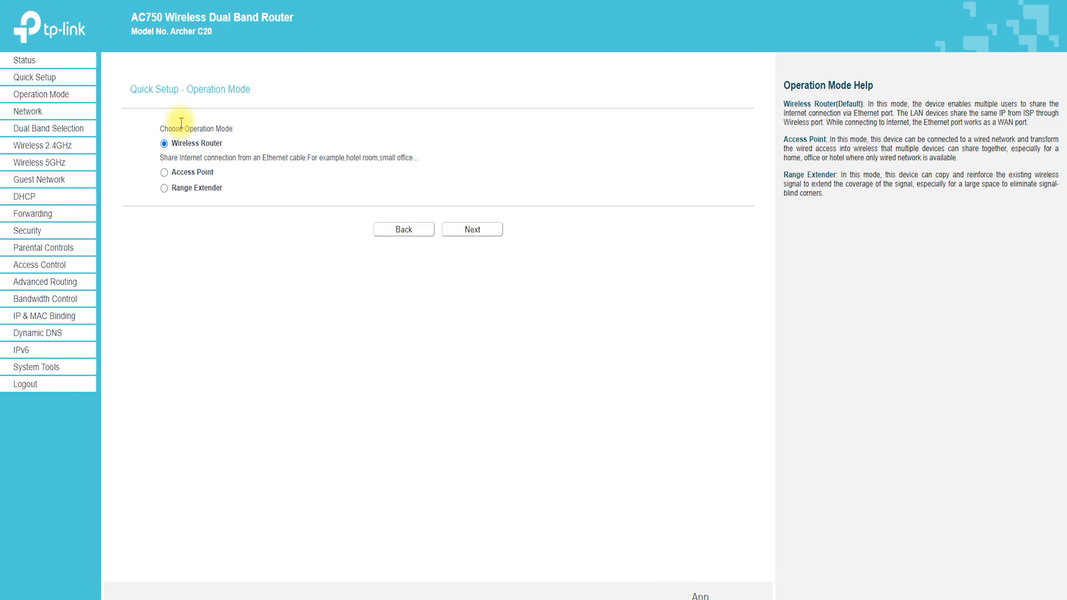
{"action": "left_click", "coordinate": [472, 229]}
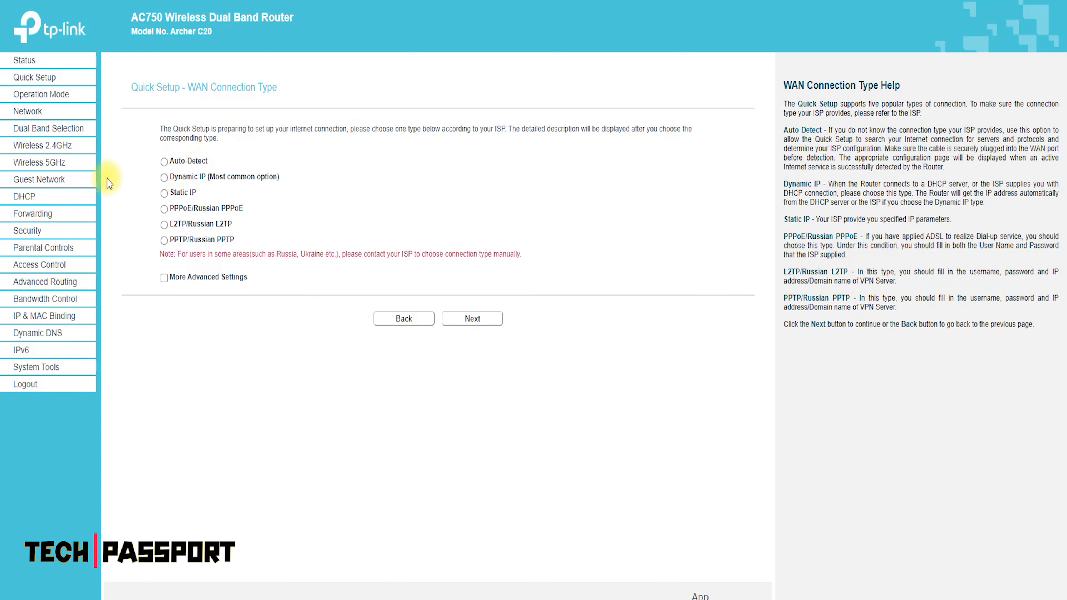
Choose Auto-Detect as the WAN connection type after trying Static IP, and continue.
{"action": "left_click", "coordinate": [164, 161]}
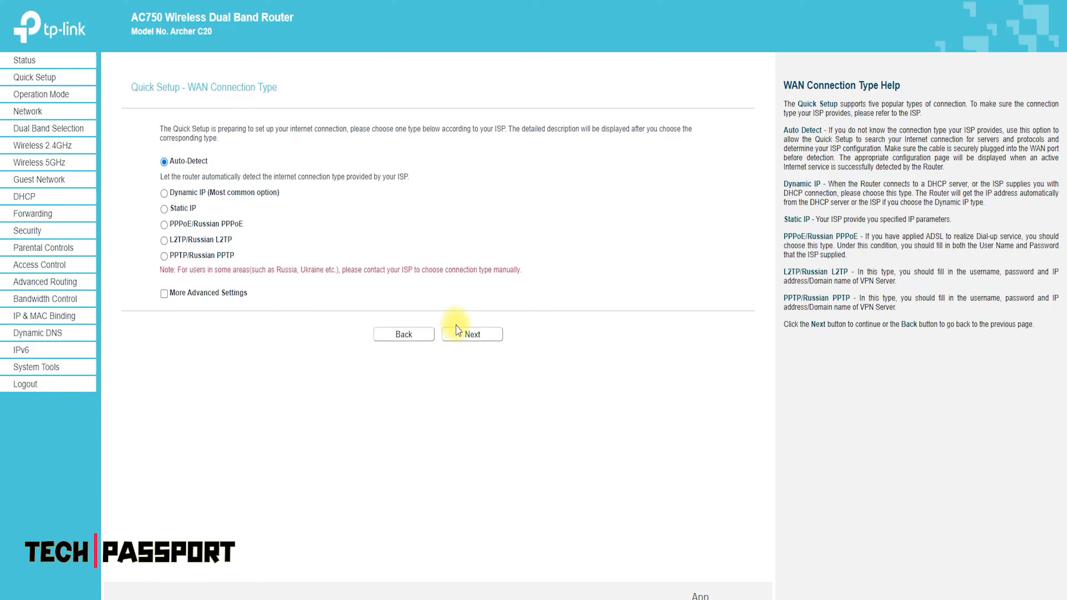
{"action": "left_click", "coordinate": [164, 193]}
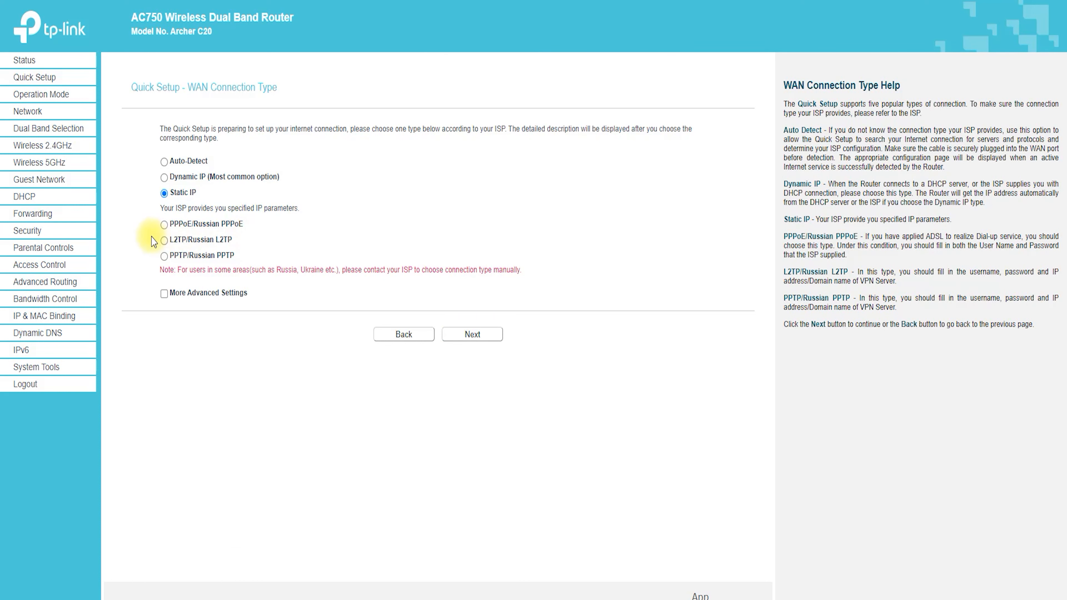
{"action": "left_click", "coordinate": [472, 334]}
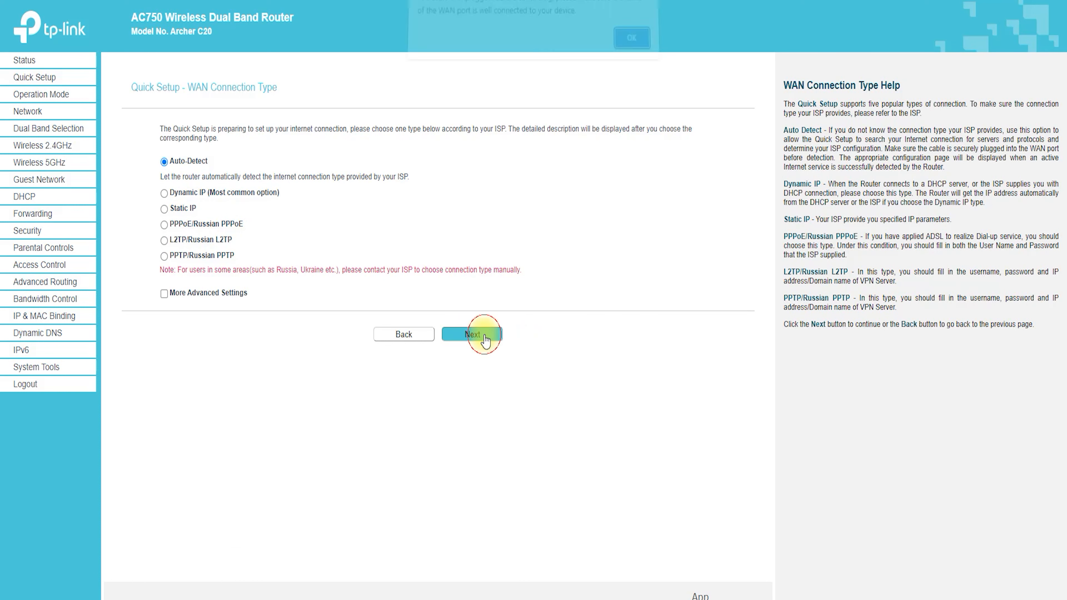
{"action": "left_click", "coordinate": [631, 38]}
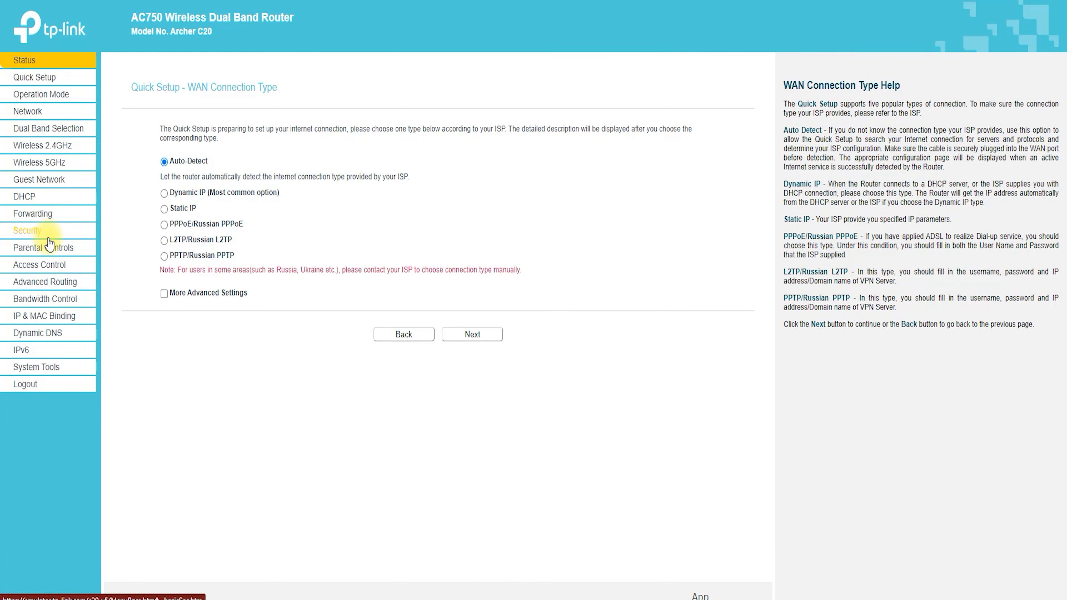
View the Status page and scroll through LAN, wireless, WAN and Ethernet details.
{"action": "left_click", "coordinate": [24, 60]}
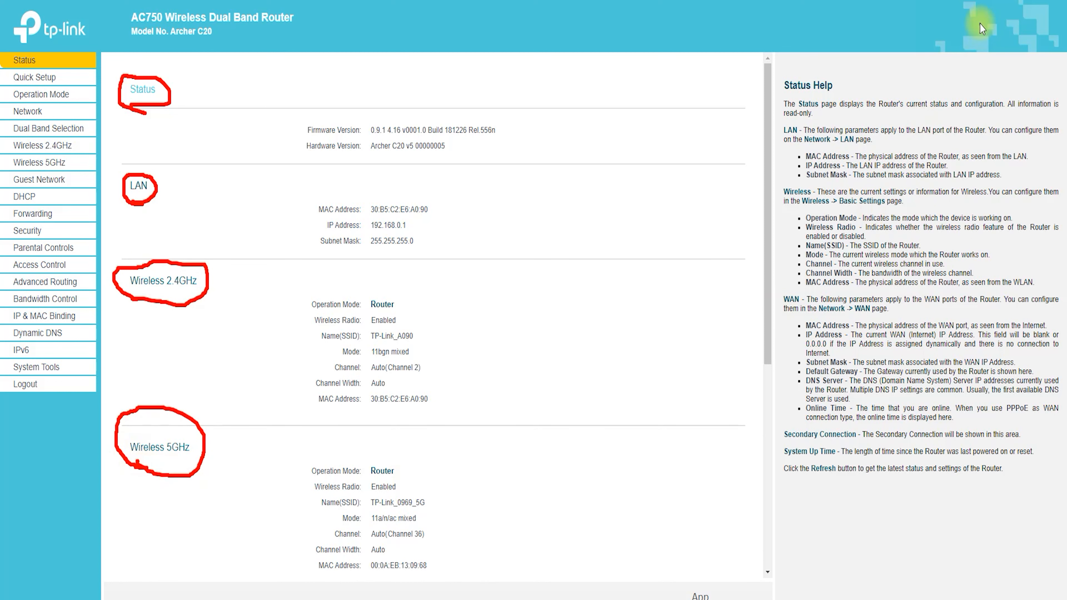
{"action": "scroll", "scroll_direction": "down", "scroll_amount": 3}
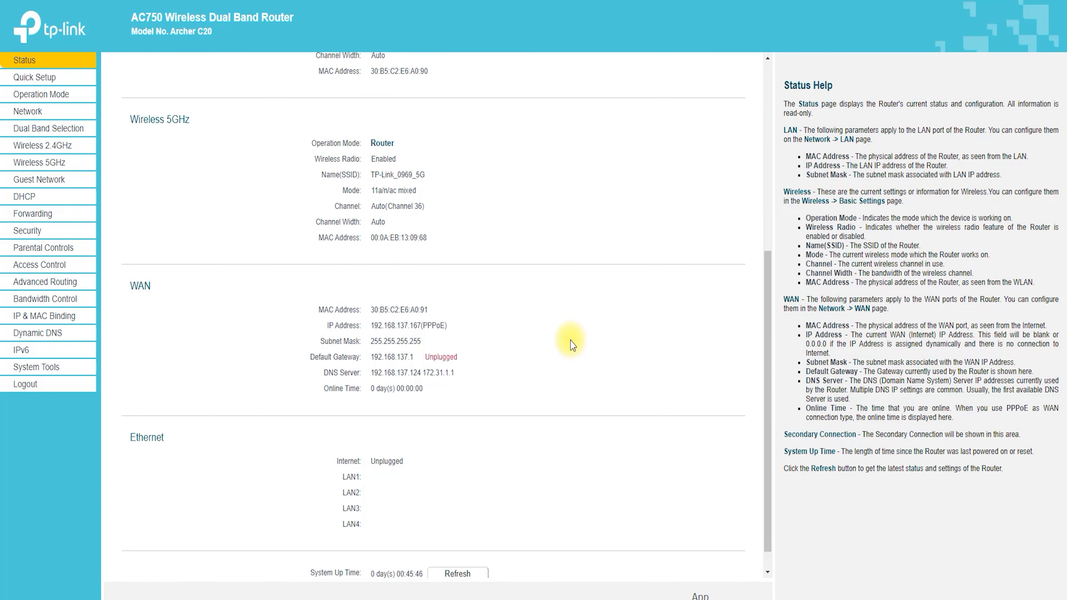
{"action": "scroll", "scroll_direction": "down", "scroll_amount": 3}
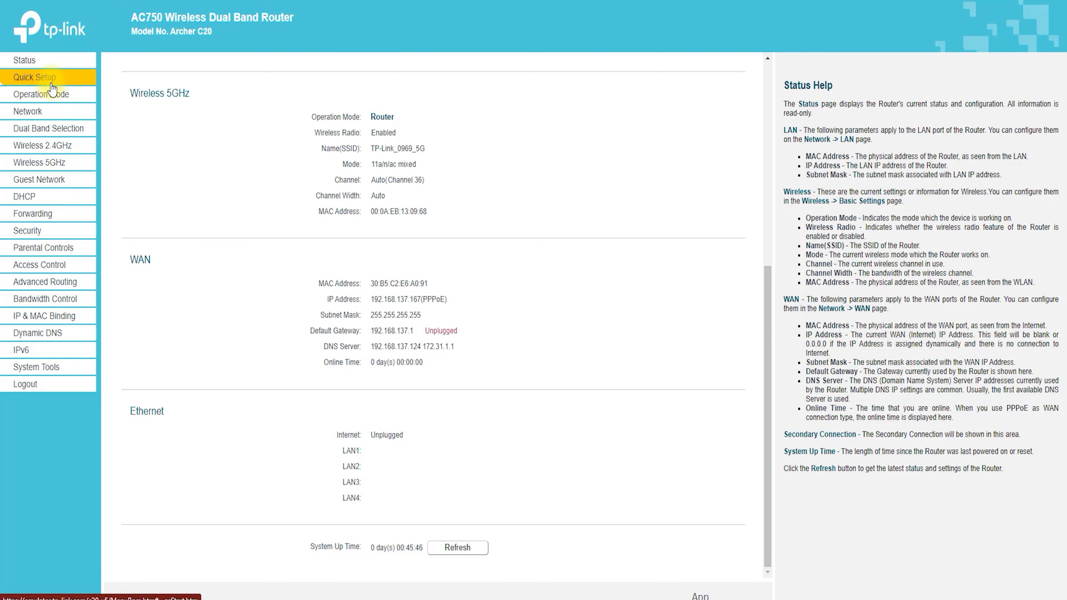
Select Range Extender under Operation Mode, then go to the Network WAN settings.
{"action": "left_click", "coordinate": [34, 76]}
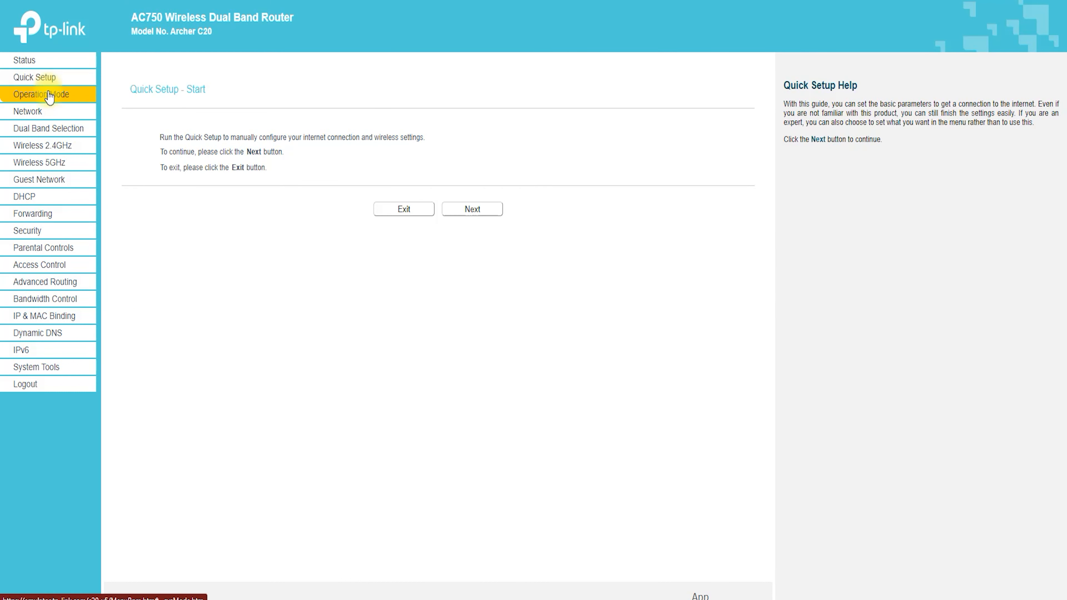
{"action": "left_click", "coordinate": [42, 94]}
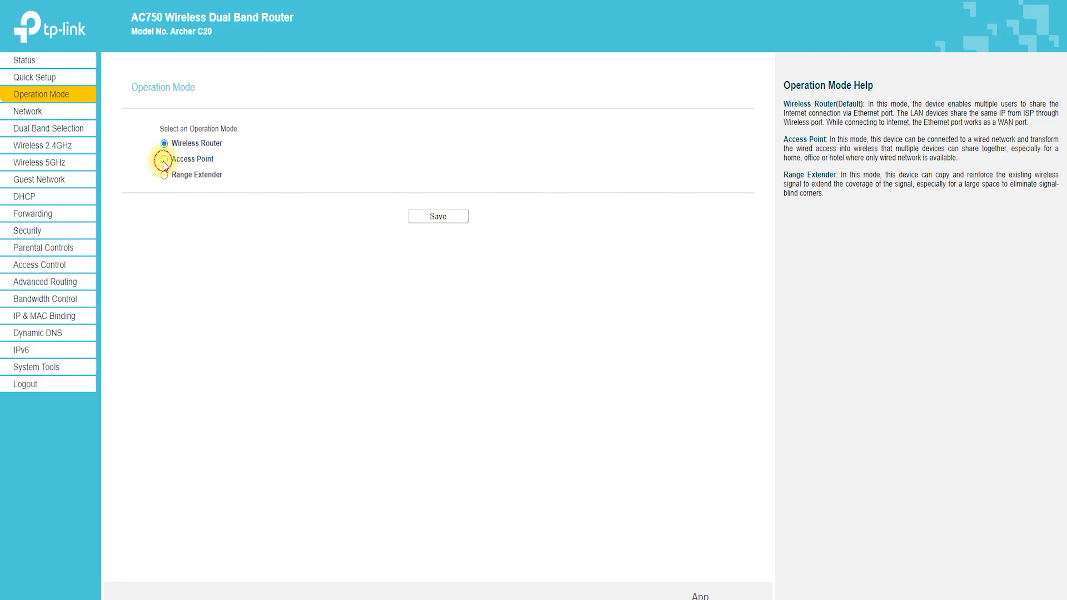
{"action": "left_click", "coordinate": [163, 175]}
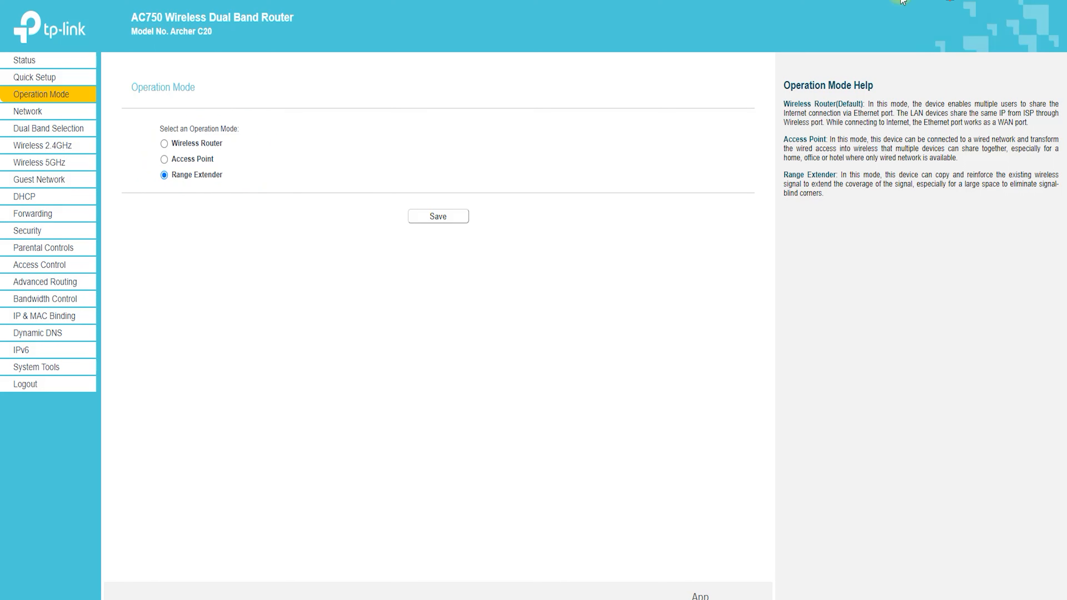
{"action": "left_click", "coordinate": [27, 111]}
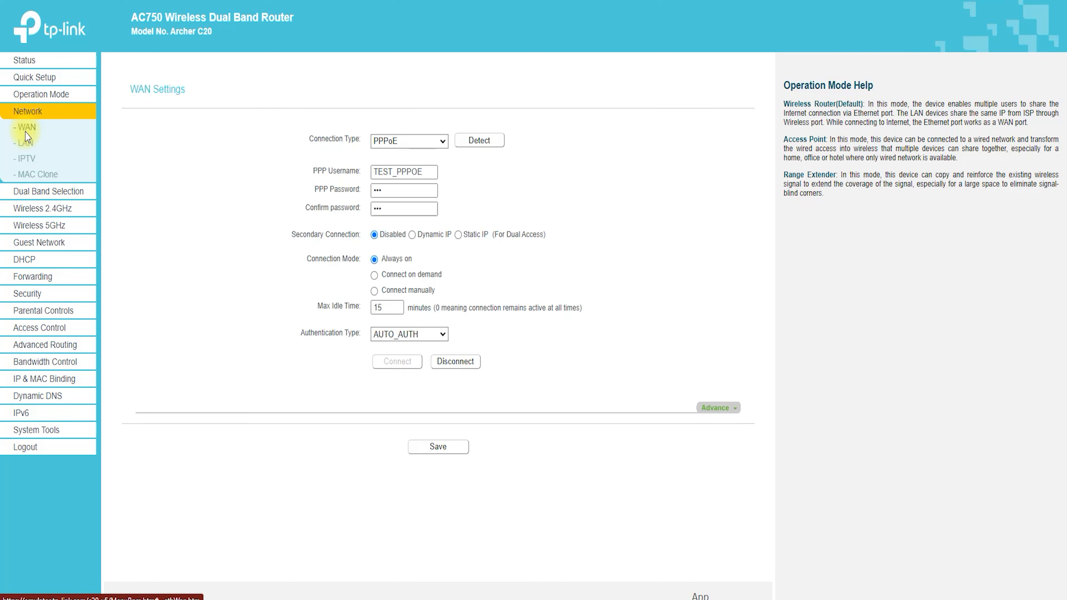
Cycle the WAN connection type through Dynamic IP, Static IP, PPPoE, L2TP, PPTP to BigPond Cable.
{"action": "left_click", "coordinate": [408, 141]}
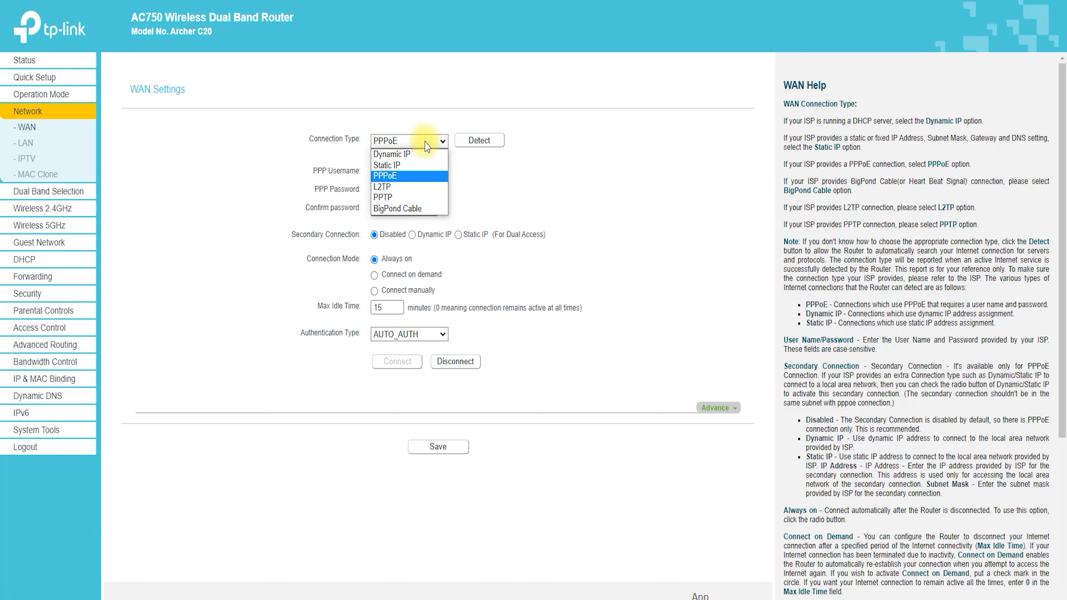
{"action": "left_click", "coordinate": [392, 154]}
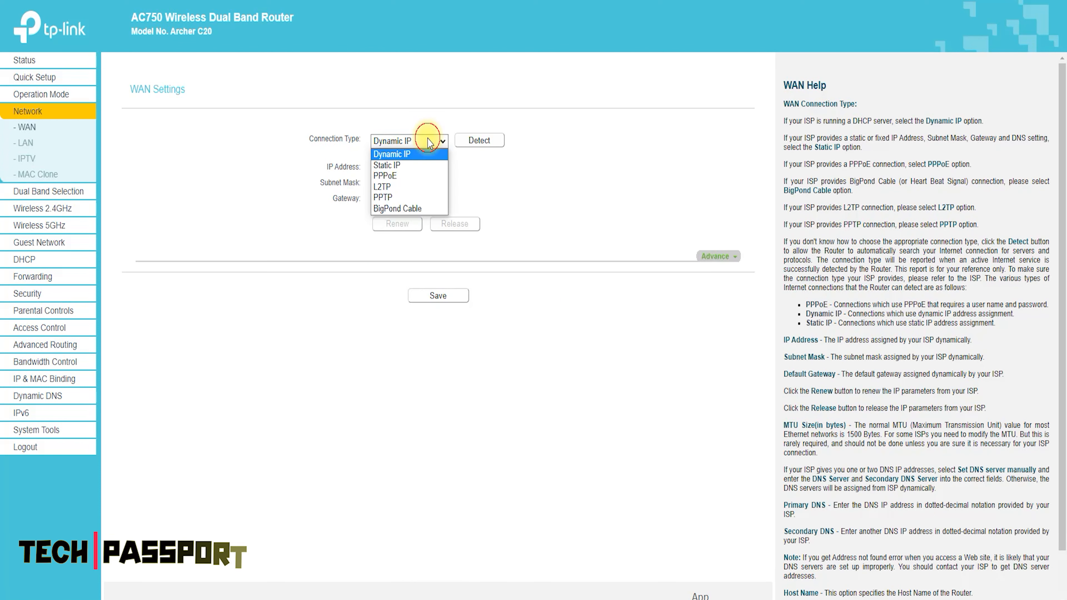
{"action": "left_click", "coordinate": [387, 165]}
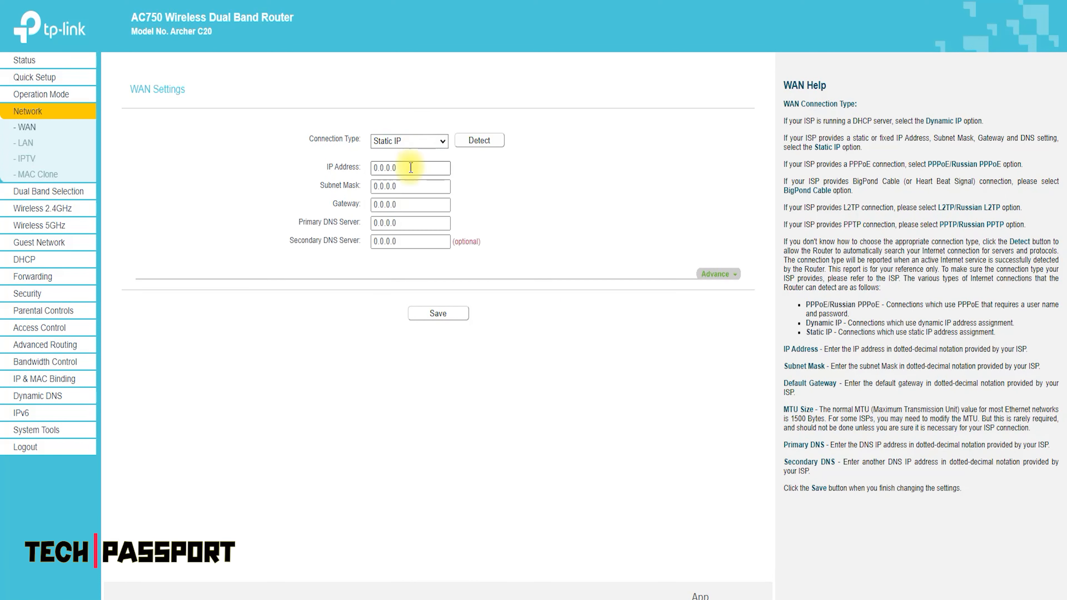
{"action": "left_click", "coordinate": [409, 140]}
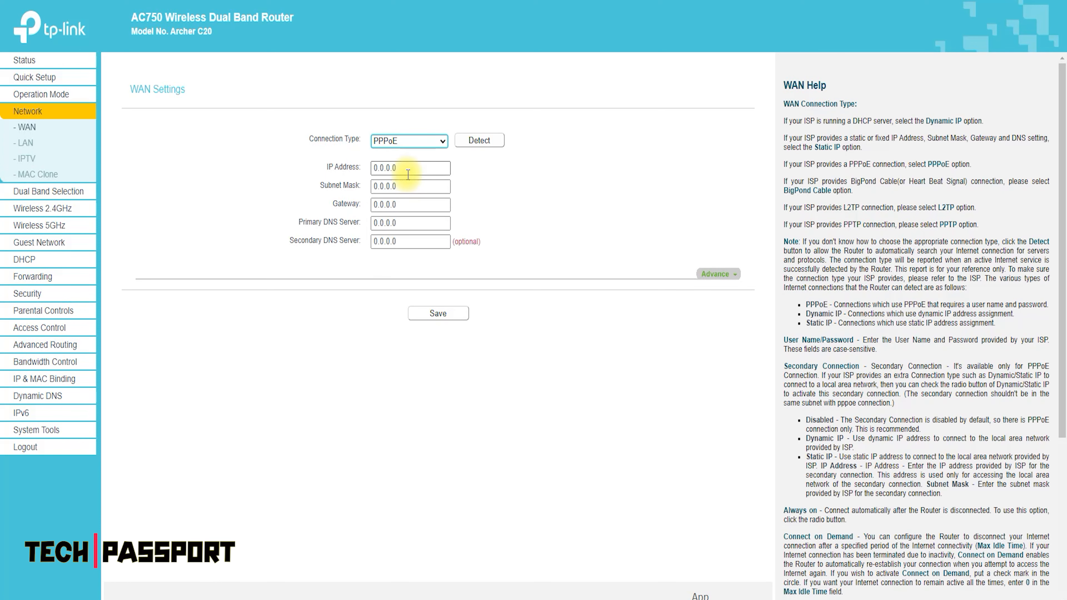
{"action": "left_click", "coordinate": [409, 140]}
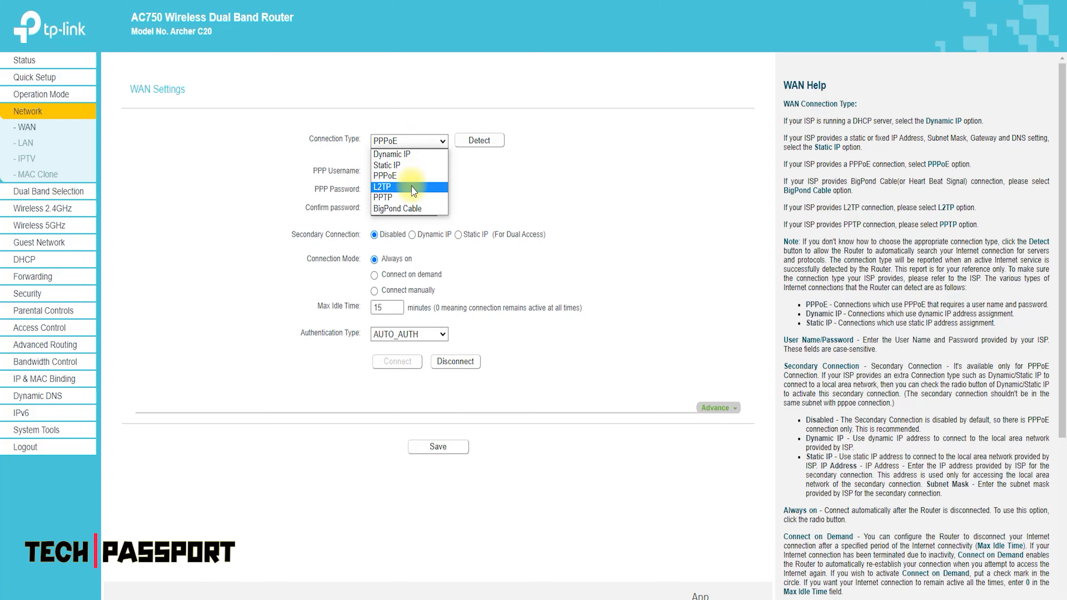
{"action": "left_click", "coordinate": [382, 187]}
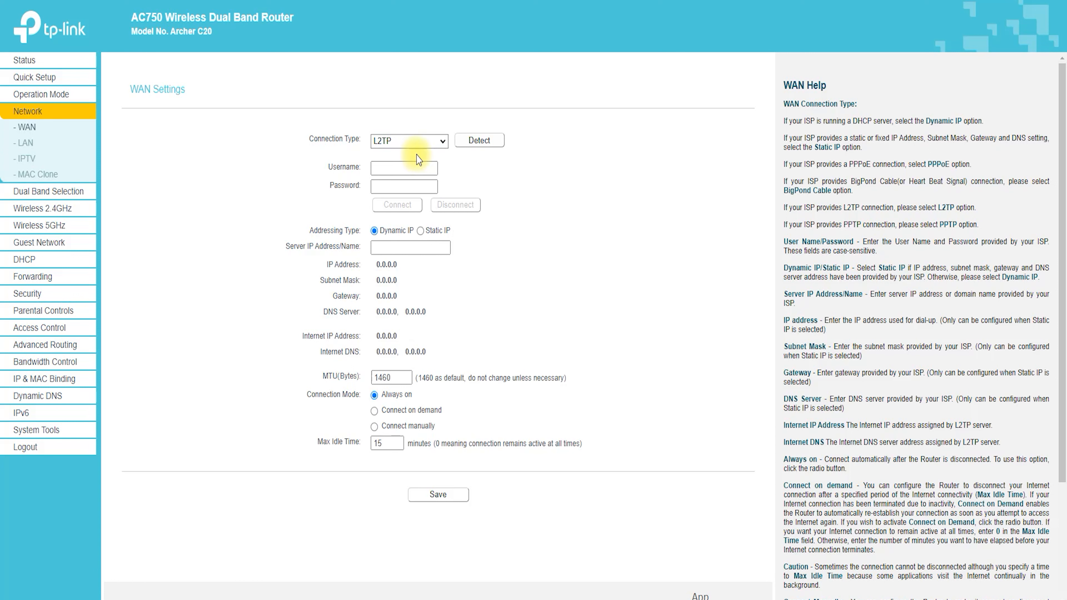
{"action": "left_click", "coordinate": [407, 140]}
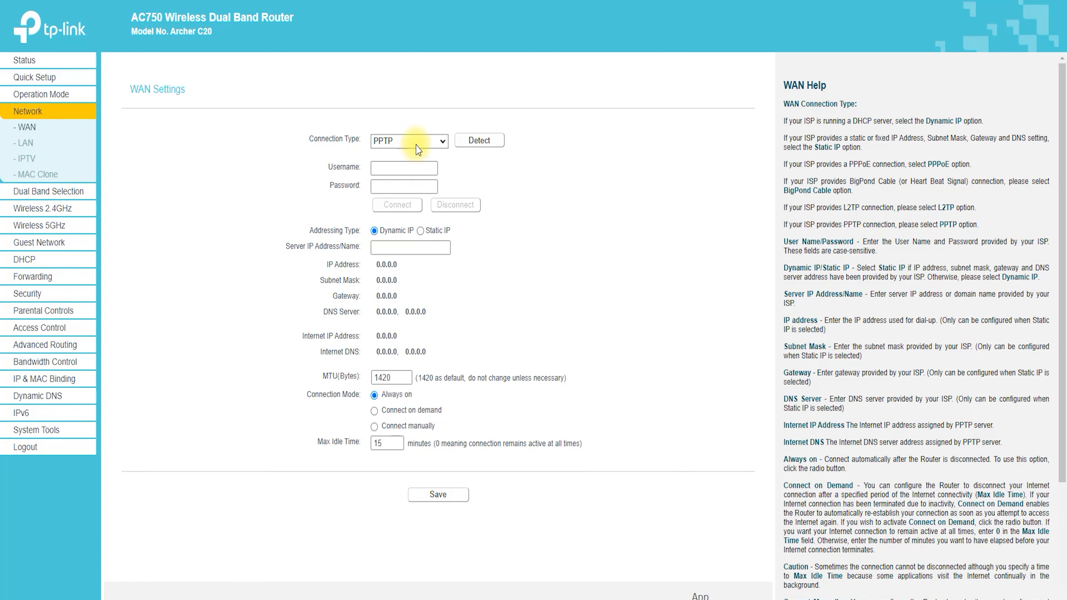
{"action": "left_click", "coordinate": [407, 141]}
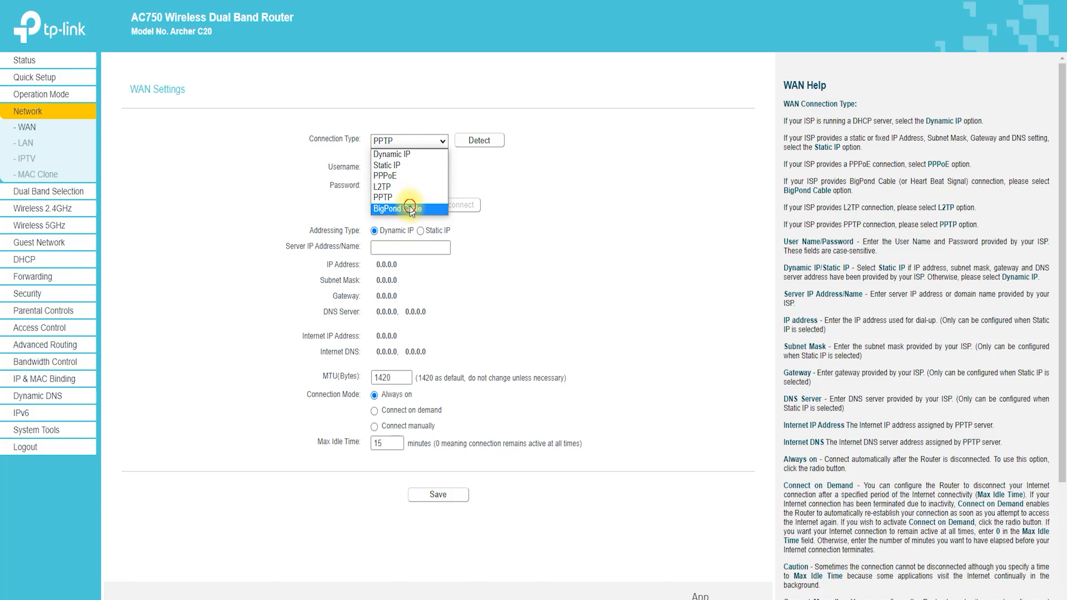
{"action": "left_click", "coordinate": [406, 209]}
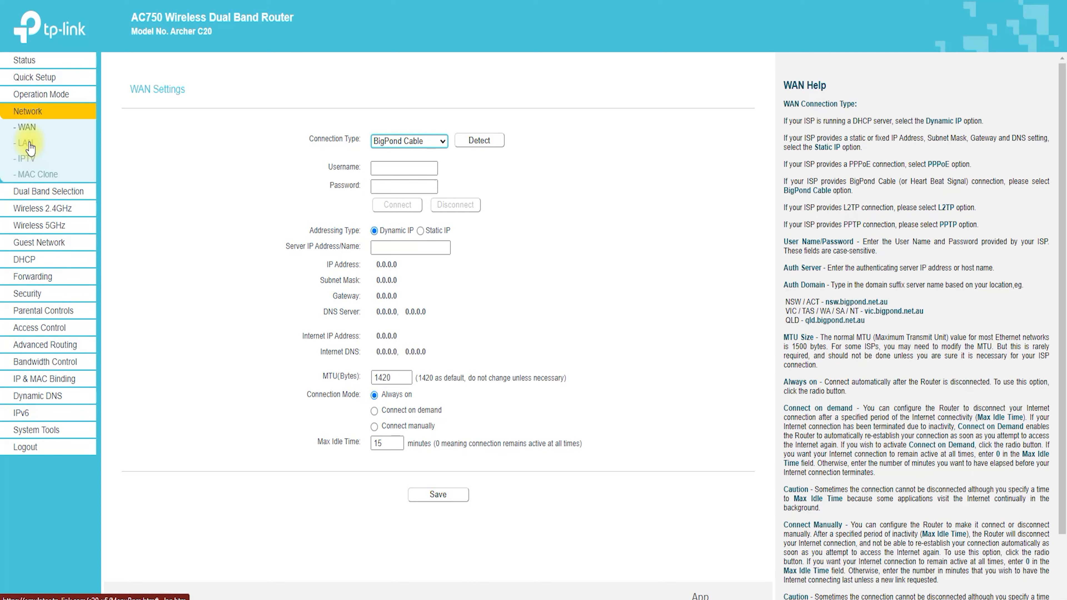
Browse the LAN, IPTV and MAC Clone pages, then view Dual Band Selection with both bands enabled.
{"action": "left_click", "coordinate": [26, 144]}
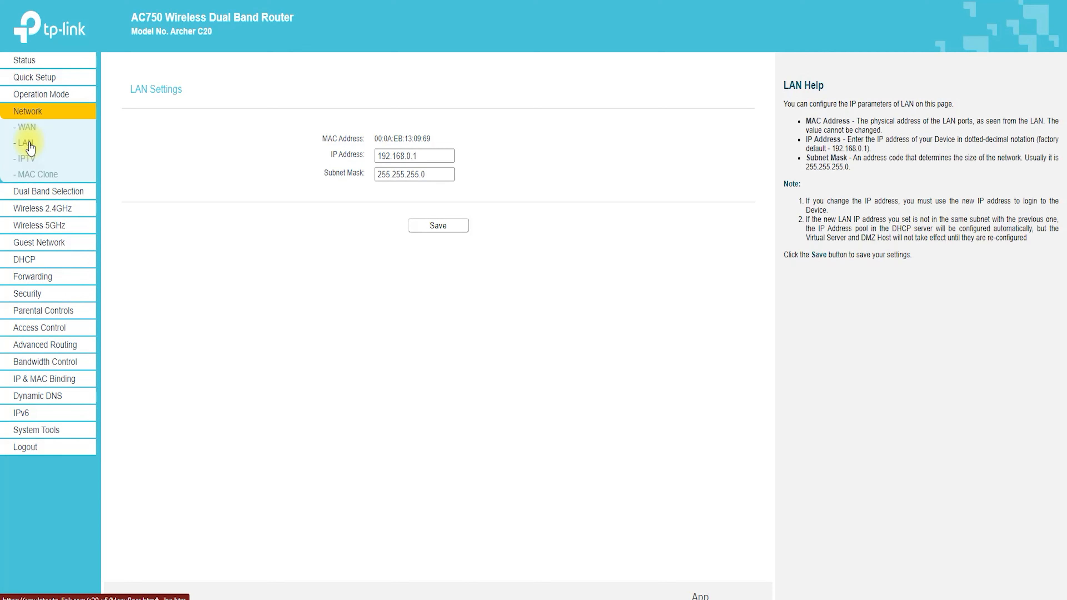
{"action": "triple_click", "coordinate": [412, 155]}
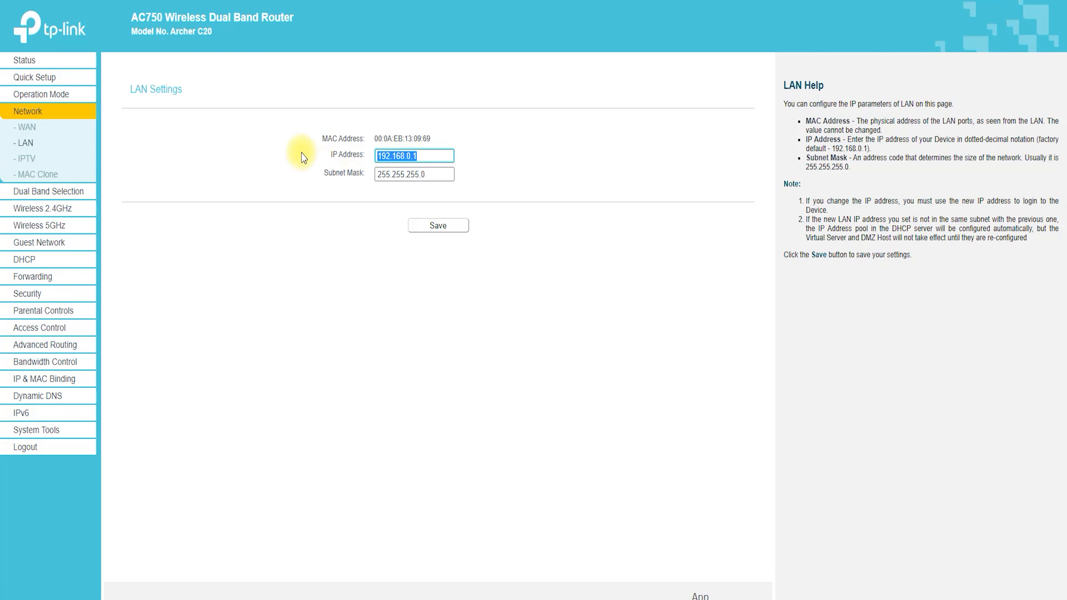
{"action": "mouse_move", "coordinate": [24, 143]}
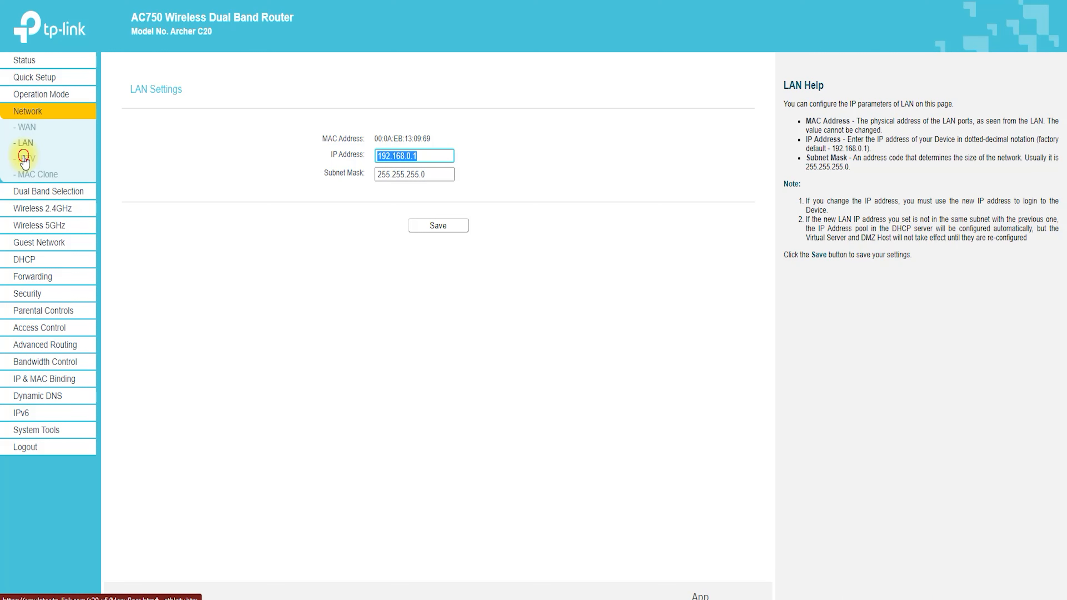
{"action": "left_click", "coordinate": [22, 158]}
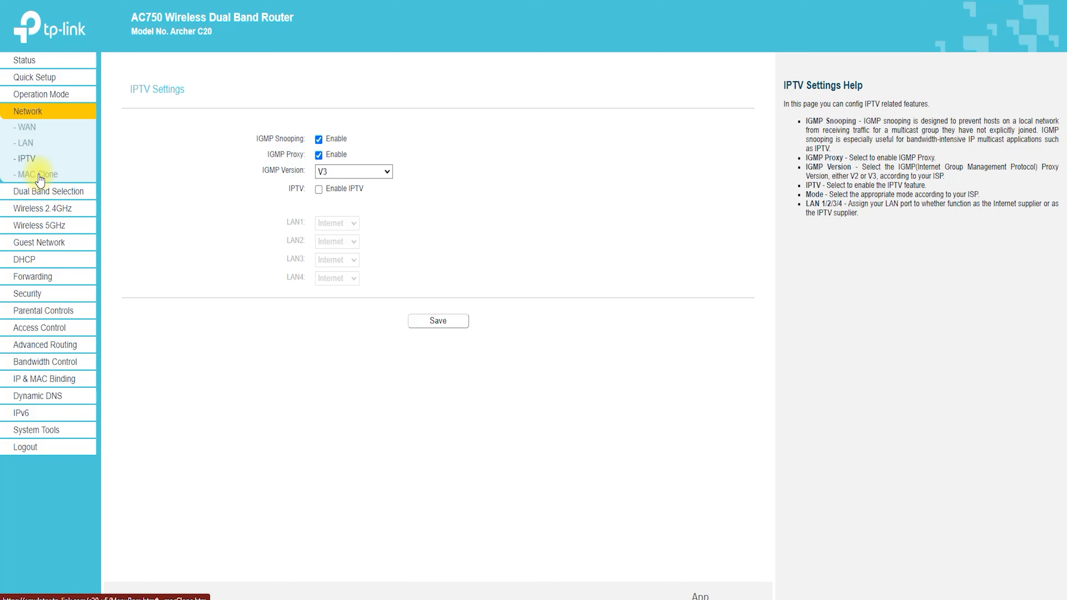
{"action": "left_click", "coordinate": [36, 174]}
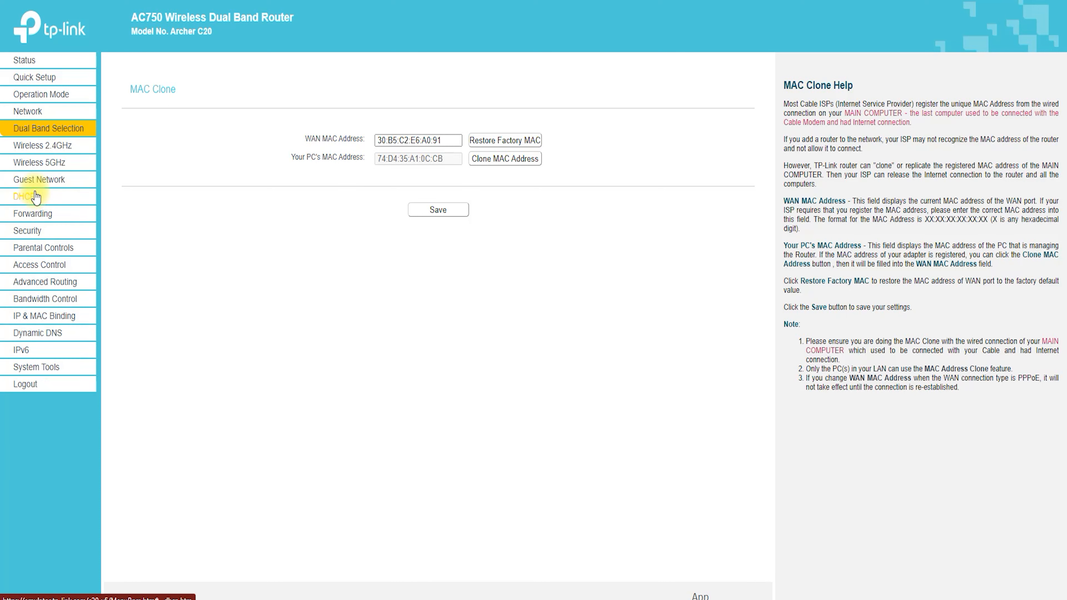
{"action": "left_click", "coordinate": [48, 128]}
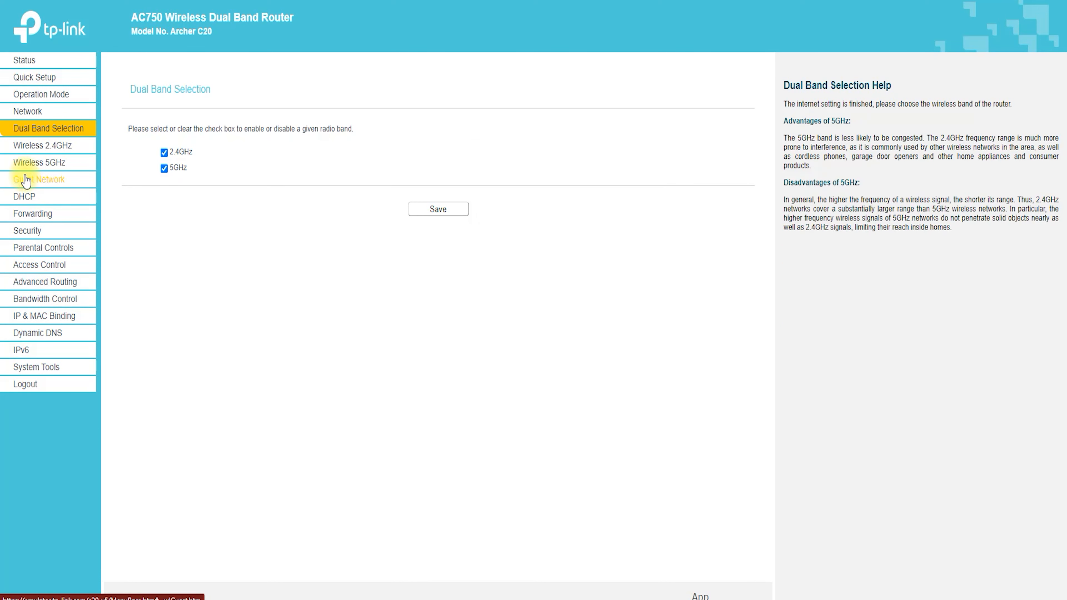
{"action": "mouse_move", "coordinate": [42, 145]}
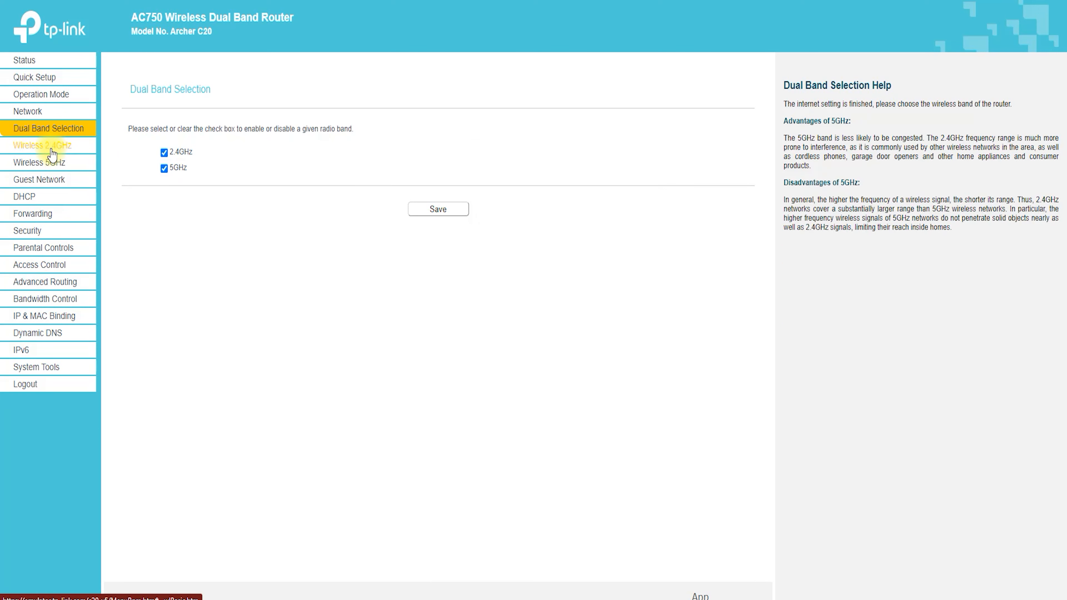
Set the 2.4GHz wireless network to channel 13 with 40MHz channel width.
{"action": "left_click", "coordinate": [42, 145]}
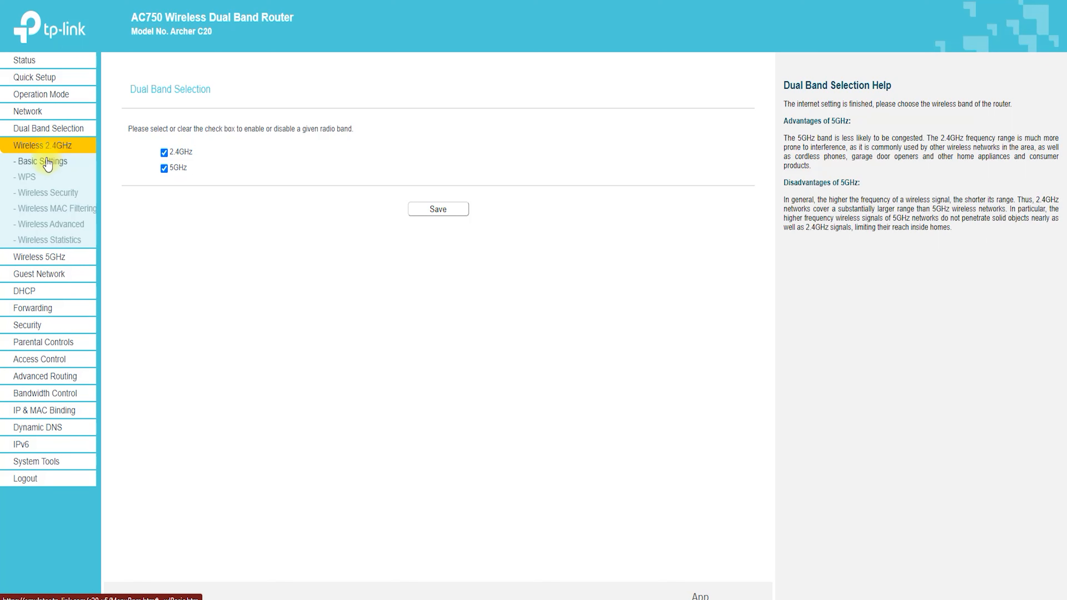
{"action": "left_click", "coordinate": [42, 161]}
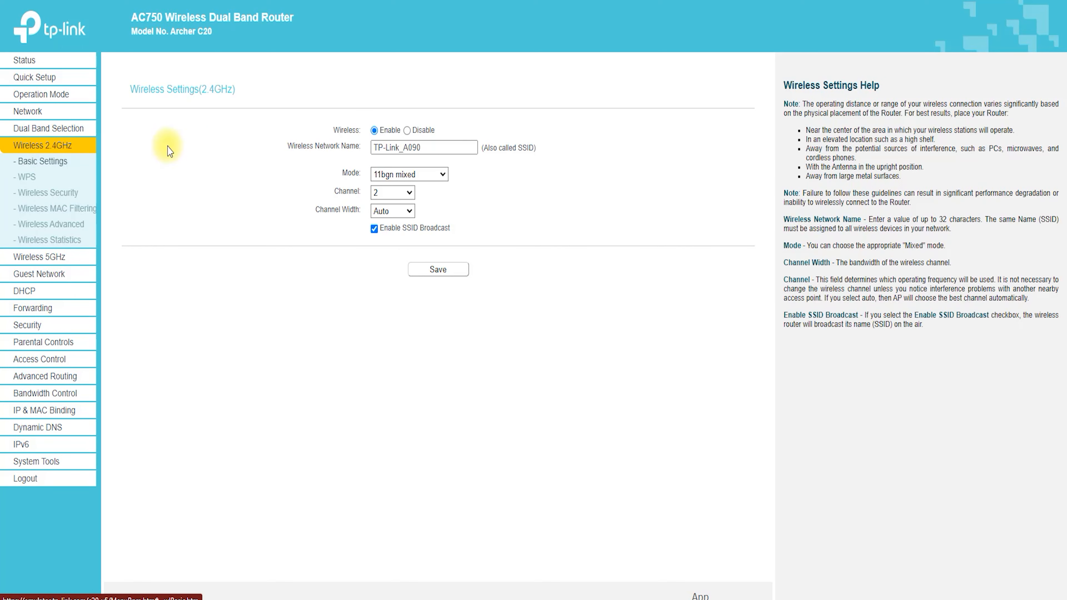
{"action": "triple_click", "coordinate": [422, 148]}
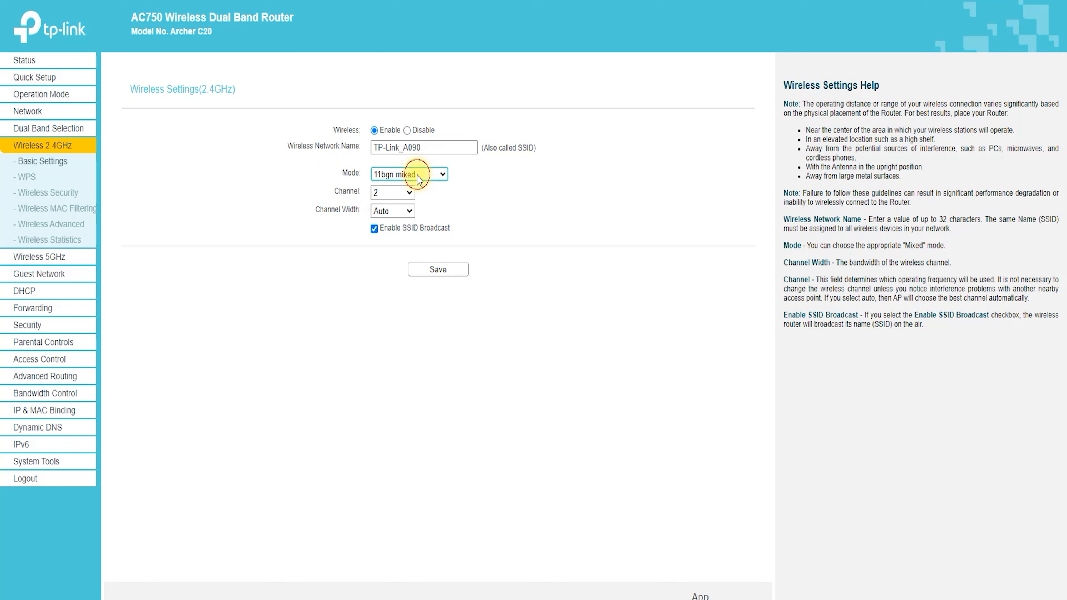
{"action": "left_click", "coordinate": [391, 192]}
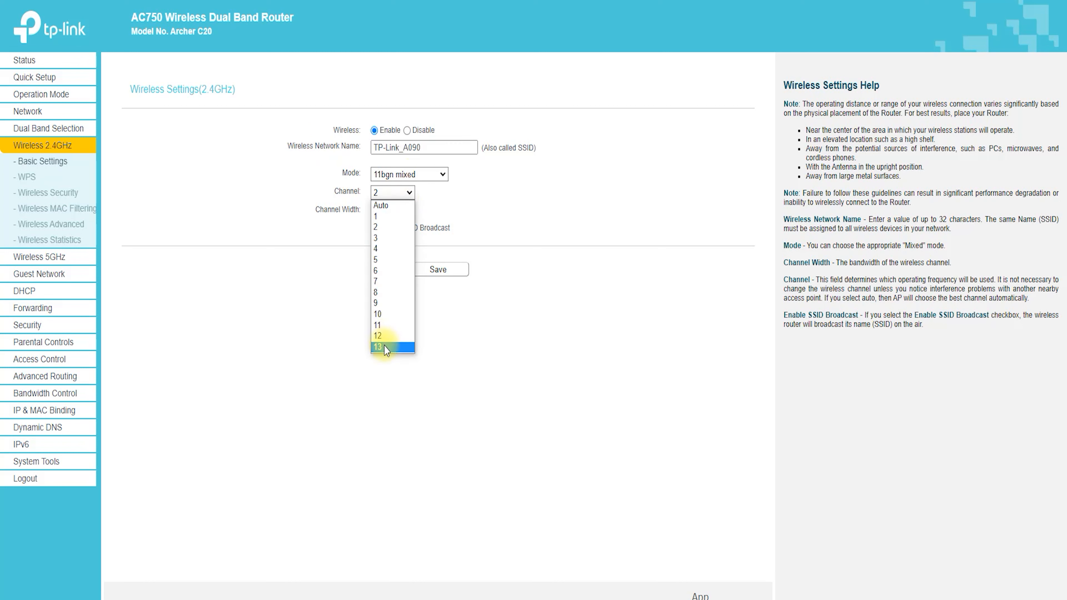
{"action": "left_click", "coordinate": [385, 346]}
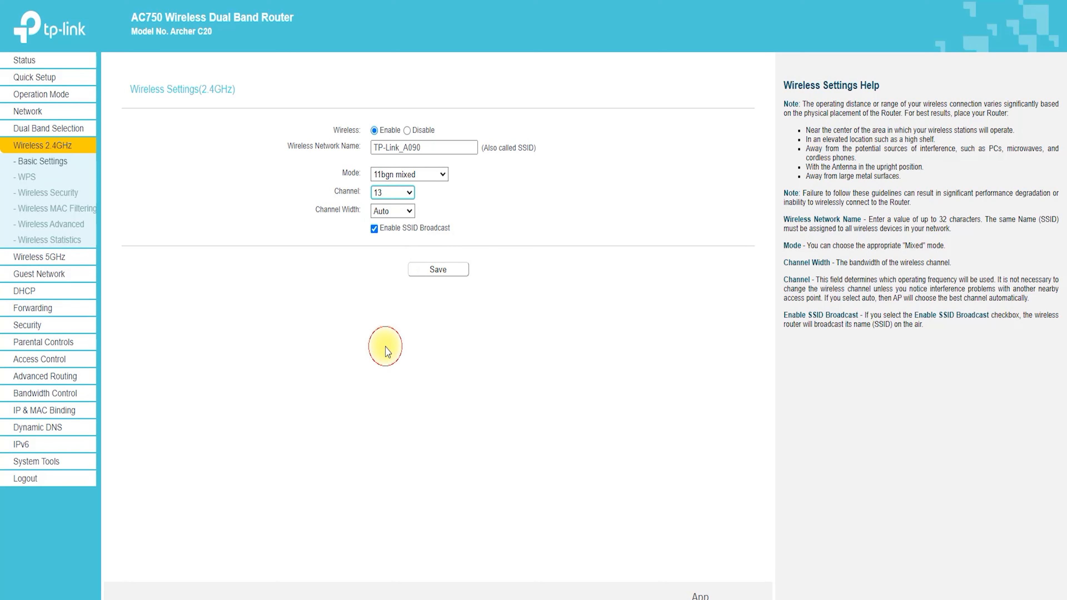
{"action": "left_click", "coordinate": [392, 210]}
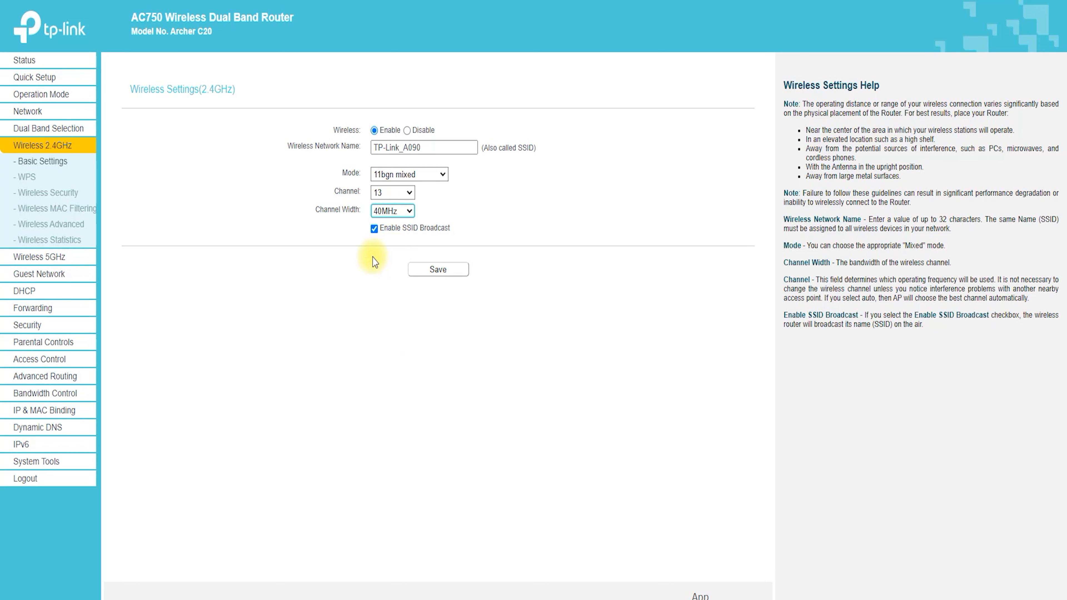
{"action": "mouse_move", "coordinate": [32, 185]}
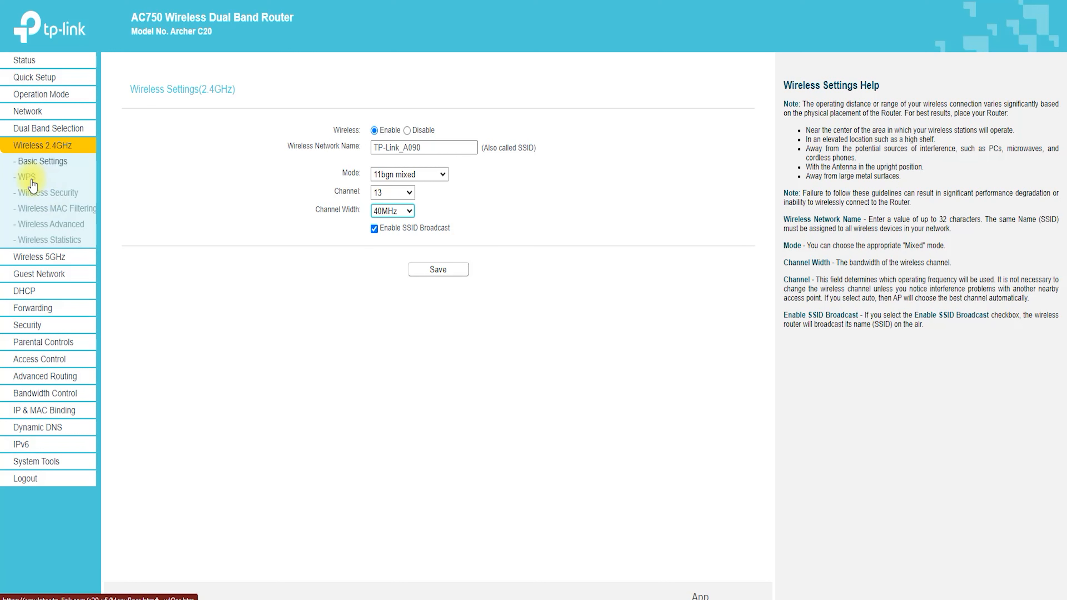
{"action": "left_click", "coordinate": [27, 177]}
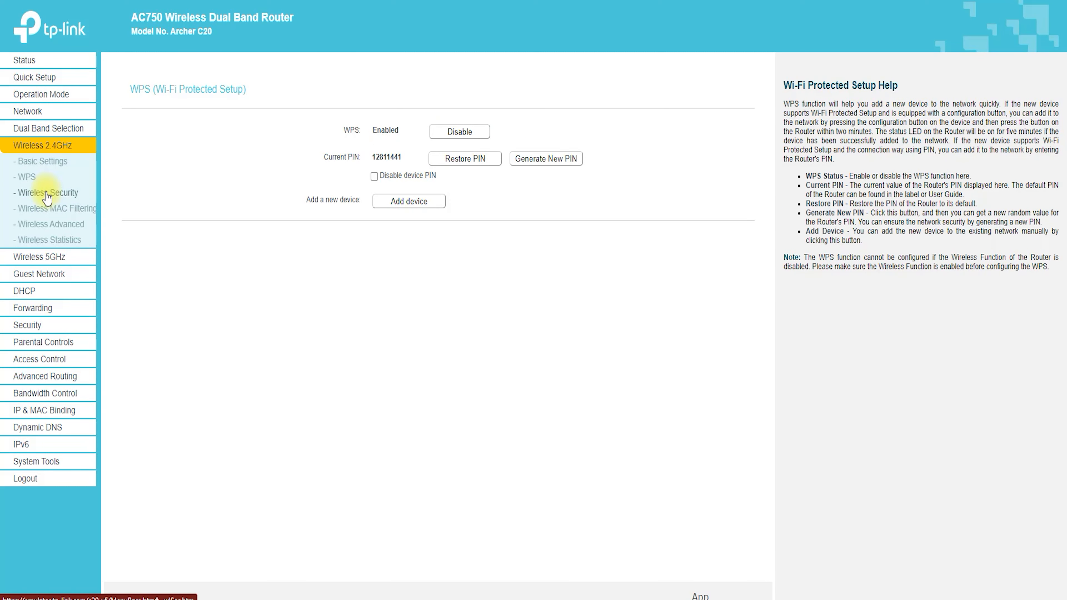
Replace the 2.4GHz WPA2-PSK wireless password with the text 'Set Password'.
{"action": "left_click", "coordinate": [48, 193]}
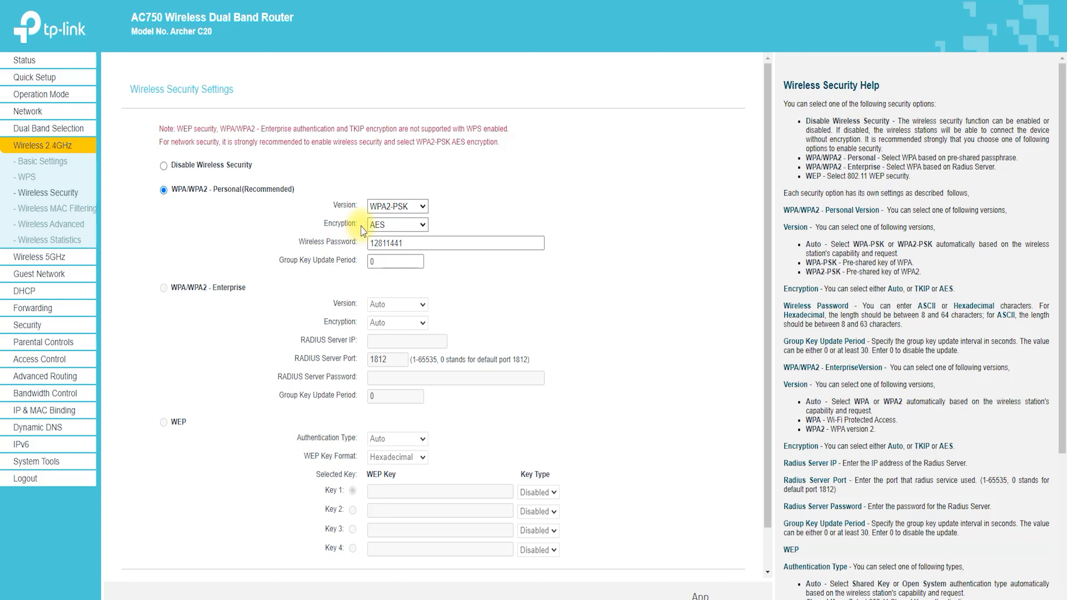
{"action": "triple_click", "coordinate": [454, 243]}
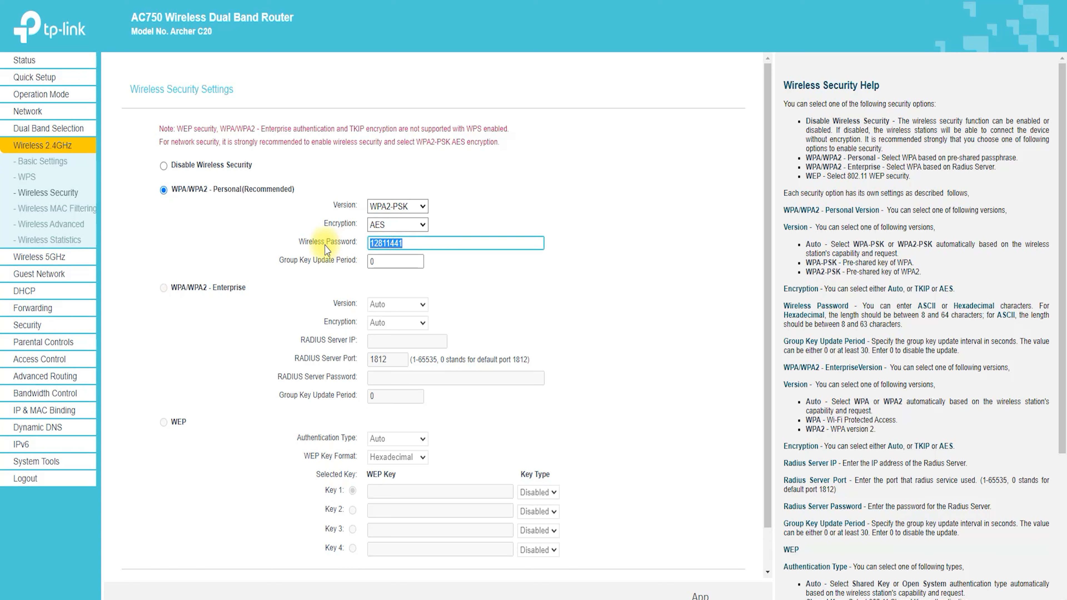
{"action": "type", "text": "S"}
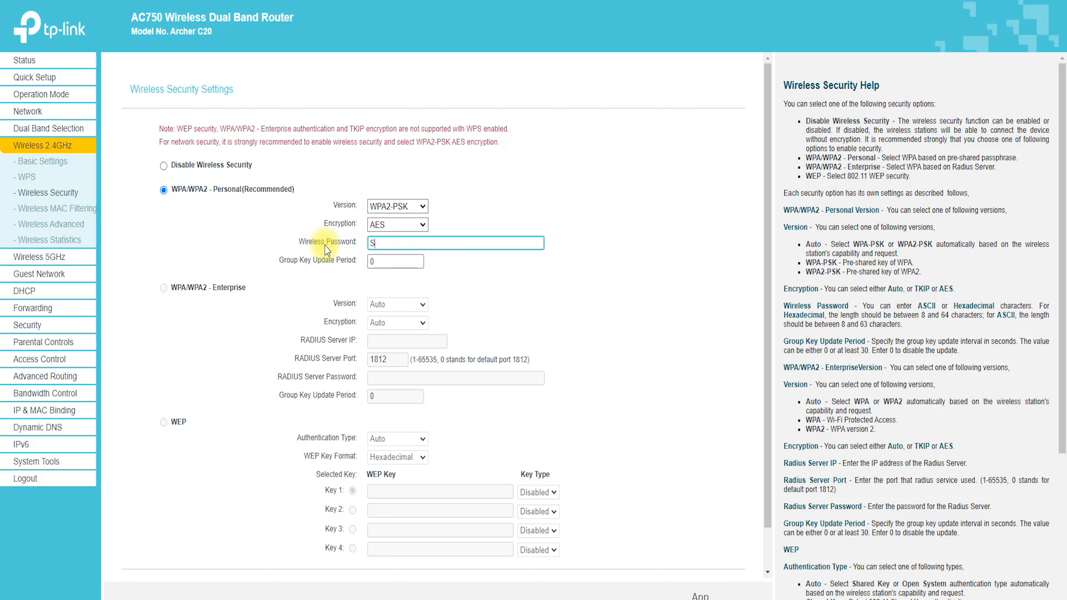
{"action": "type", "text": "et Pas"}
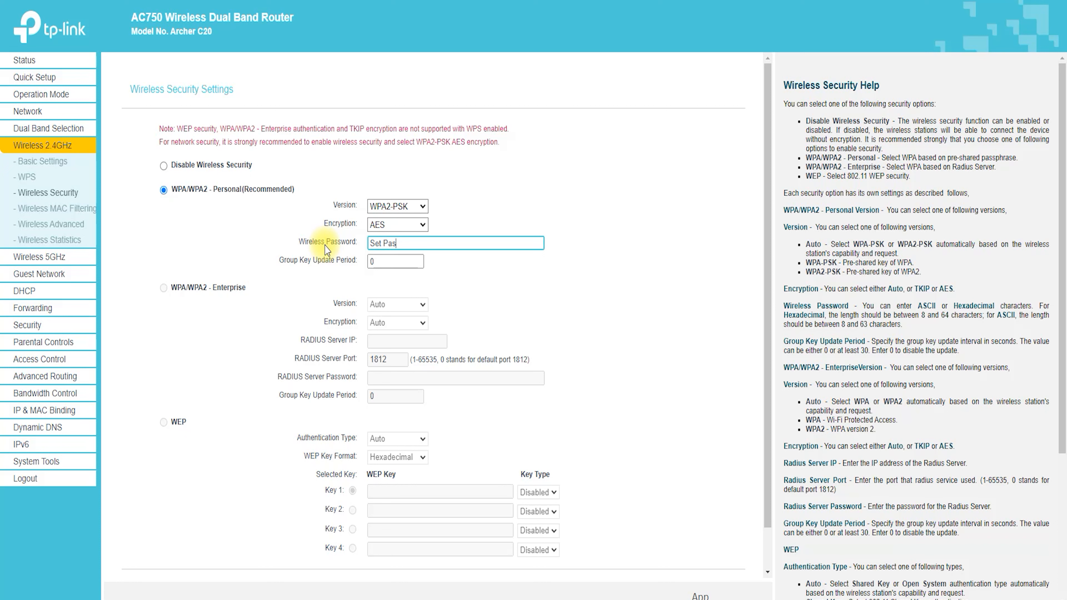
{"action": "type", "text": "sword"}
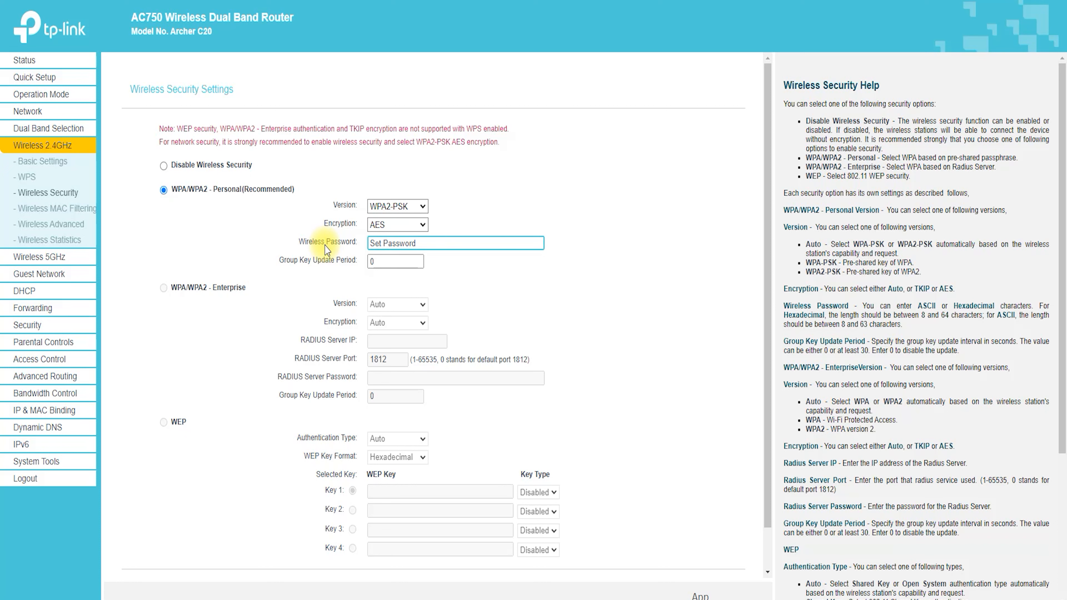
{"action": "scroll", "scroll_direction": "down", "scroll_amount": 3}
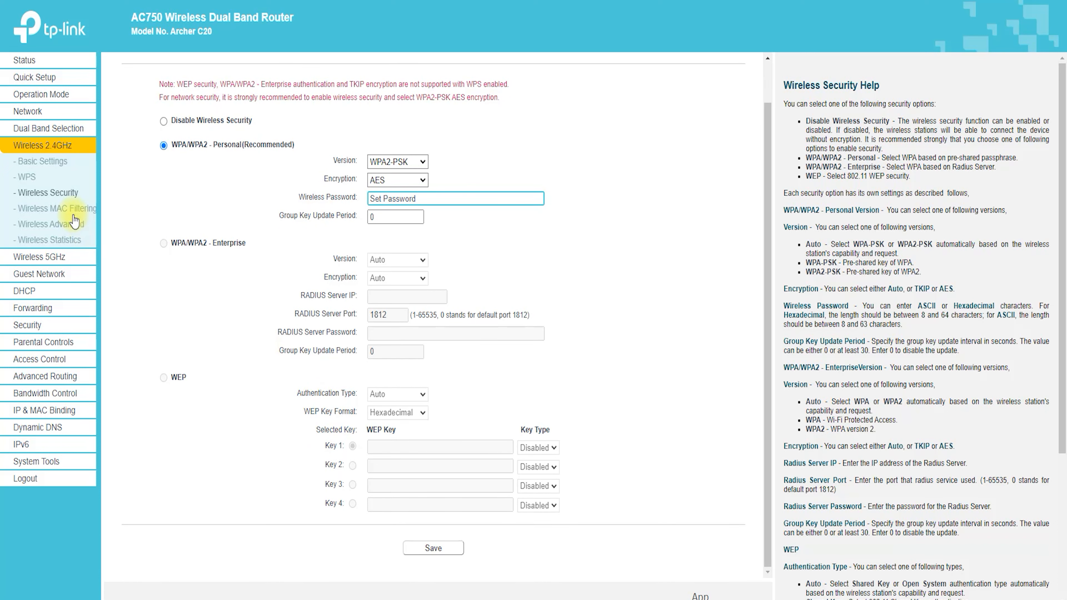
Start a new 2.4GHz MAC filtering entry, then view the Wireless Advanced settings.
{"action": "left_click", "coordinate": [57, 209]}
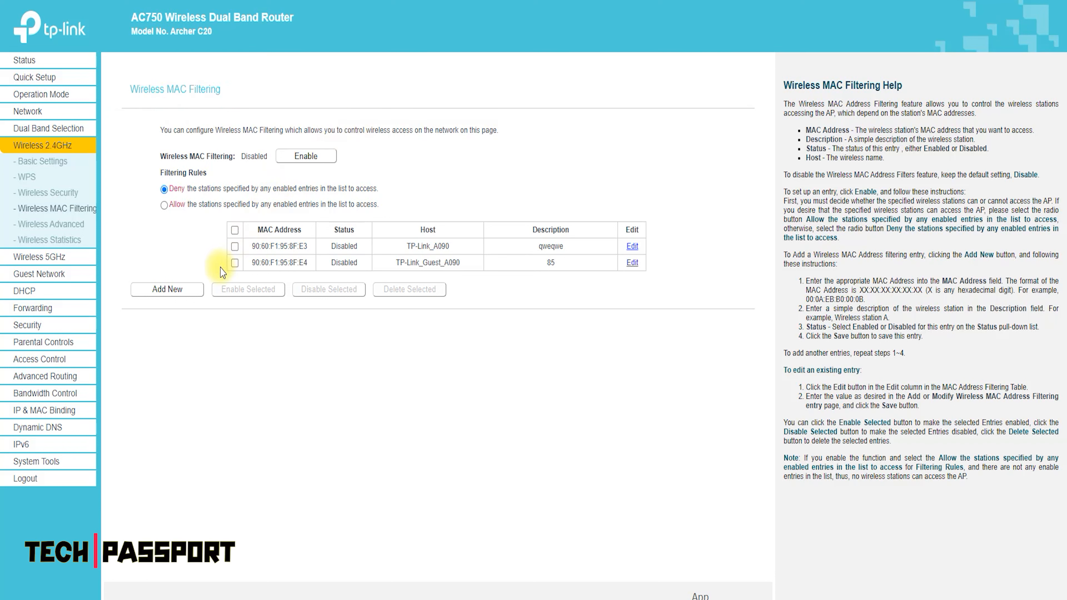
{"action": "left_click", "coordinate": [167, 289]}
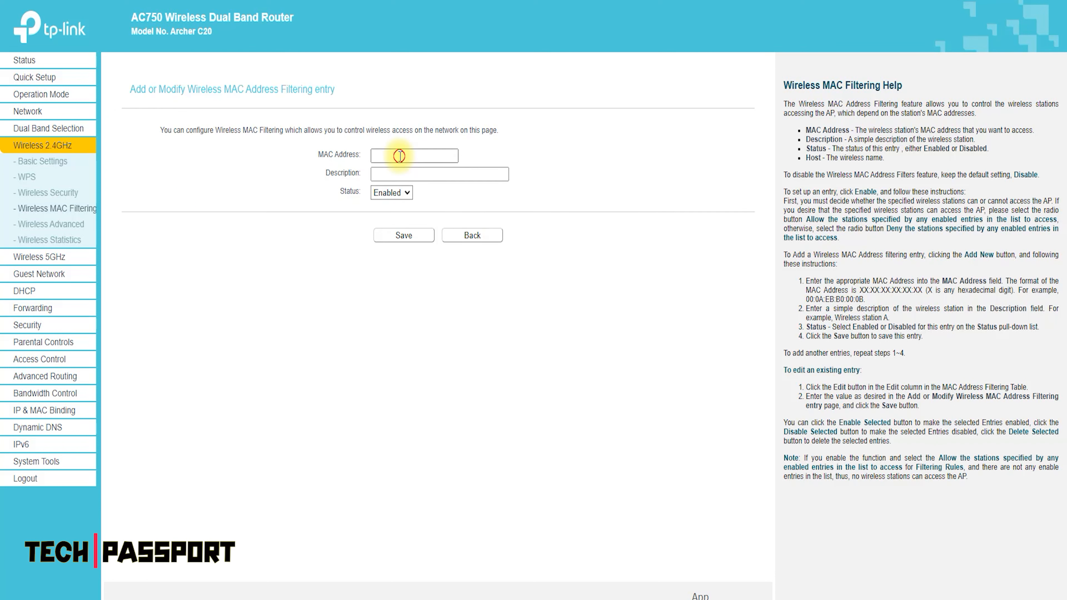
{"action": "left_click", "coordinate": [391, 193]}
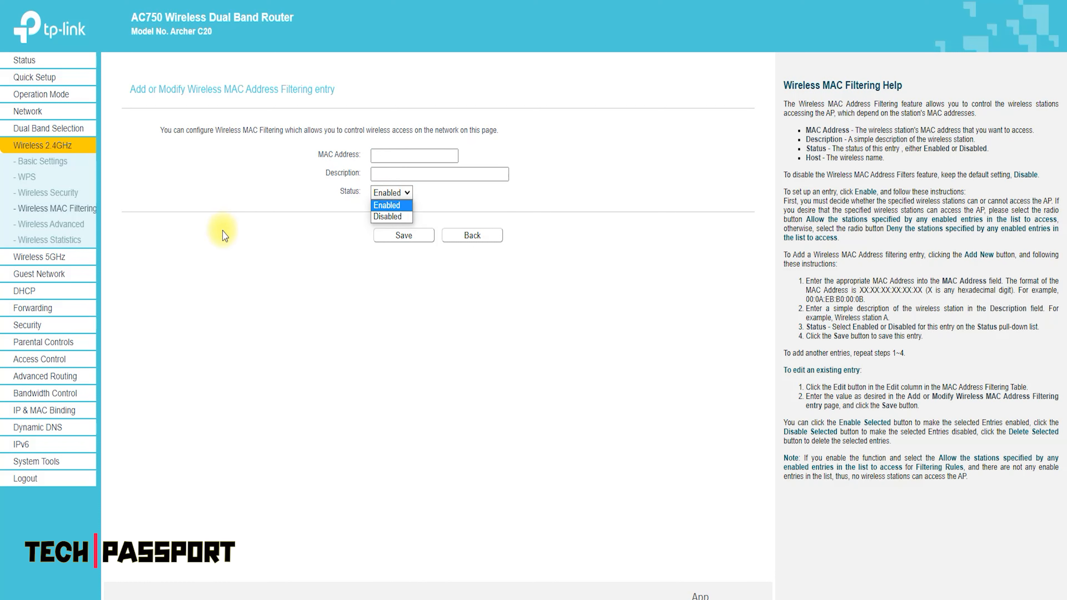
{"action": "left_click", "coordinate": [51, 224]}
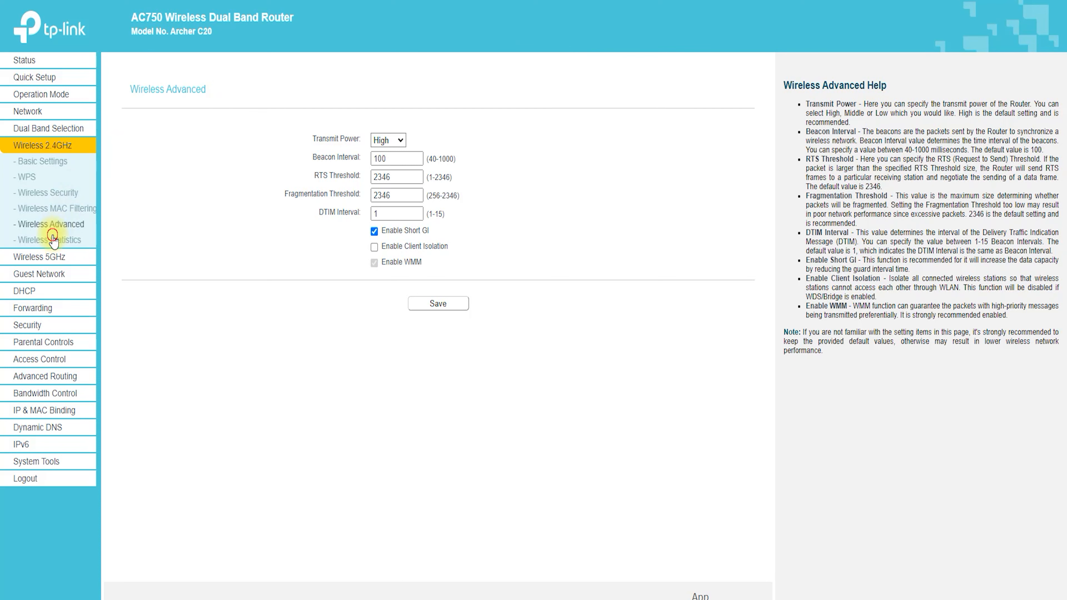
View the 2.4GHz wireless statistics, then the 5GHz basic settings for TP-Link_0969_5G.
{"action": "left_click", "coordinate": [48, 239]}
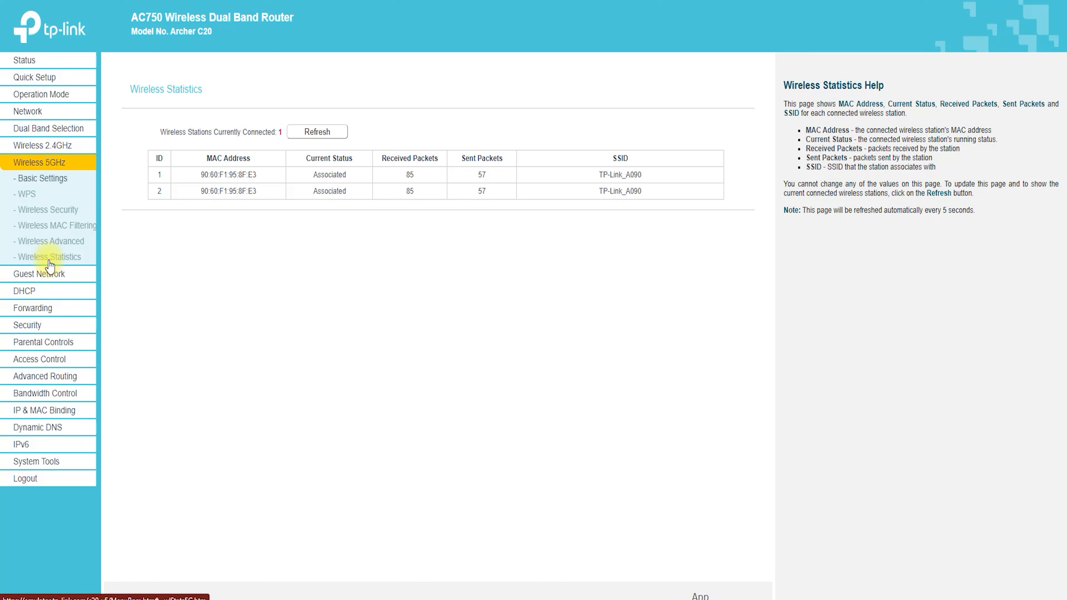
{"action": "left_click", "coordinate": [42, 178]}
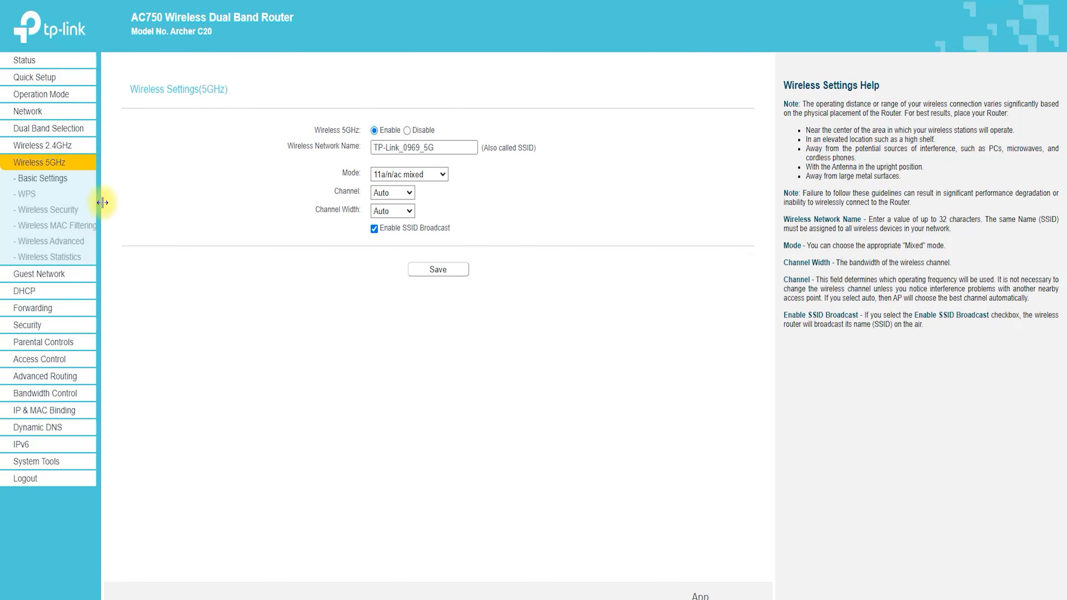
Browse the 5GHz WPS, security, MAC filtering and advanced pages, ending on Wireless Statistics.
{"action": "left_click", "coordinate": [26, 194]}
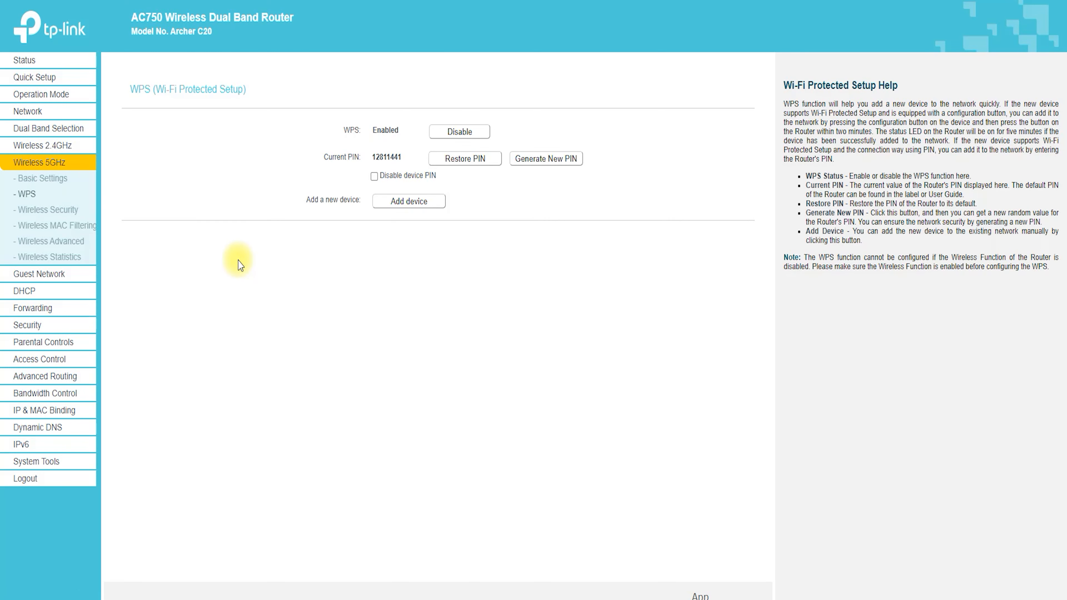
{"action": "mouse_move", "coordinate": [52, 209]}
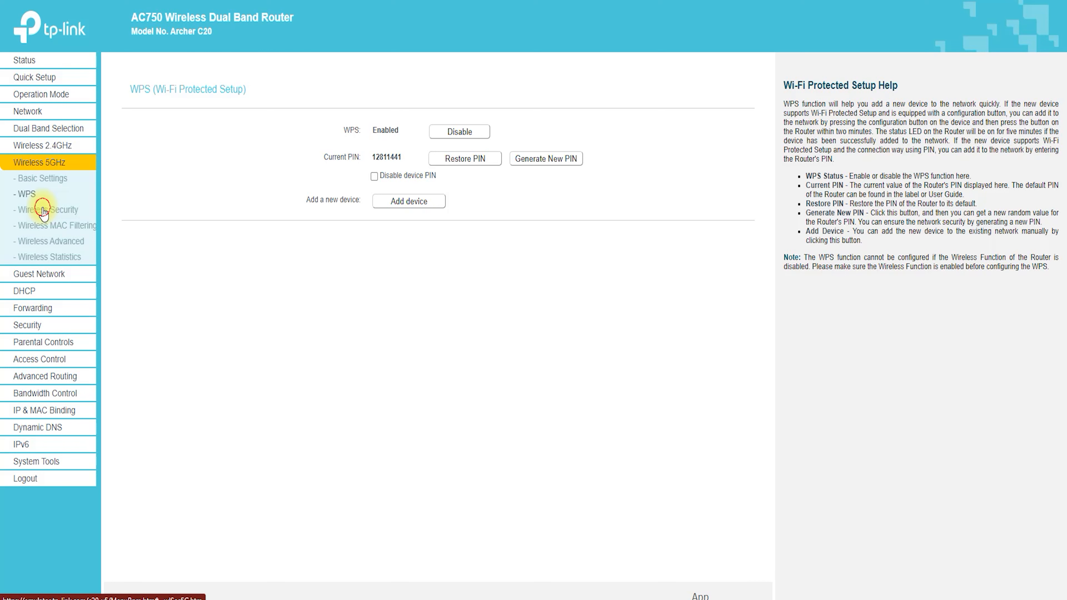
{"action": "left_click", "coordinate": [48, 209]}
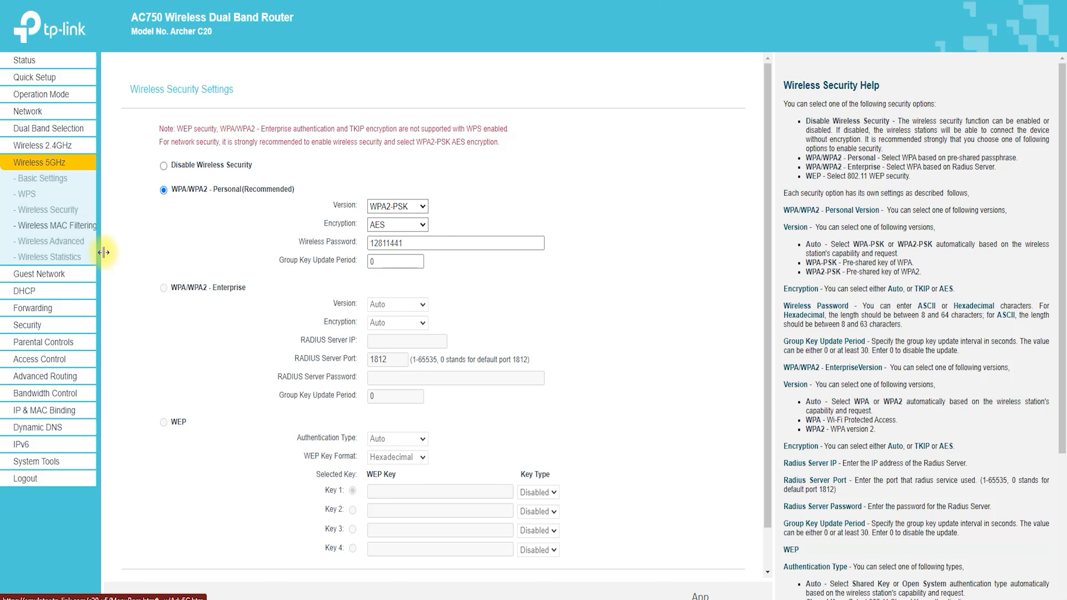
{"action": "left_click", "coordinate": [57, 225]}
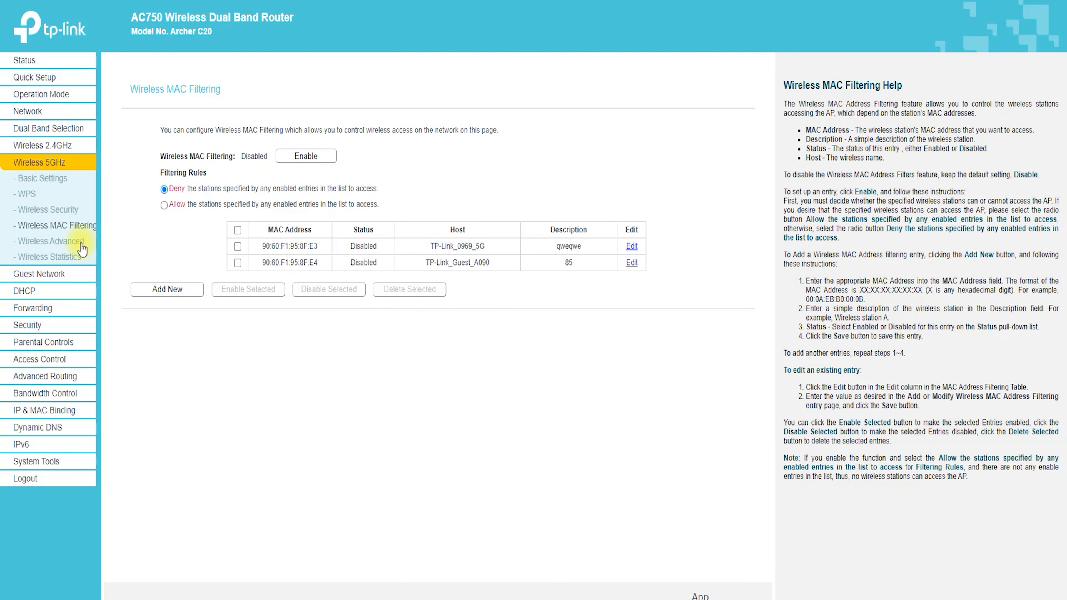
{"action": "left_click", "coordinate": [51, 241]}
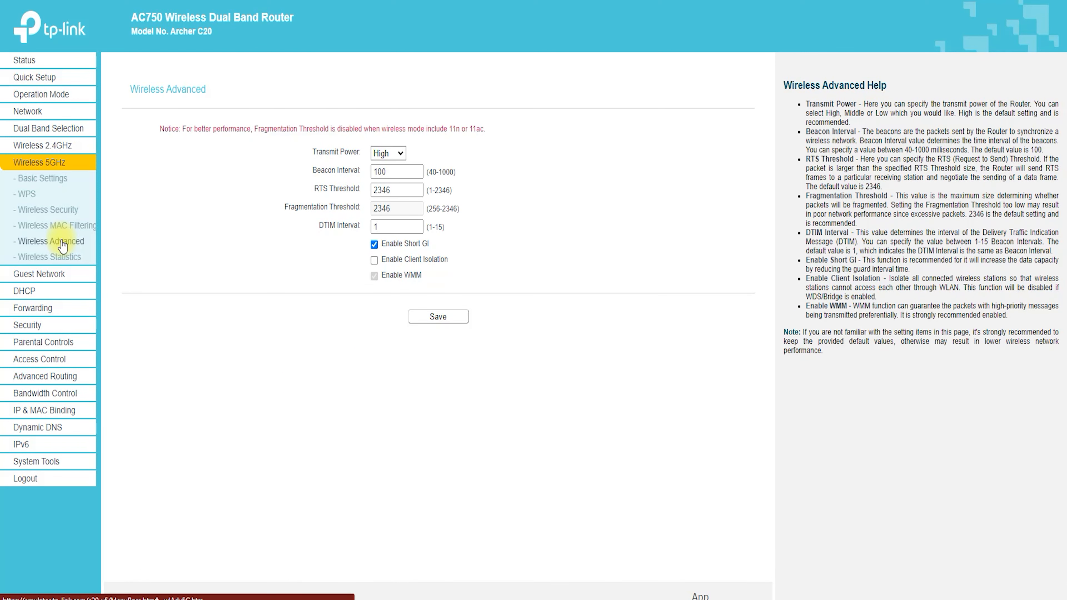
{"action": "left_click", "coordinate": [388, 152]}
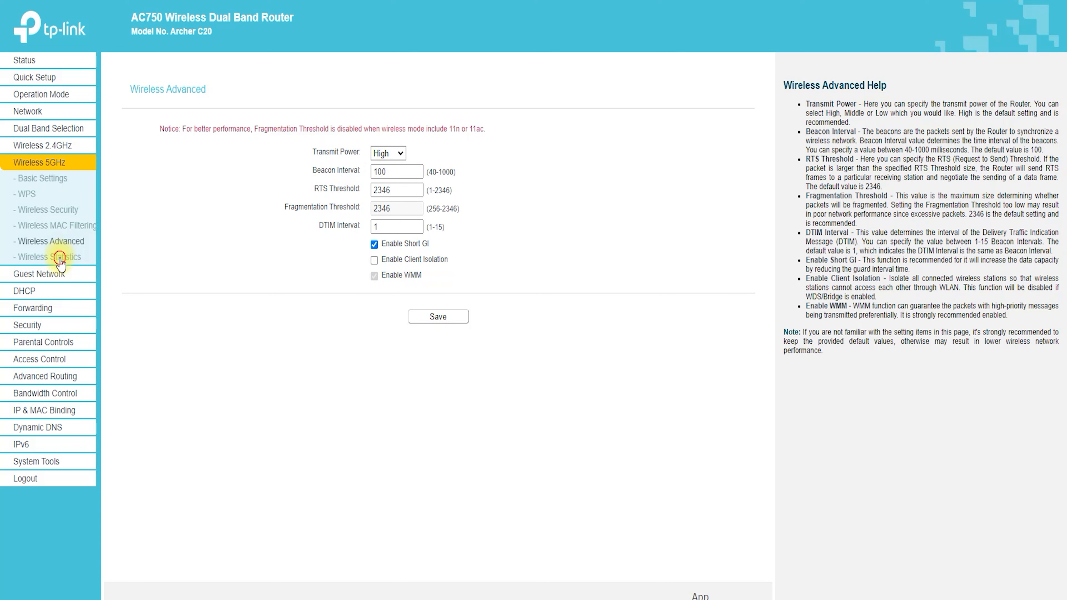
{"action": "left_click", "coordinate": [48, 257]}
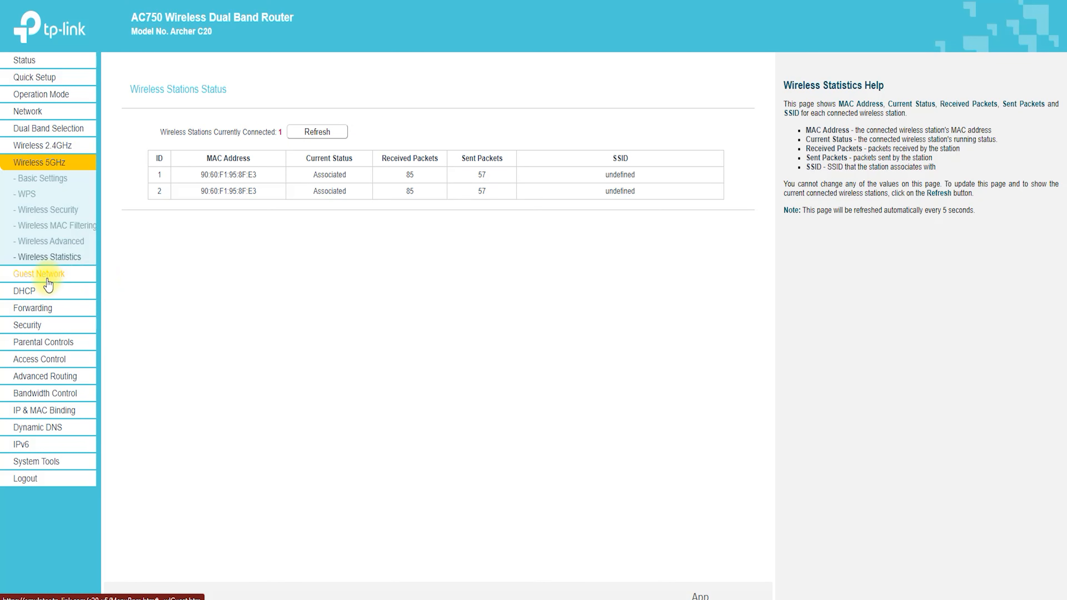
Switch the guest network band to 5GHz, then go to the DHCP section.
{"action": "left_click", "coordinate": [39, 273]}
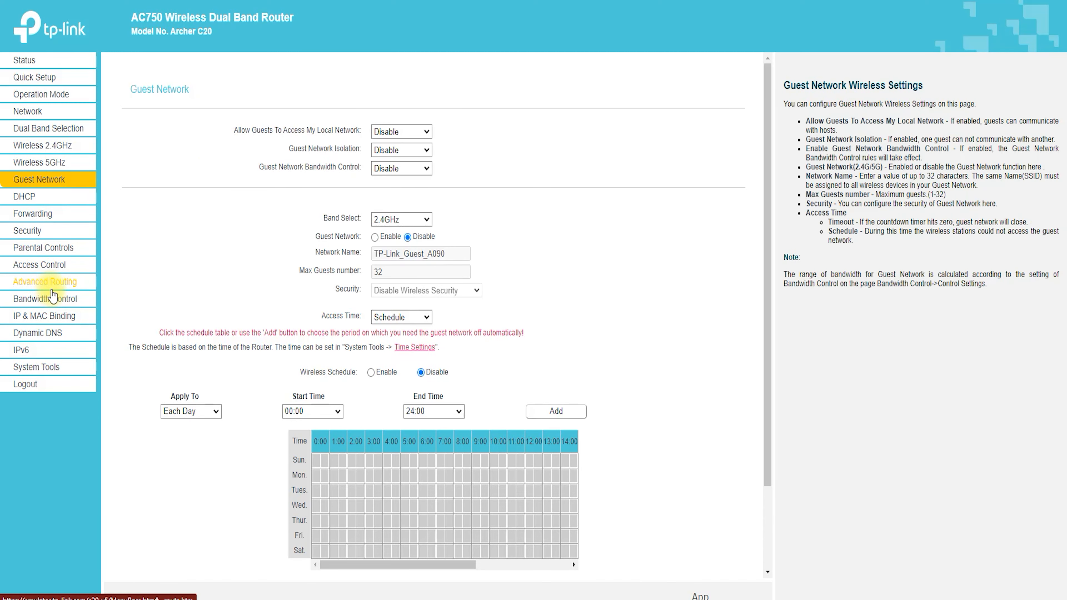
{"action": "left_click", "coordinate": [400, 131]}
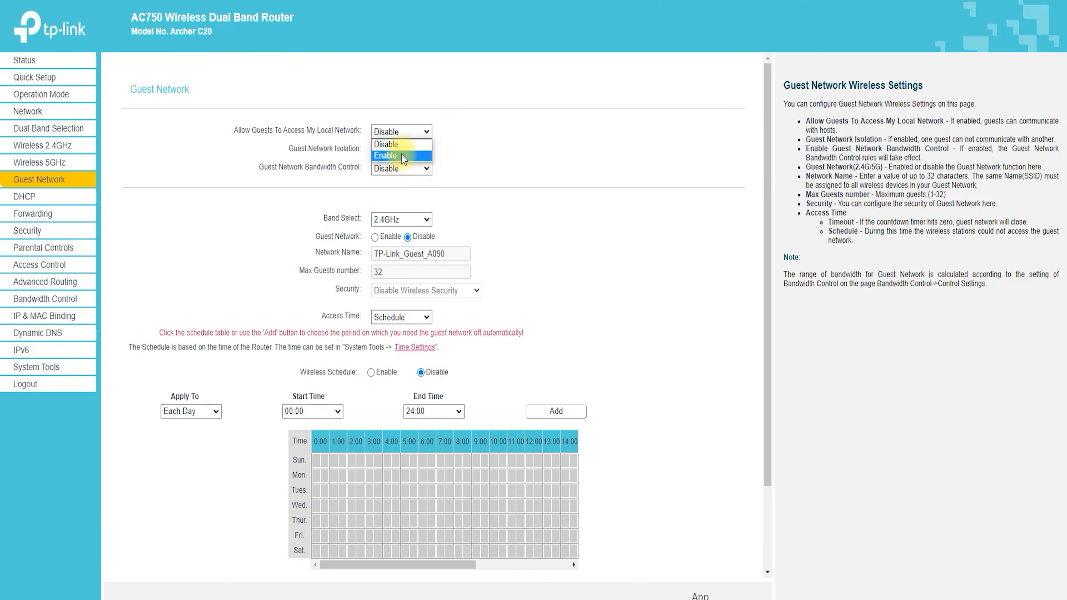
{"action": "left_click", "coordinate": [400, 219]}
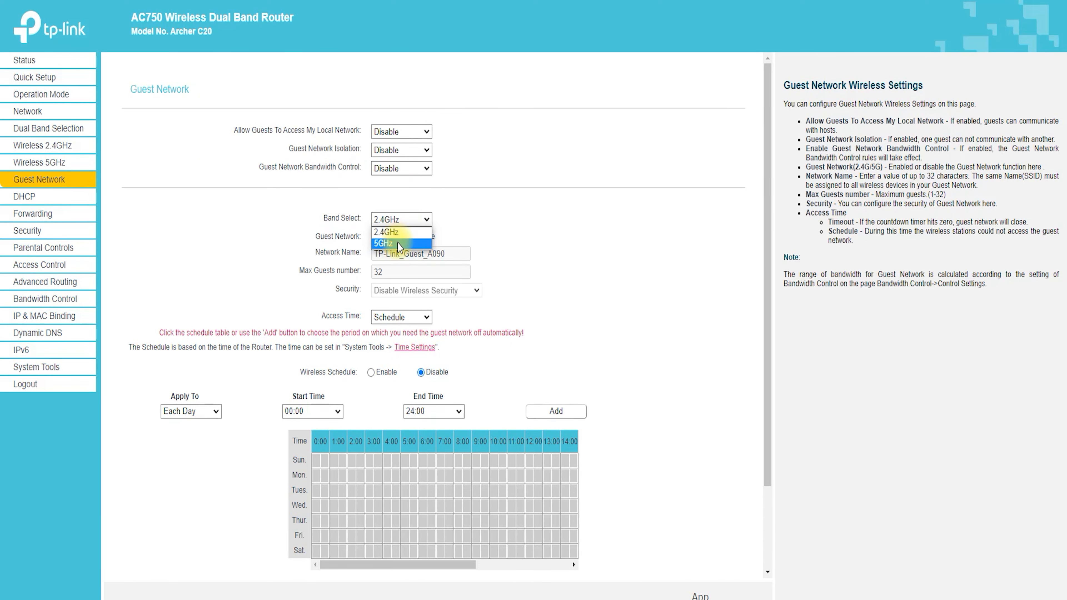
{"action": "left_click", "coordinate": [382, 244]}
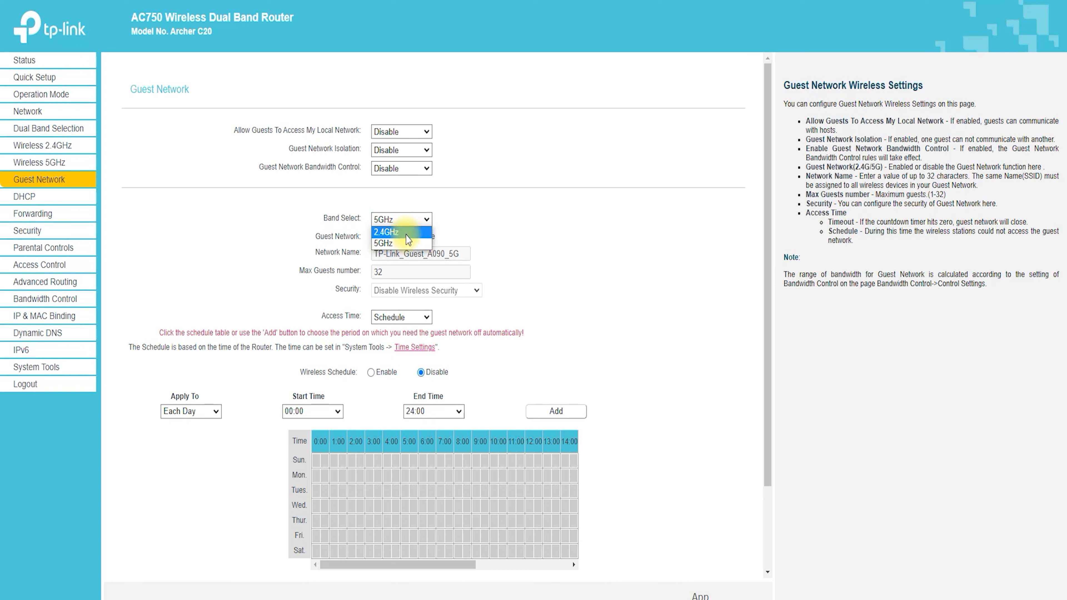
{"action": "left_click", "coordinate": [383, 243]}
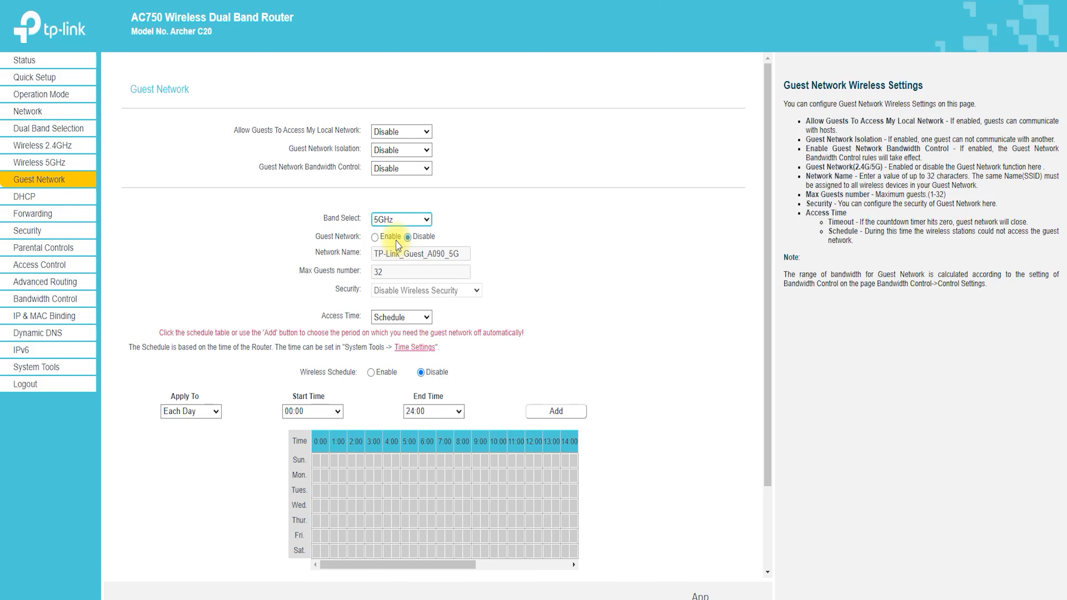
{"action": "left_click", "coordinate": [24, 197]}
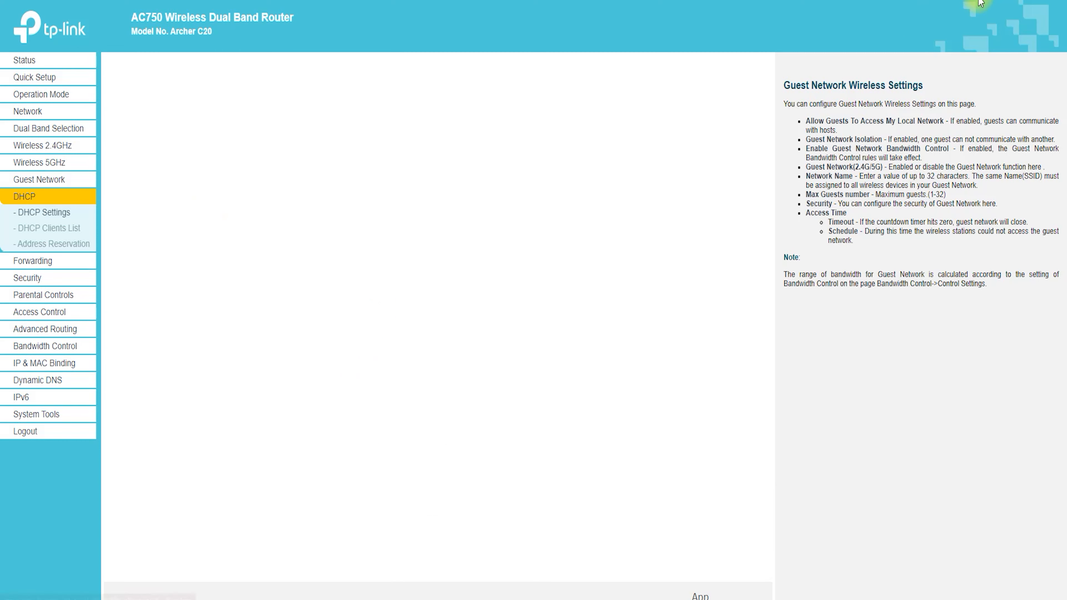
Browse DHCP Settings, Clients List and Address Reservation, then expand the Forwarding menu.
{"action": "left_click", "coordinate": [43, 212]}
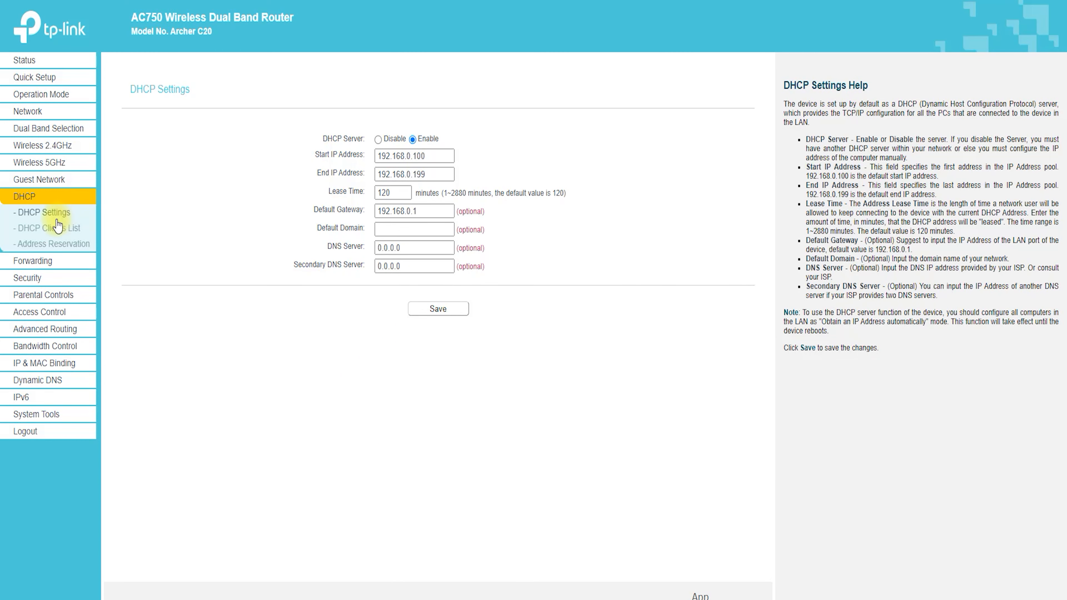
{"action": "left_click", "coordinate": [51, 227]}
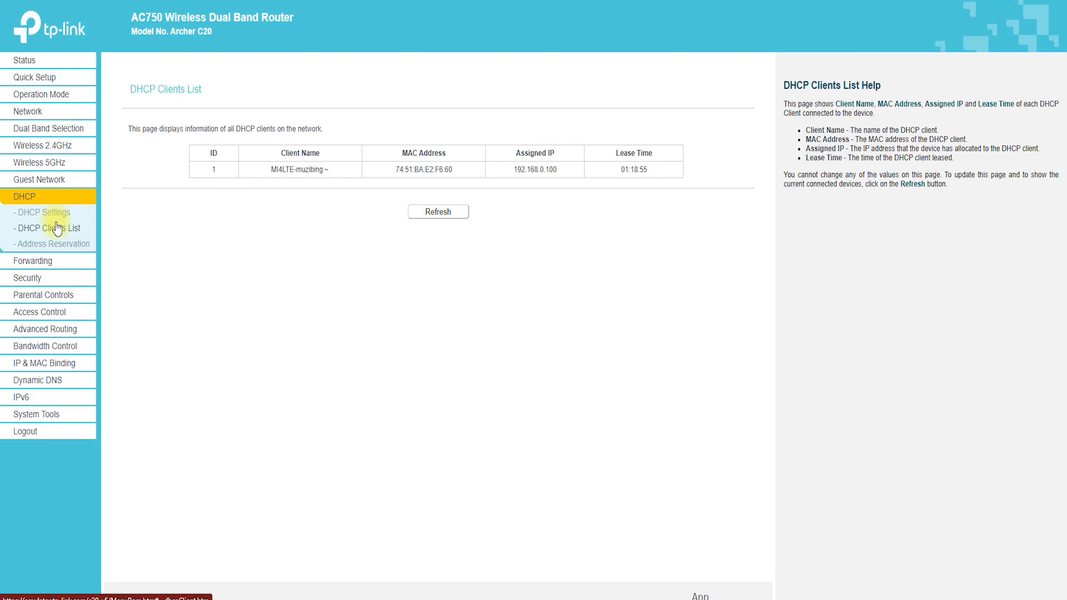
{"action": "left_click", "coordinate": [51, 243]}
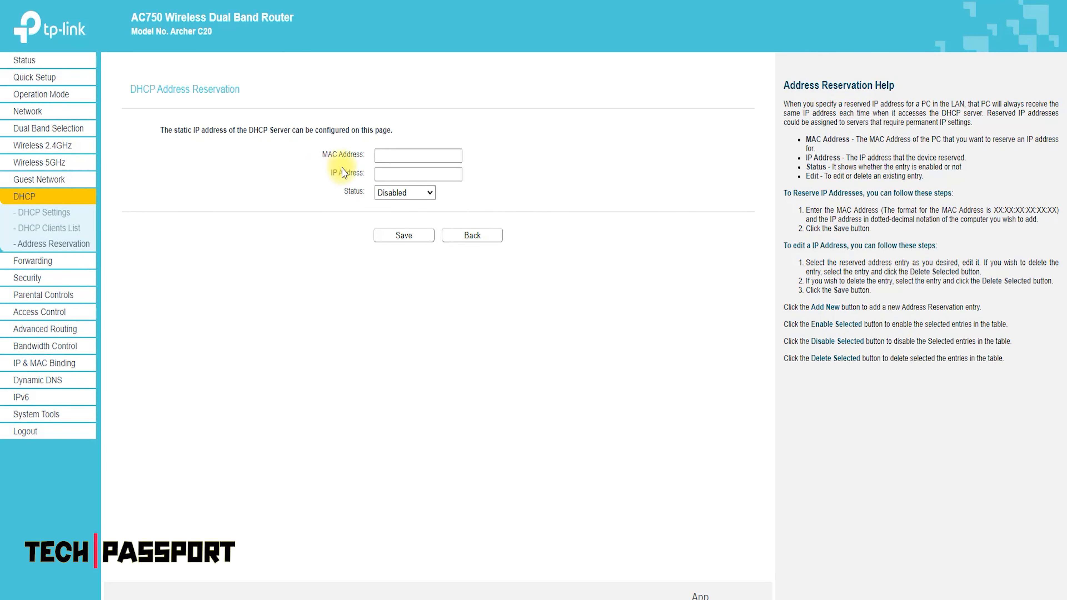
{"action": "left_click", "coordinate": [417, 173]}
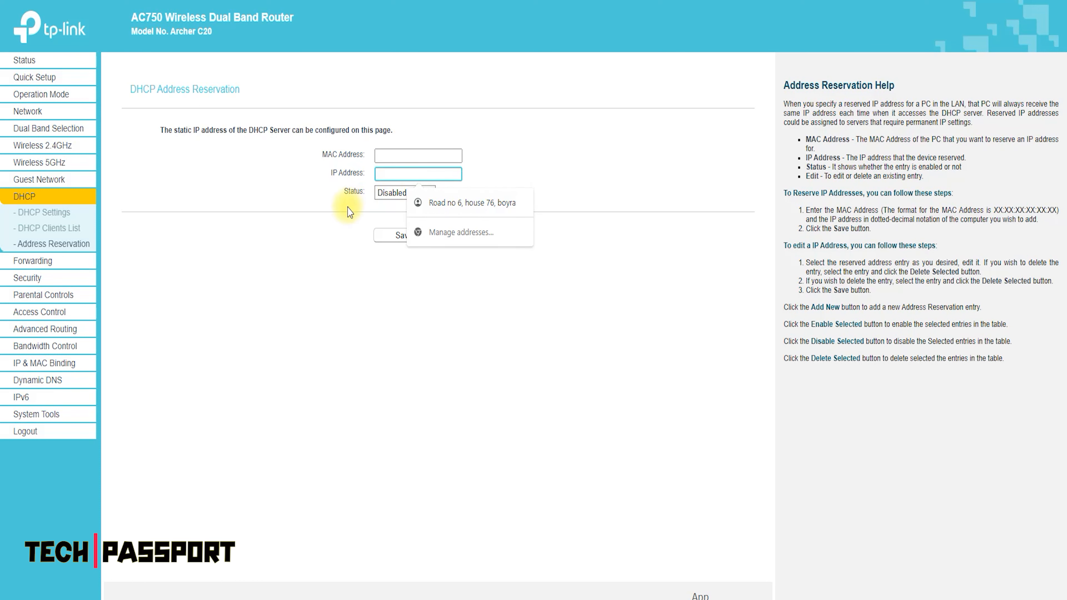
{"action": "left_click", "coordinate": [32, 213]}
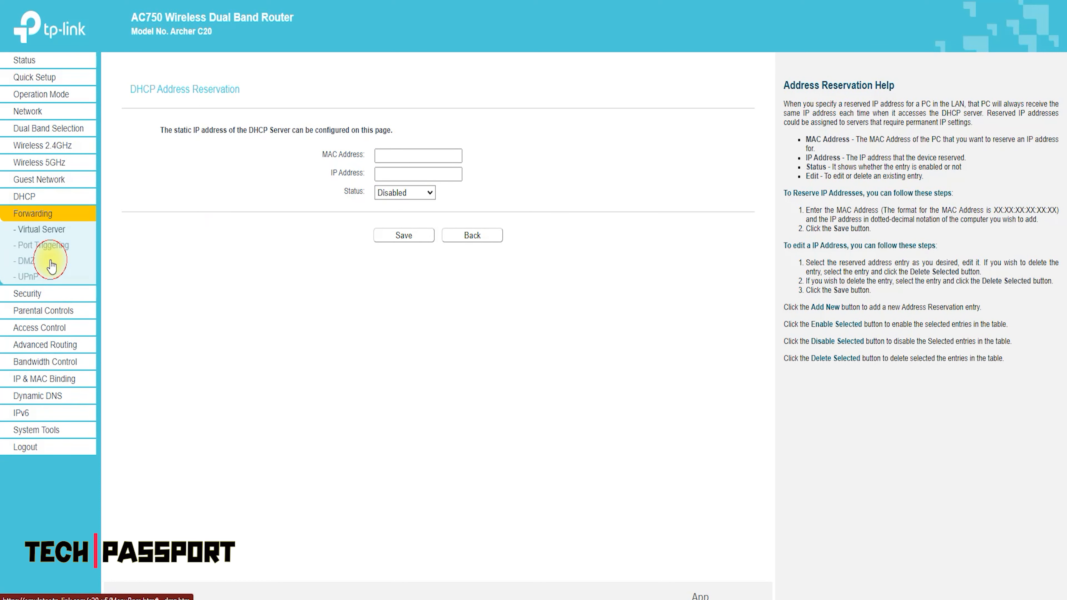
Browse Forwarding pages: Virtual Server with its Add New form, Port Triggering and DMZ.
{"action": "left_click", "coordinate": [40, 230]}
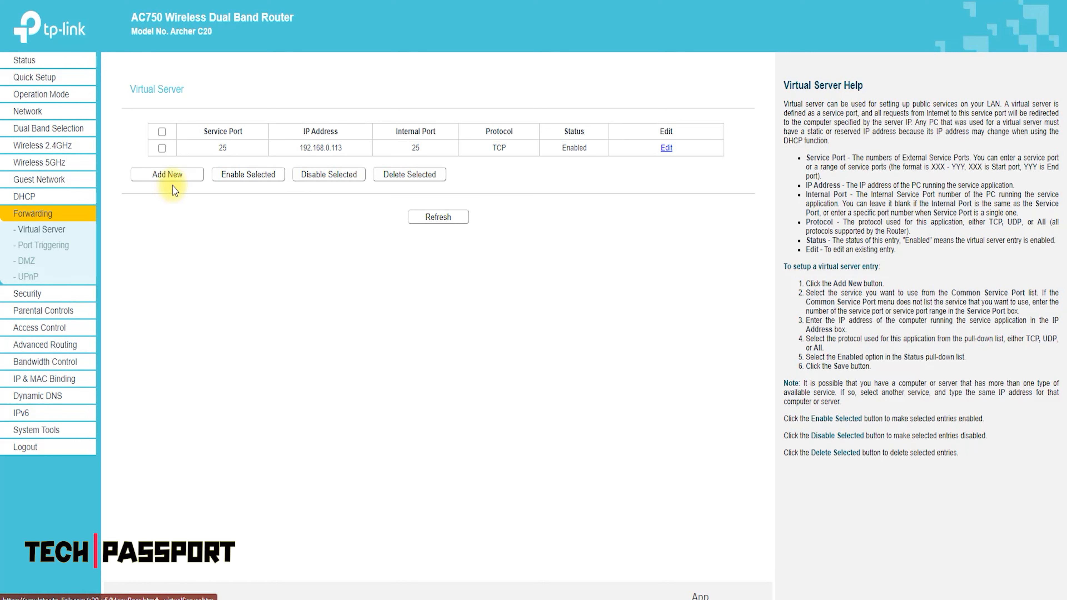
{"action": "left_click", "coordinate": [166, 173]}
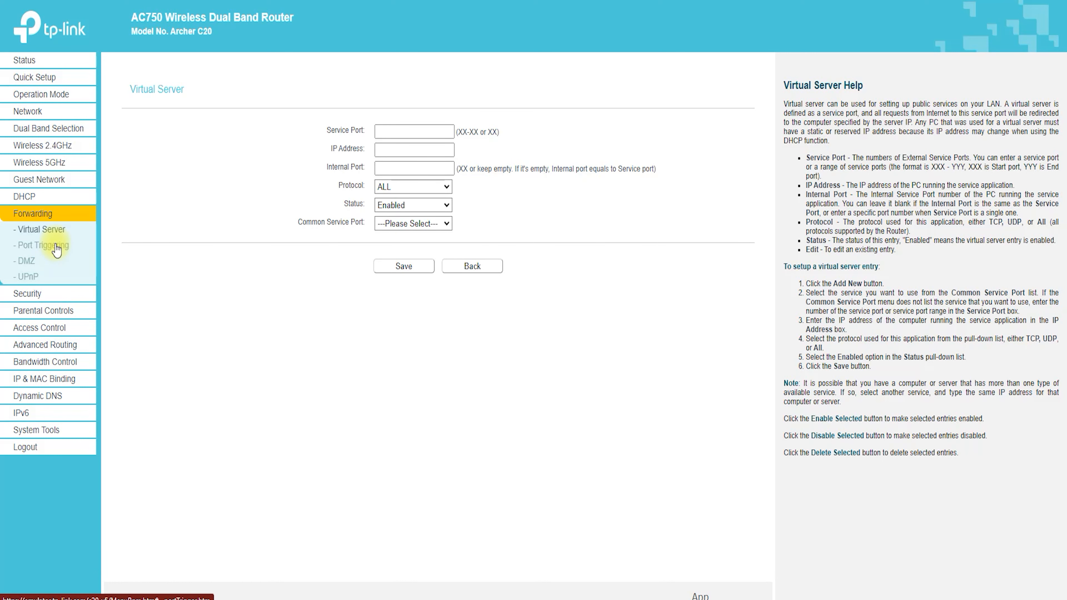
{"action": "left_click", "coordinate": [42, 245]}
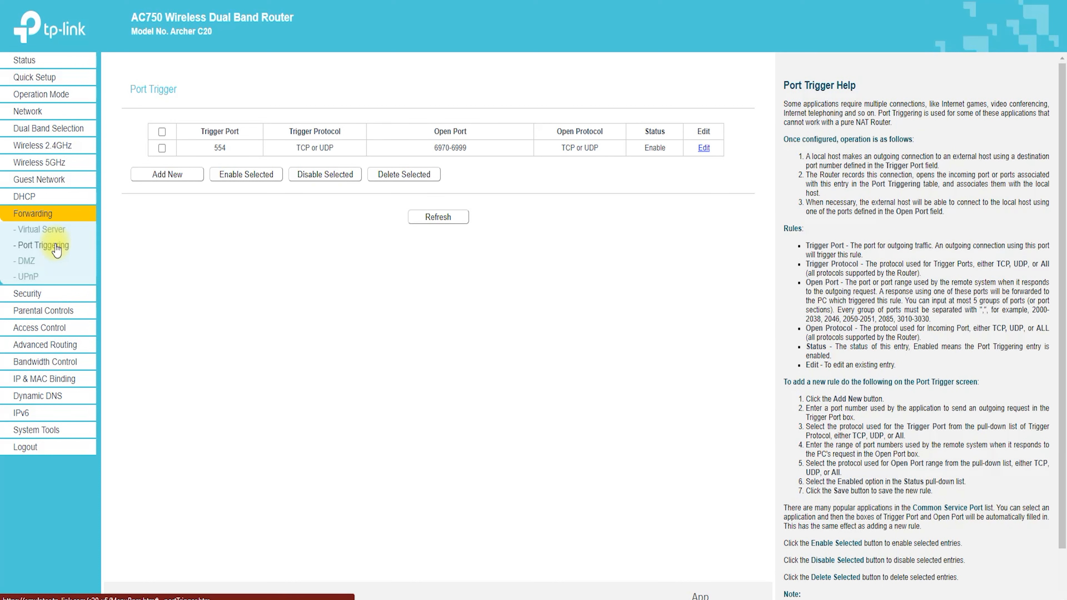
{"action": "left_click", "coordinate": [25, 261]}
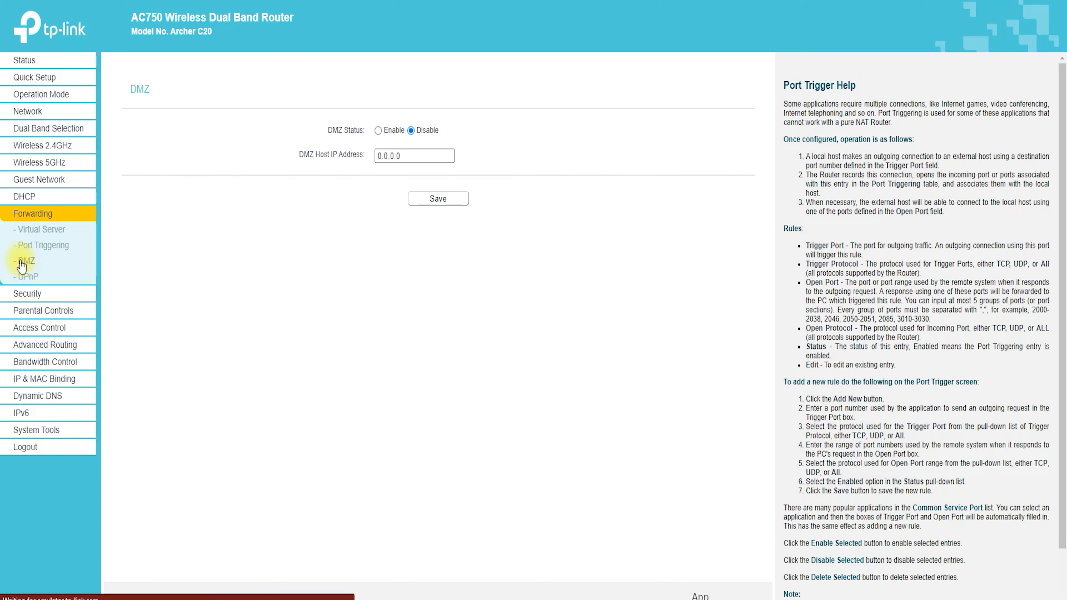
{"action": "left_click", "coordinate": [25, 261]}
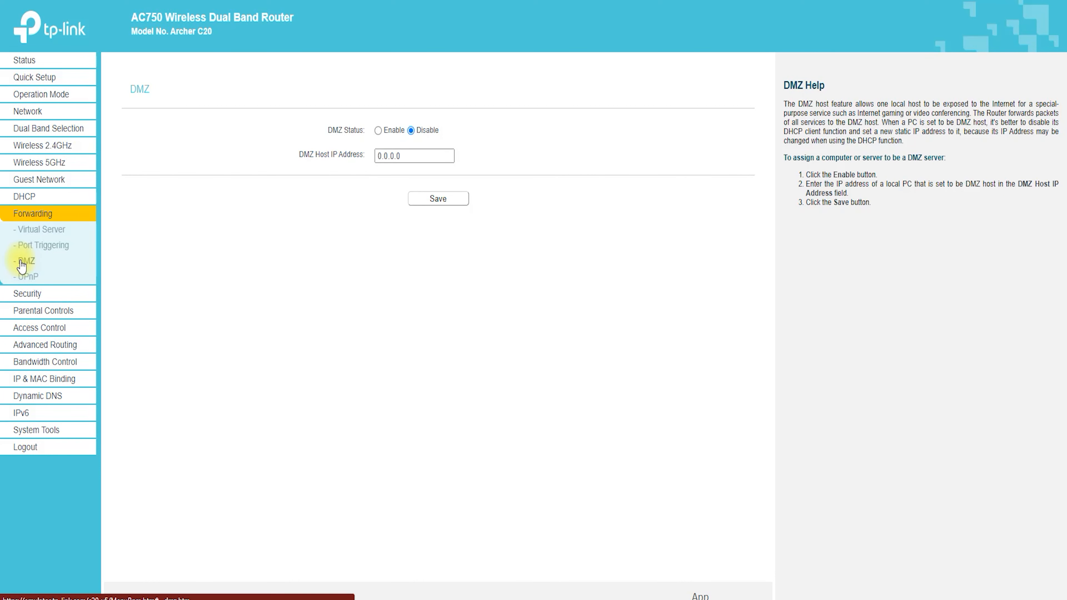
View UPnP and Basic Security, then move on to Parental Controls.
{"action": "left_click", "coordinate": [27, 276]}
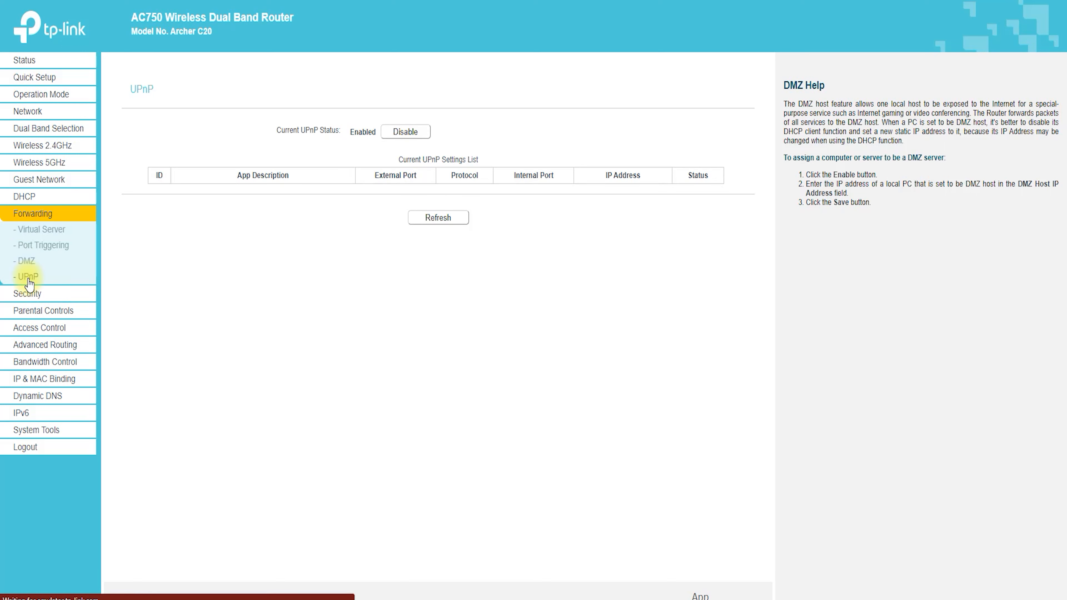
{"action": "left_click", "coordinate": [27, 276]}
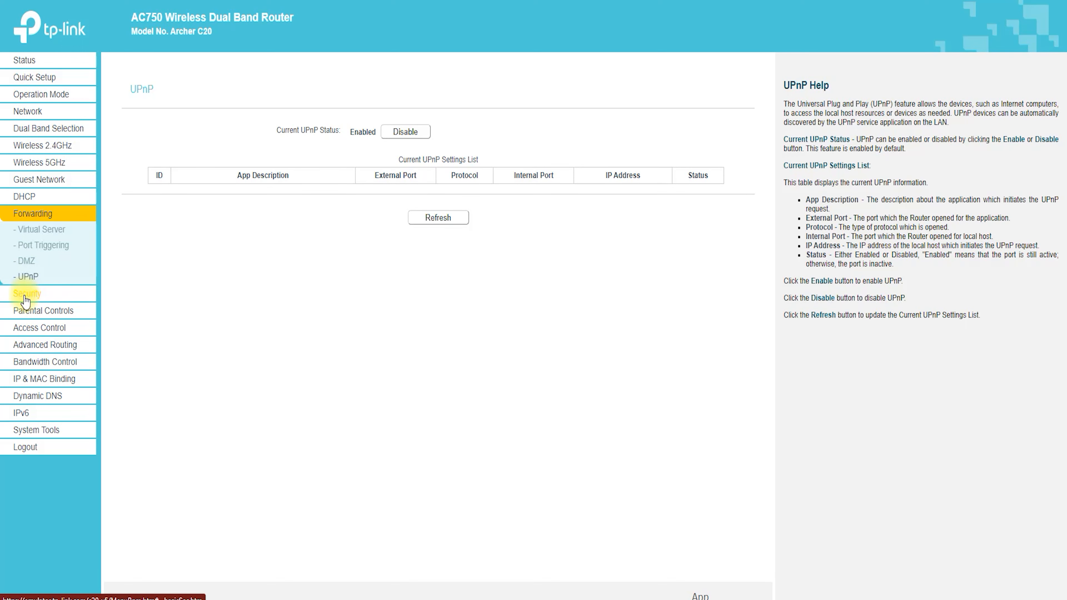
{"action": "left_click", "coordinate": [28, 230]}
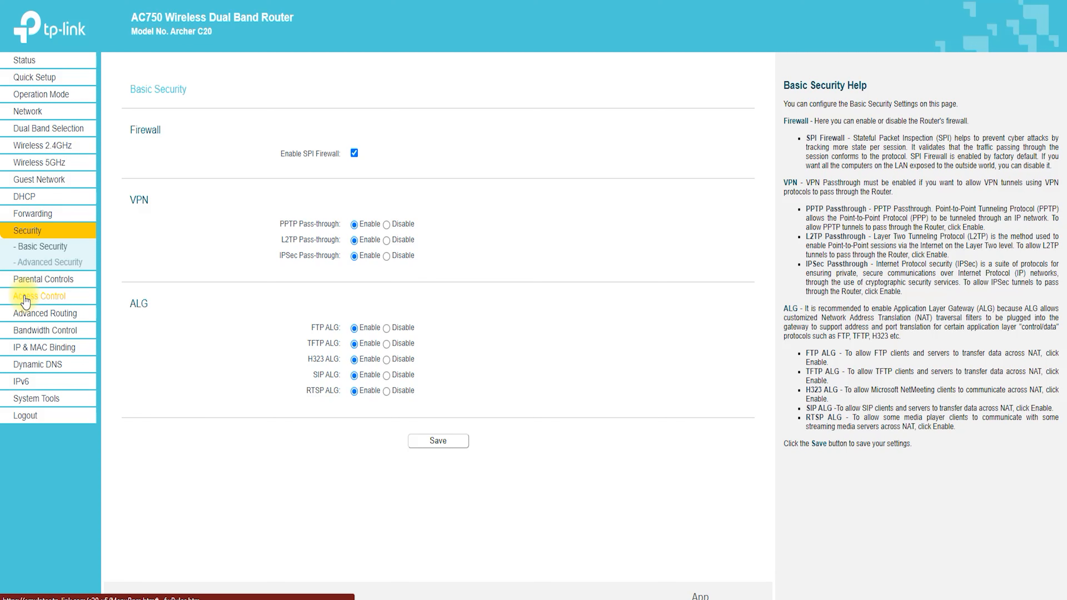
{"action": "mouse_move", "coordinate": [62, 264]}
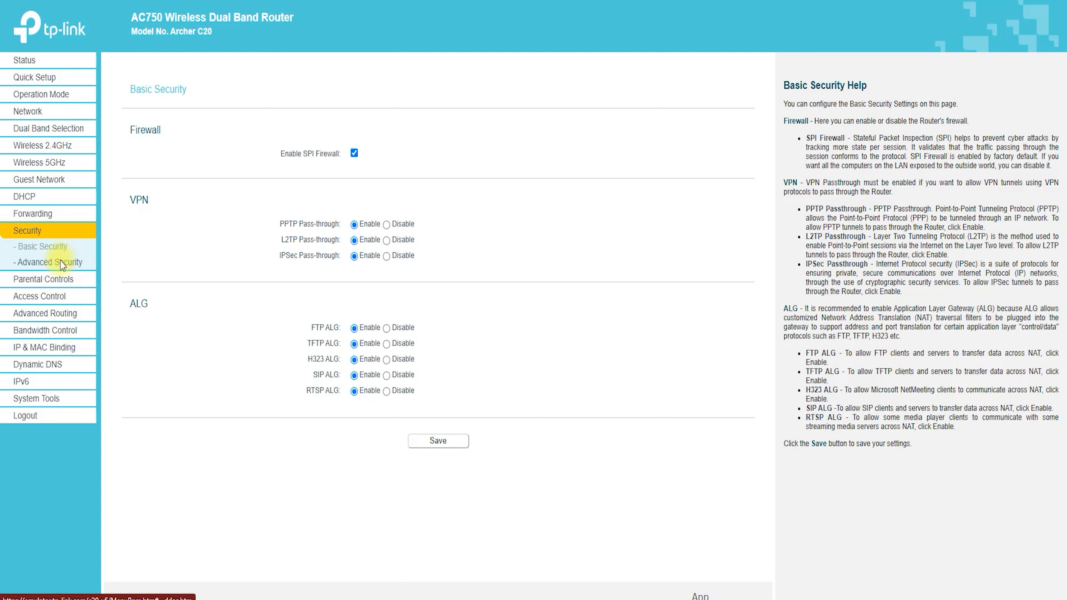
{"action": "left_click", "coordinate": [49, 261]}
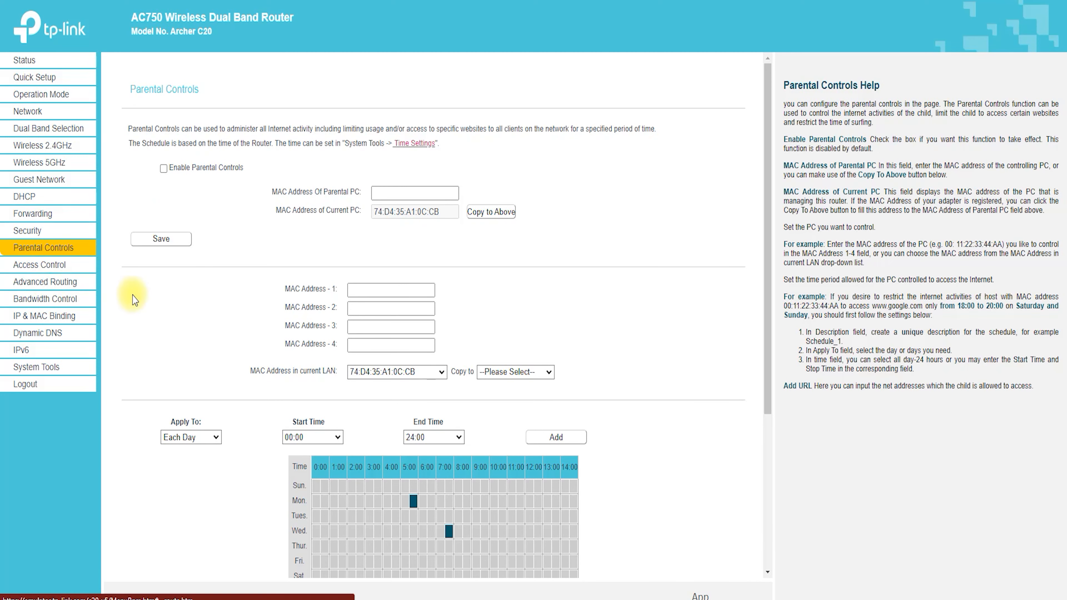
{"action": "scroll", "scroll_direction": "down", "scroll_amount": 3}
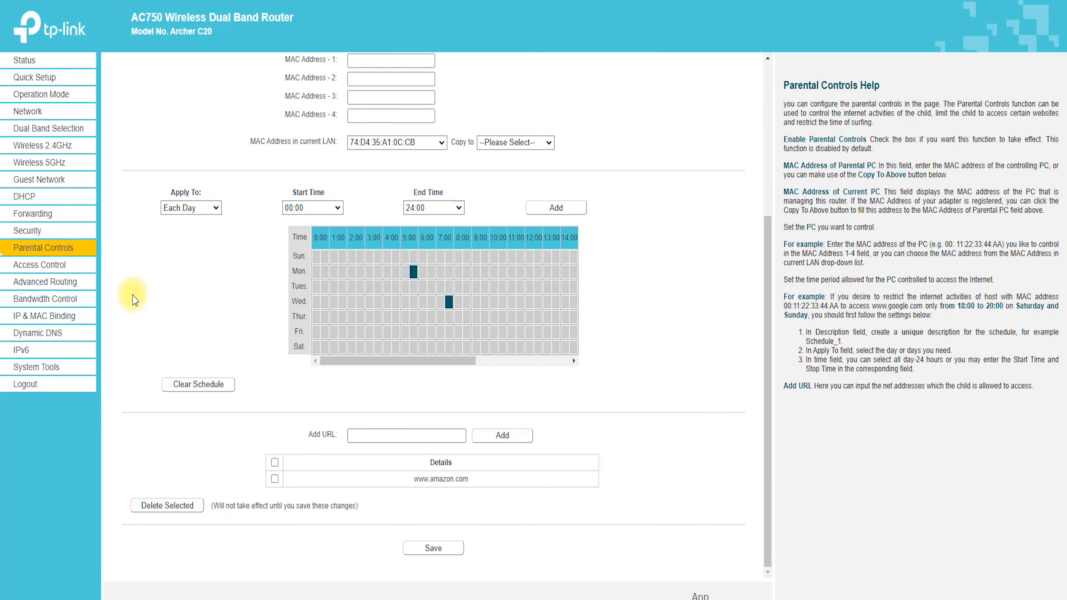
{"action": "mouse_move", "coordinate": [140, 346]}
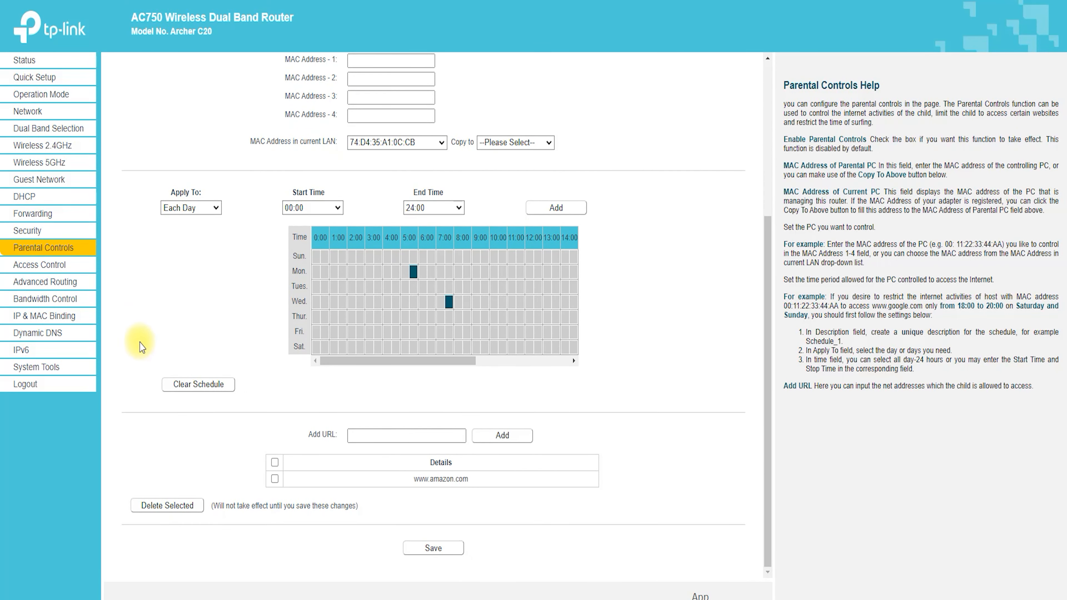
{"action": "scroll", "scroll_direction": "up", "scroll_amount": 3}
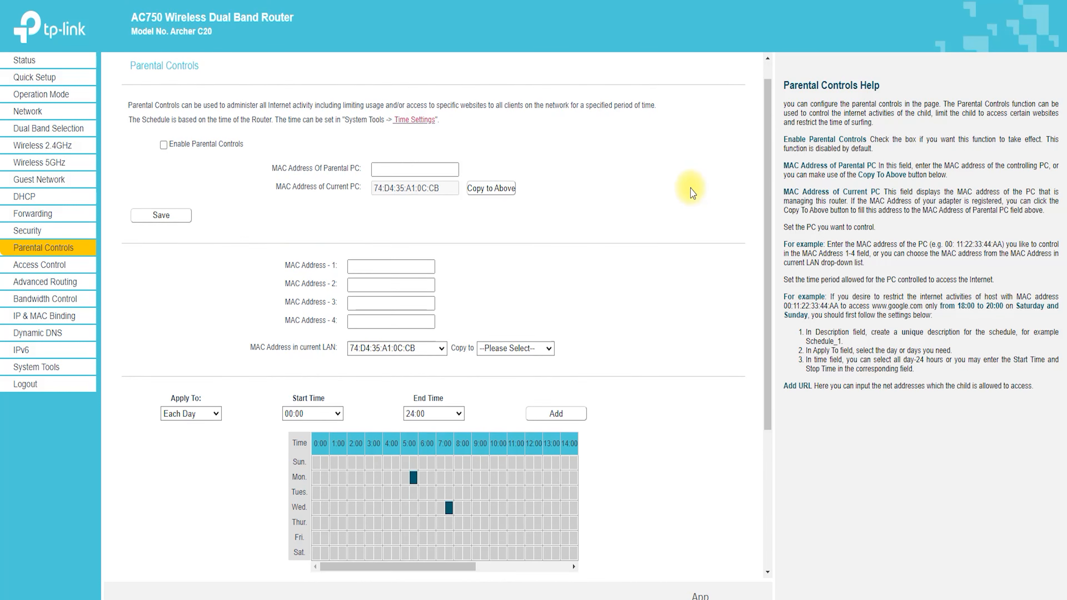
{"action": "scroll", "scroll_direction": "down", "scroll_amount": 3}
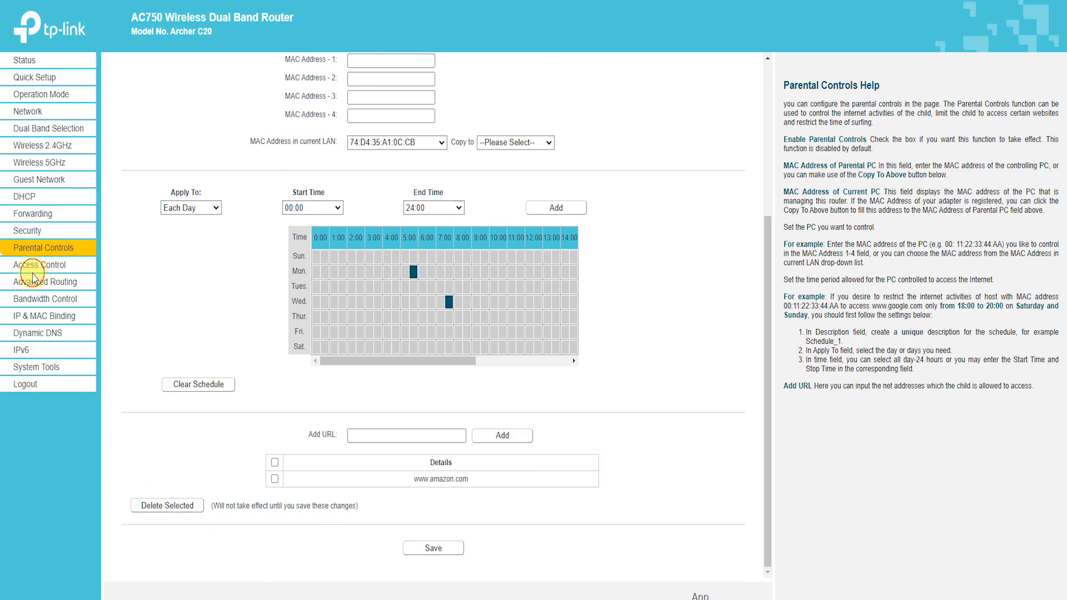
View the Access Control rule list and start a new rule with TEST_HOST_1 as LAN host.
{"action": "left_click", "coordinate": [39, 265]}
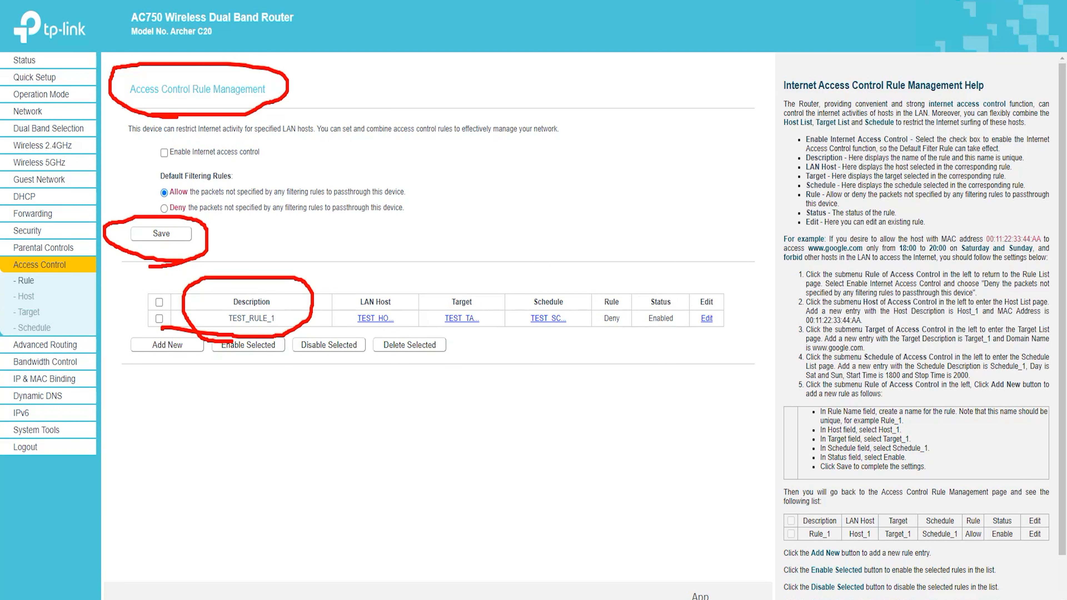
{"action": "left_click", "coordinate": [166, 344]}
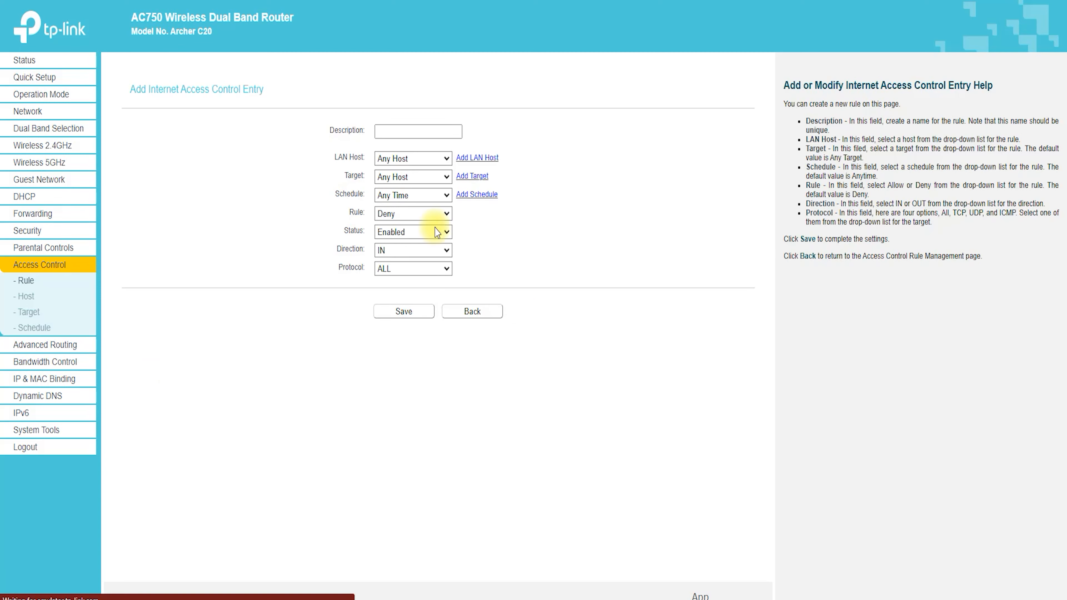
{"action": "left_click", "coordinate": [412, 158]}
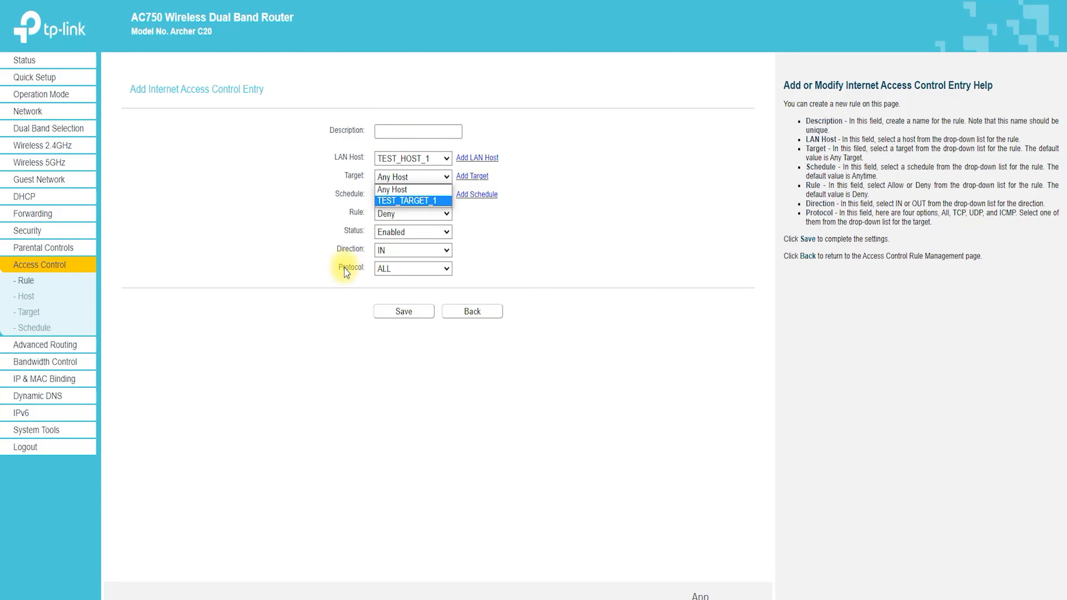
View the Access Control Host list with its Add New form, then the Target list.
{"action": "left_click", "coordinate": [25, 296]}
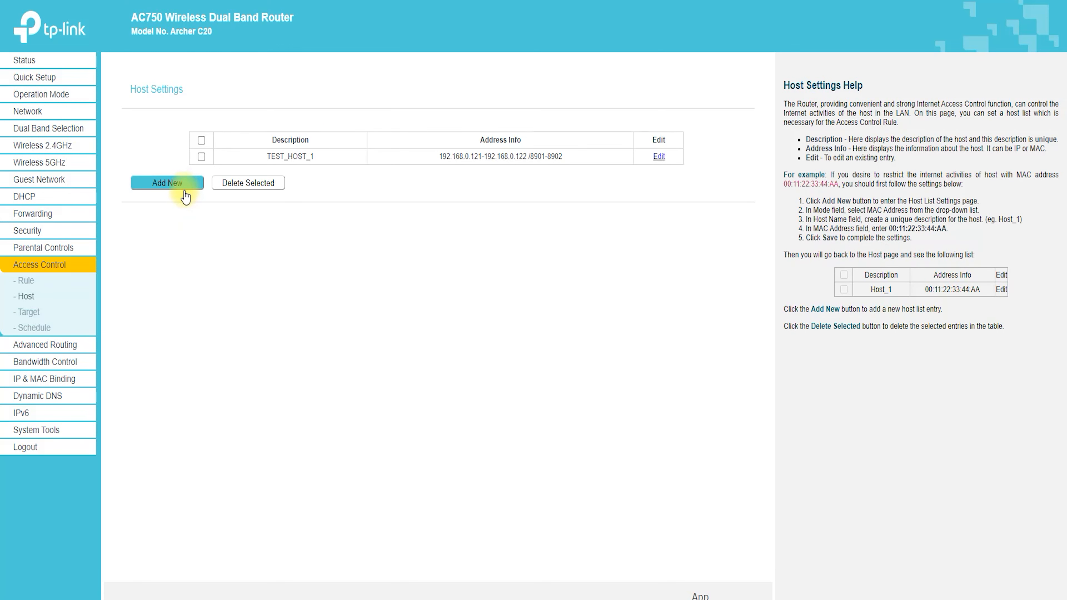
{"action": "left_click", "coordinate": [167, 182]}
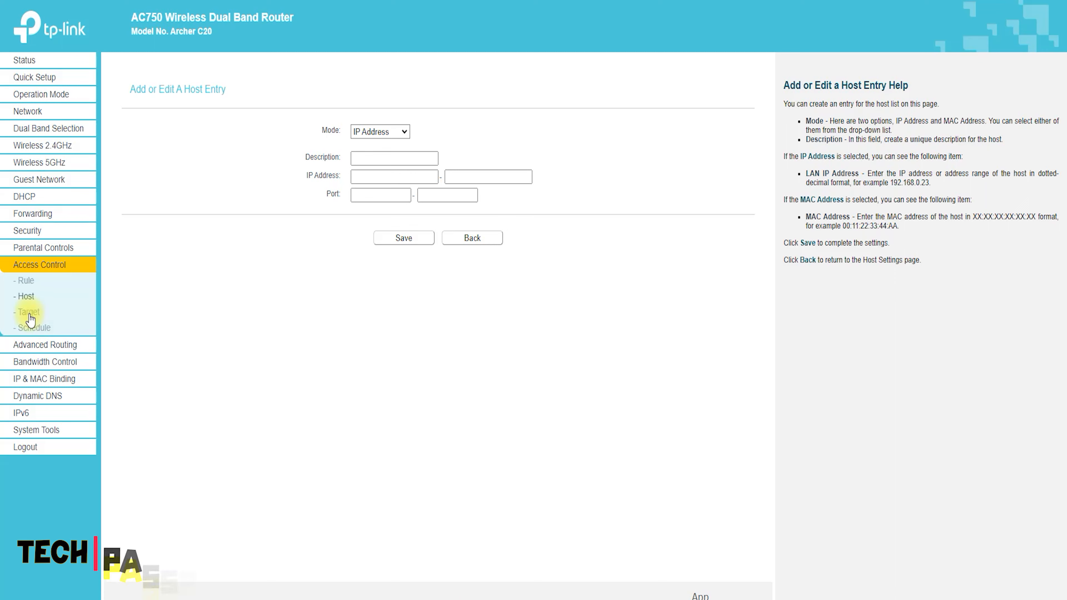
{"action": "left_click", "coordinate": [27, 312]}
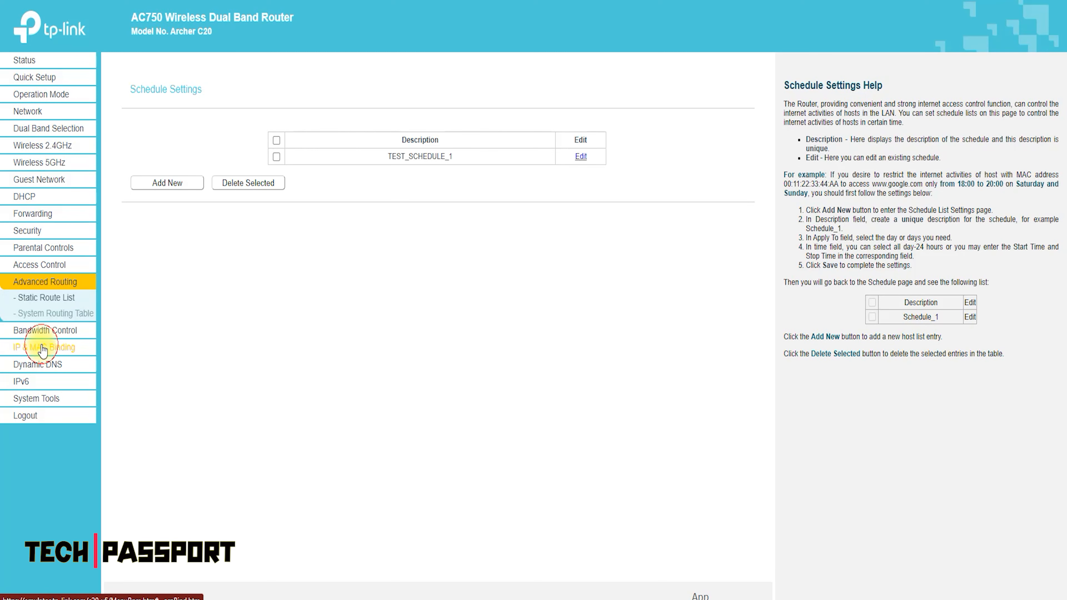
View Static Route, the system routing table, IP & MAC Binding and its ARP list.
{"action": "left_click", "coordinate": [36, 297]}
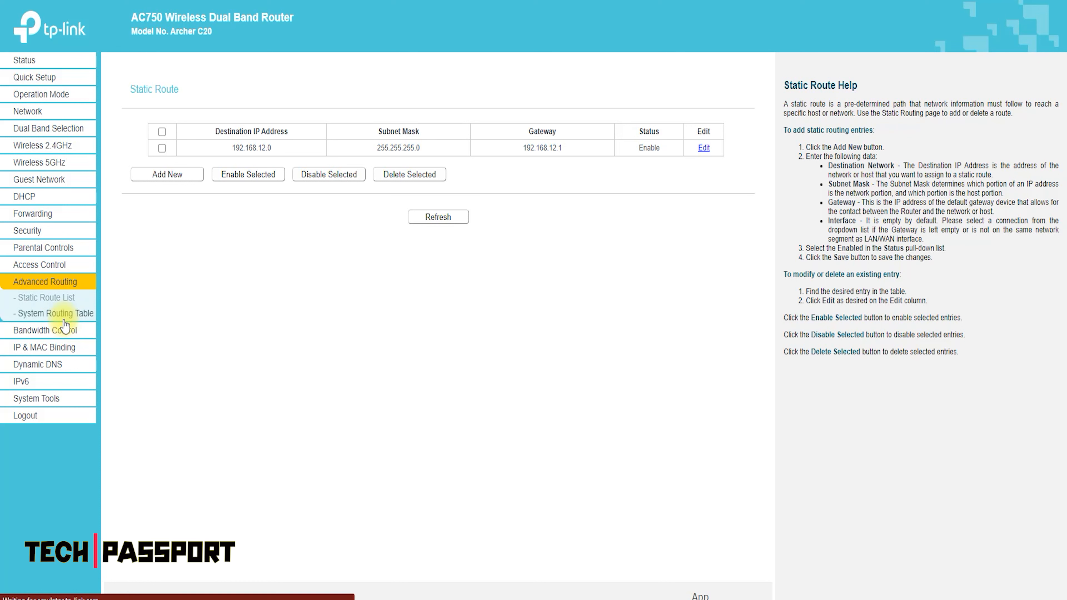
{"action": "left_click", "coordinate": [57, 313]}
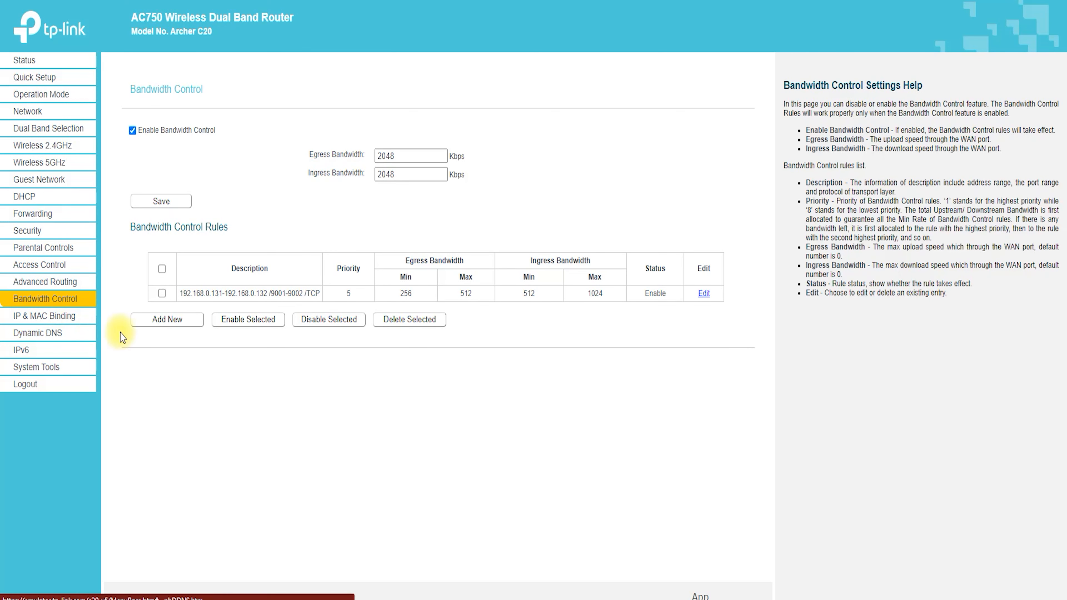
{"action": "mouse_move", "coordinate": [62, 324]}
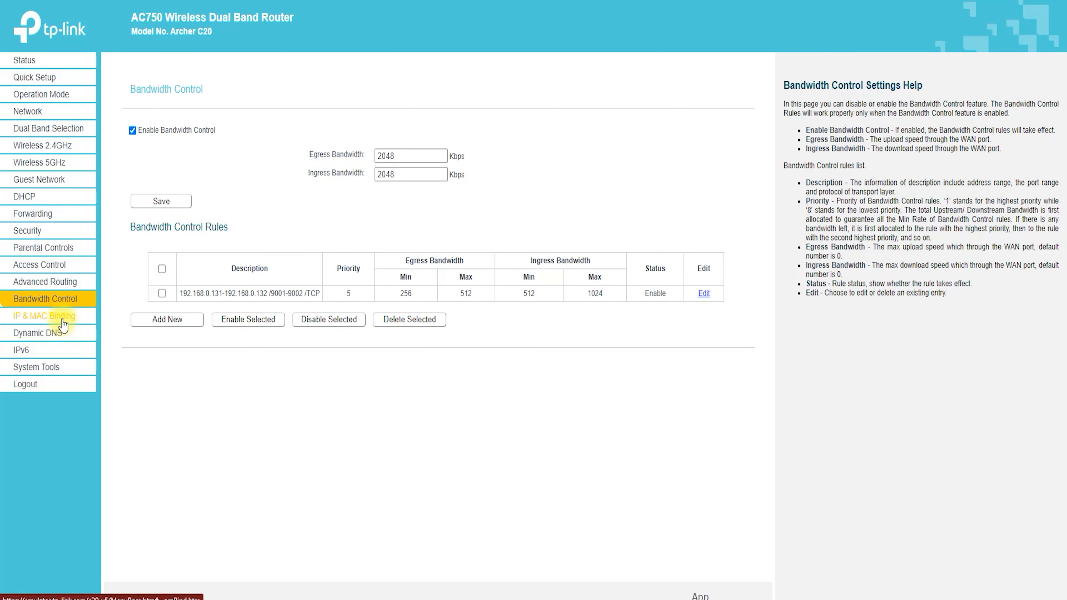
{"action": "left_click", "coordinate": [43, 316]}
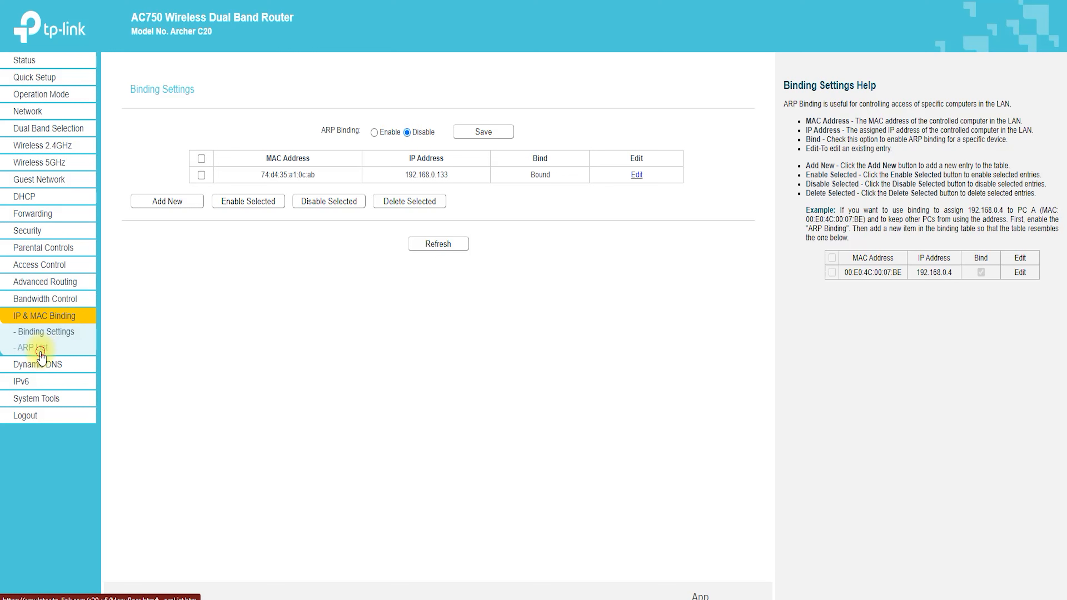
{"action": "left_click", "coordinate": [30, 347]}
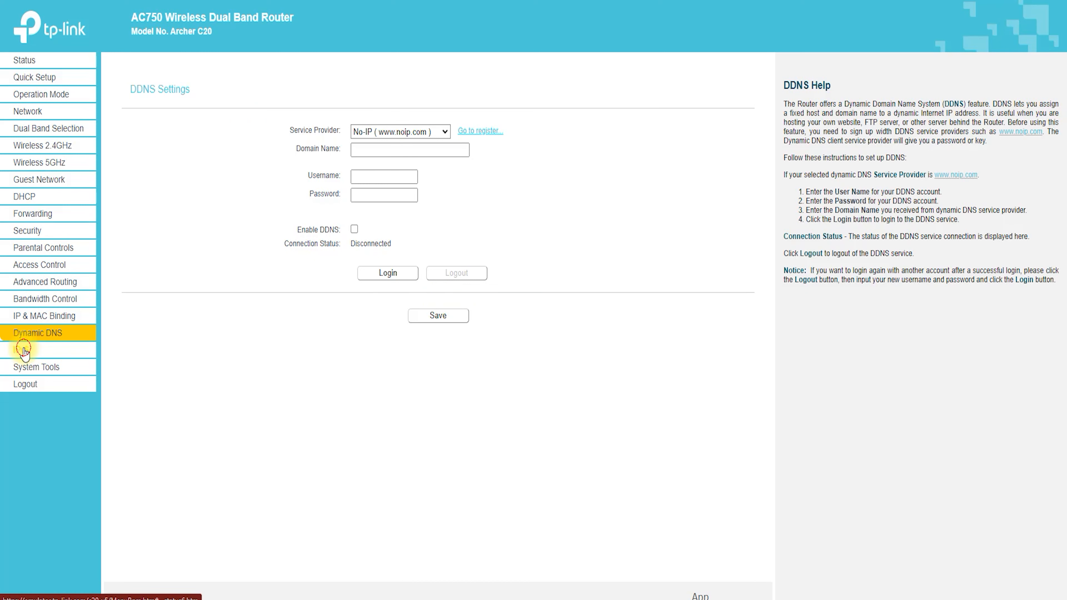
View IPv6 Status and IPv6 WAN settings, previewing the Dynamic IPv6 connection type.
{"action": "left_click", "coordinate": [22, 350]}
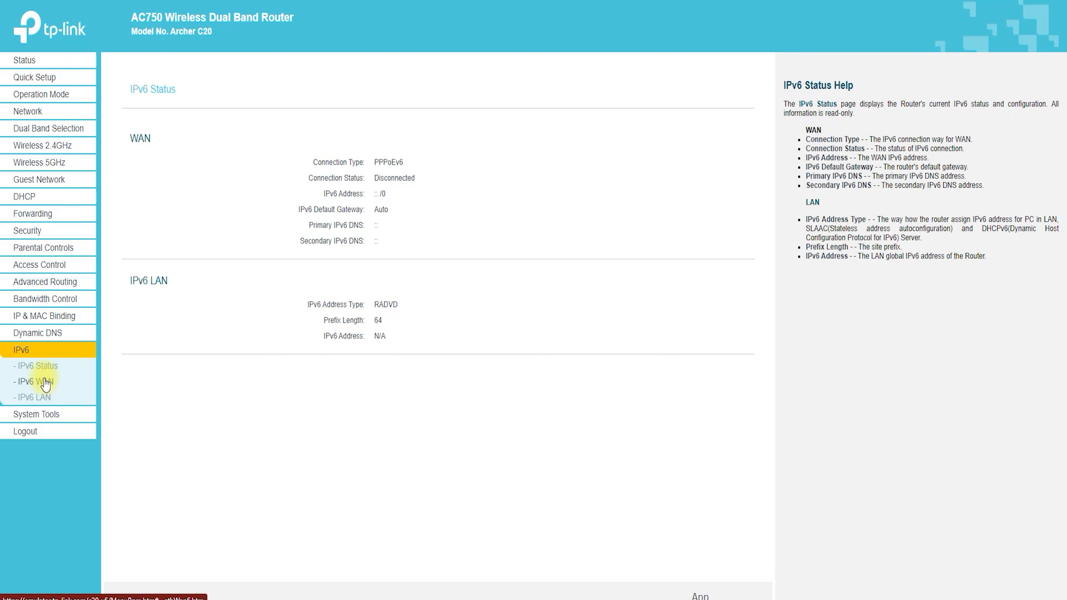
{"action": "left_click", "coordinate": [32, 381]}
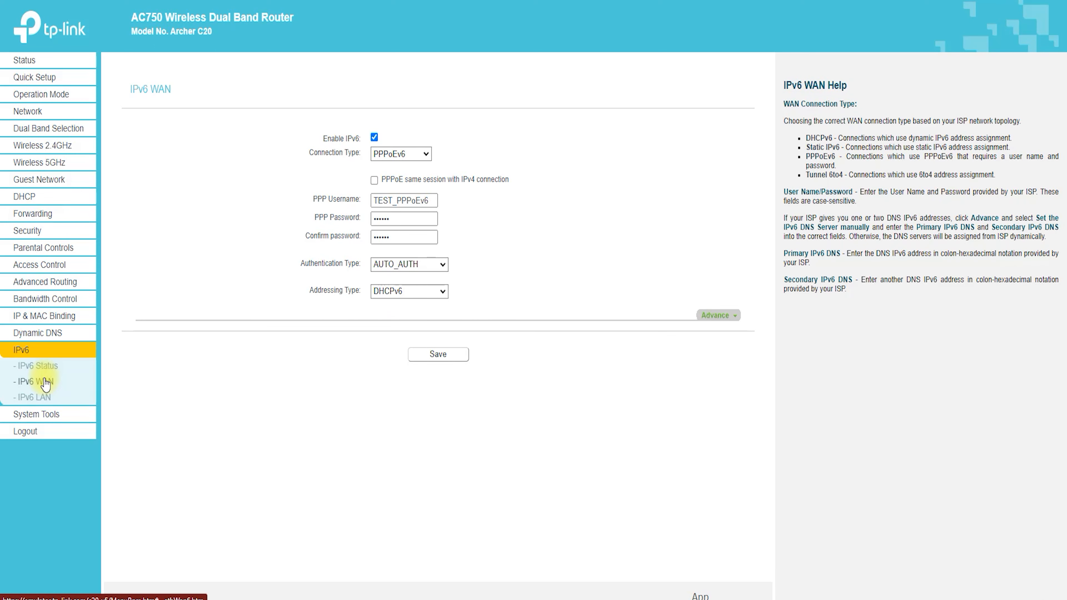
{"action": "mouse_move", "coordinate": [912, 35]}
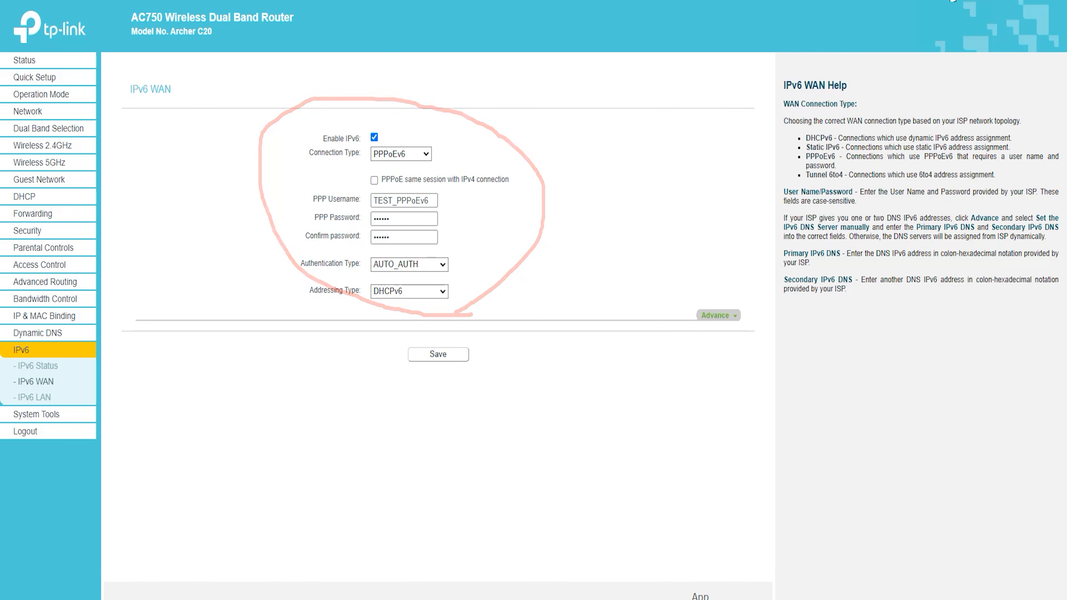
{"action": "left_click", "coordinate": [400, 154]}
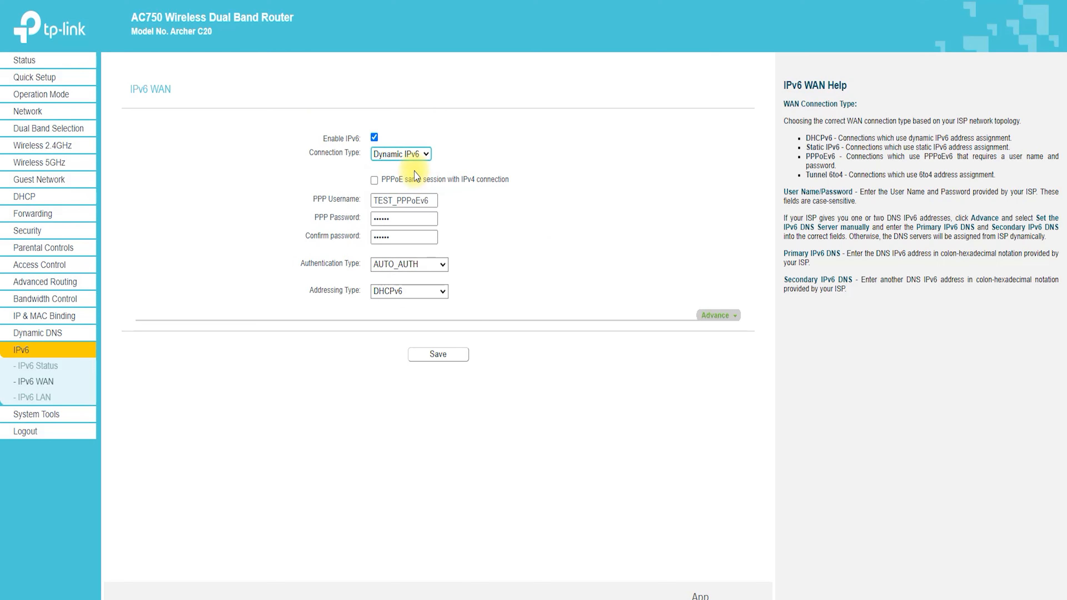
{"action": "left_click", "coordinate": [400, 153]}
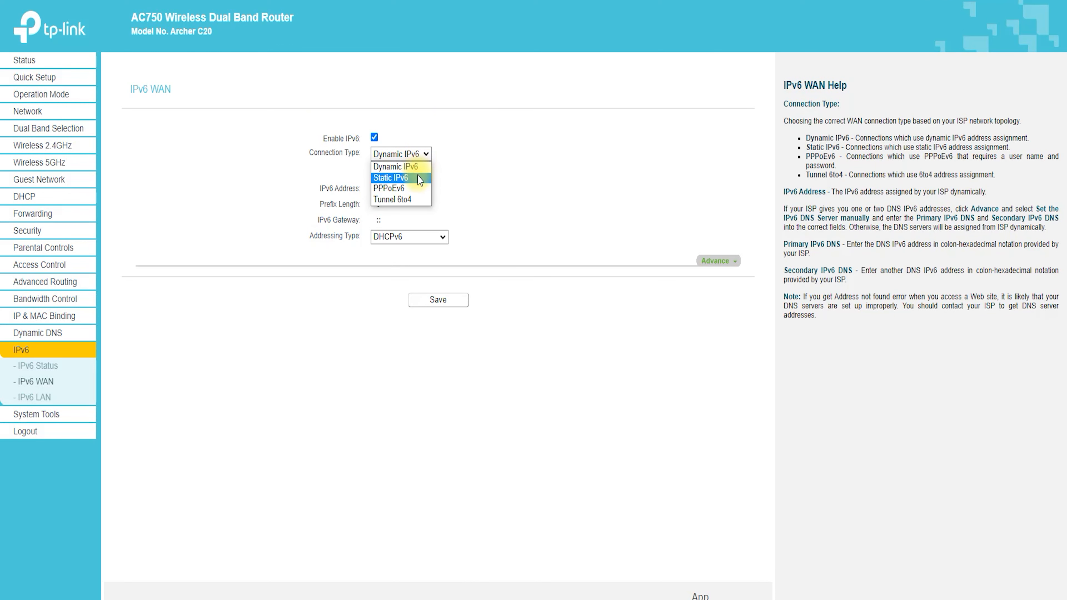
Cycle IPv6 WAN through Static IPv6, PPPoEv6 and Tunnel 6to4, then view IPv6 LAN settings.
{"action": "left_click", "coordinate": [397, 177]}
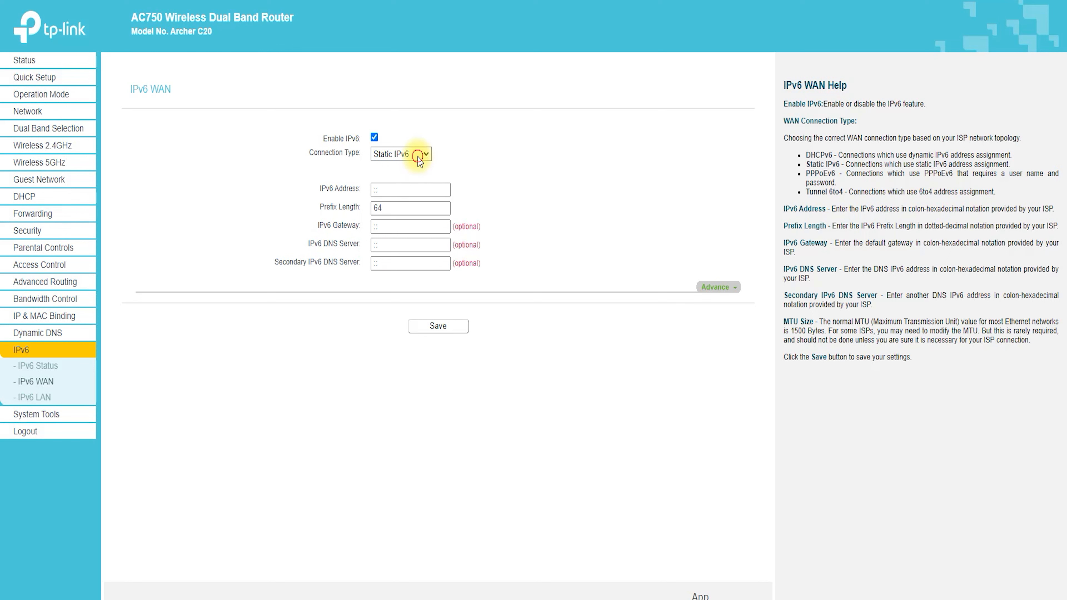
{"action": "left_click", "coordinate": [400, 153]}
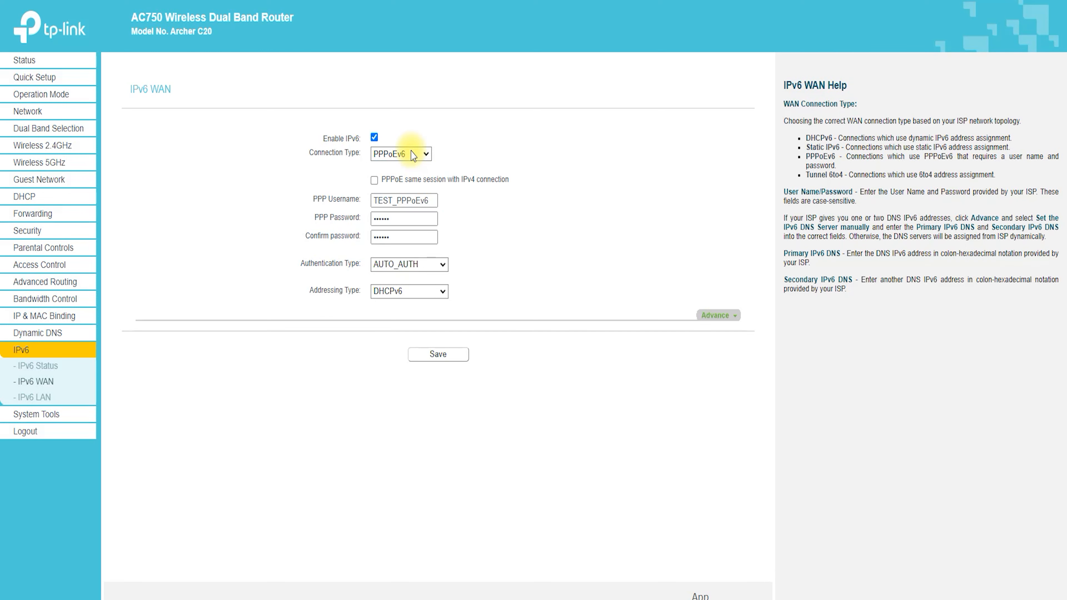
{"action": "left_click", "coordinate": [400, 154]}
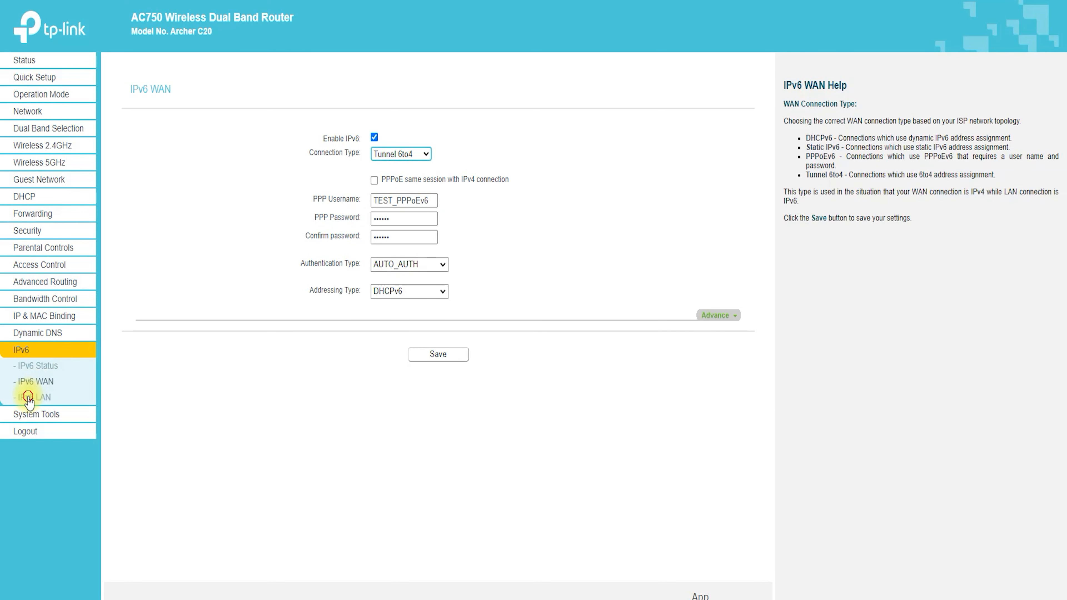
{"action": "left_click", "coordinate": [32, 397]}
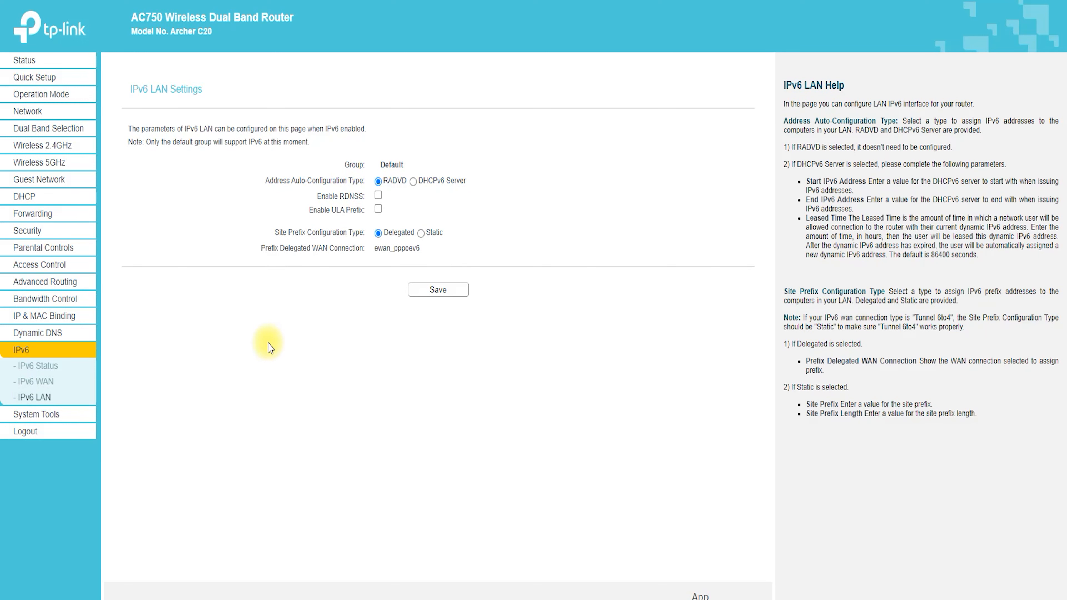
{"action": "mouse_move", "coordinate": [151, 112]}
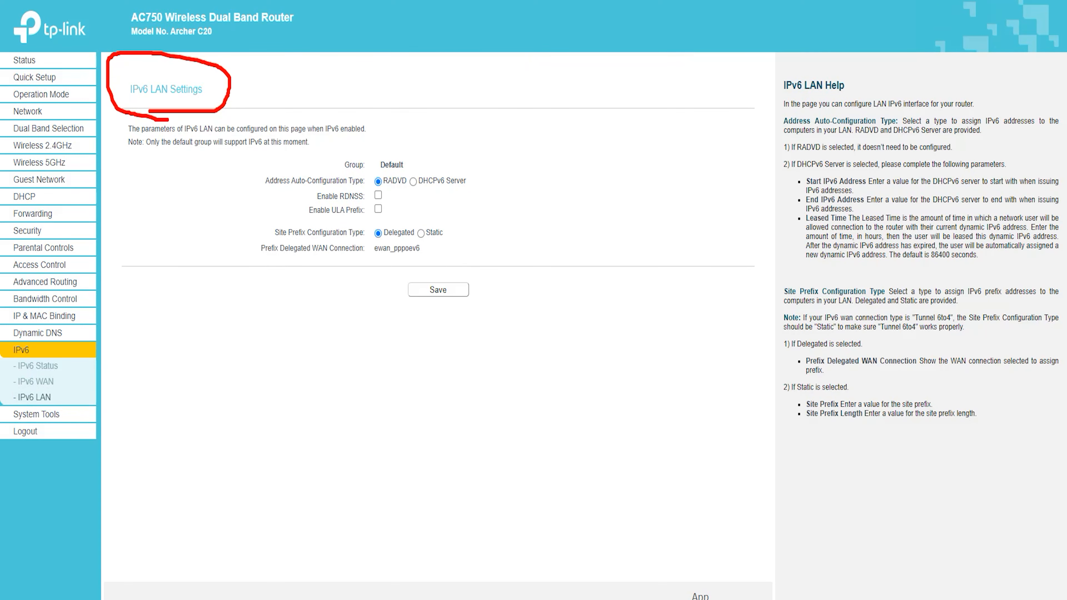
Browse System Tools: Time Settings, LED Control, Diagnostic, Firmware Upgrade, Factory Defaults, Backup & Restore.
{"action": "left_click", "coordinate": [36, 367]}
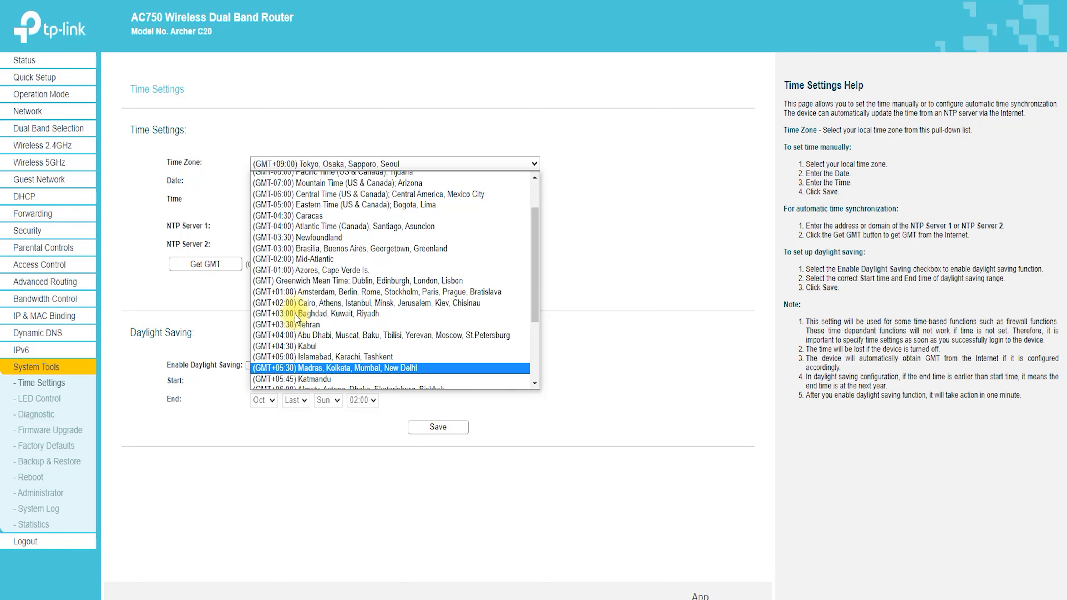
{"action": "left_click", "coordinate": [39, 397]}
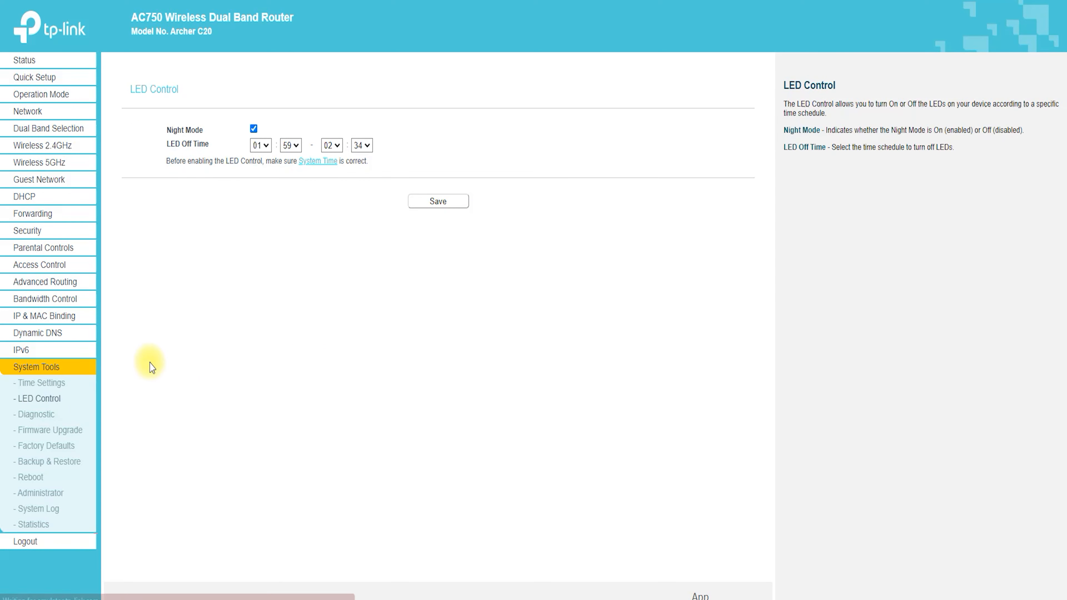
{"action": "mouse_move", "coordinate": [35, 418]}
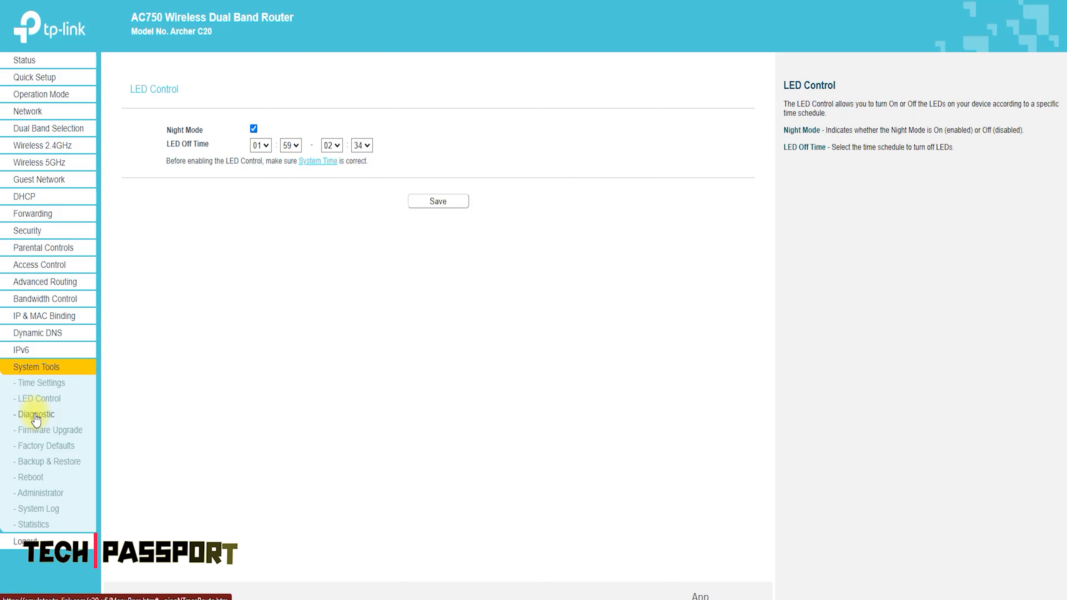
{"action": "left_click", "coordinate": [36, 413]}
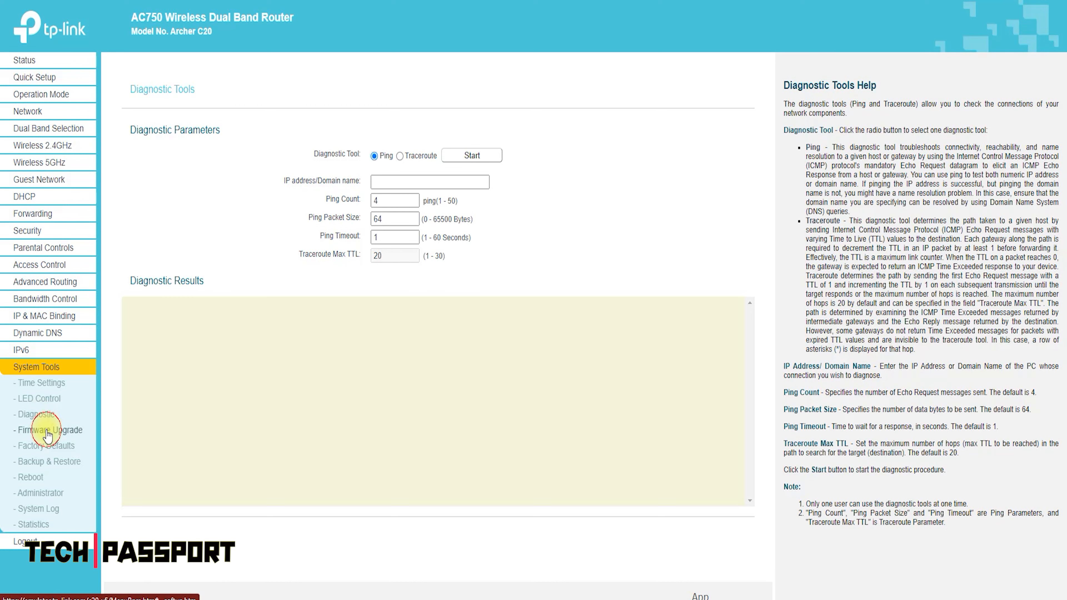
{"action": "left_click", "coordinate": [50, 429]}
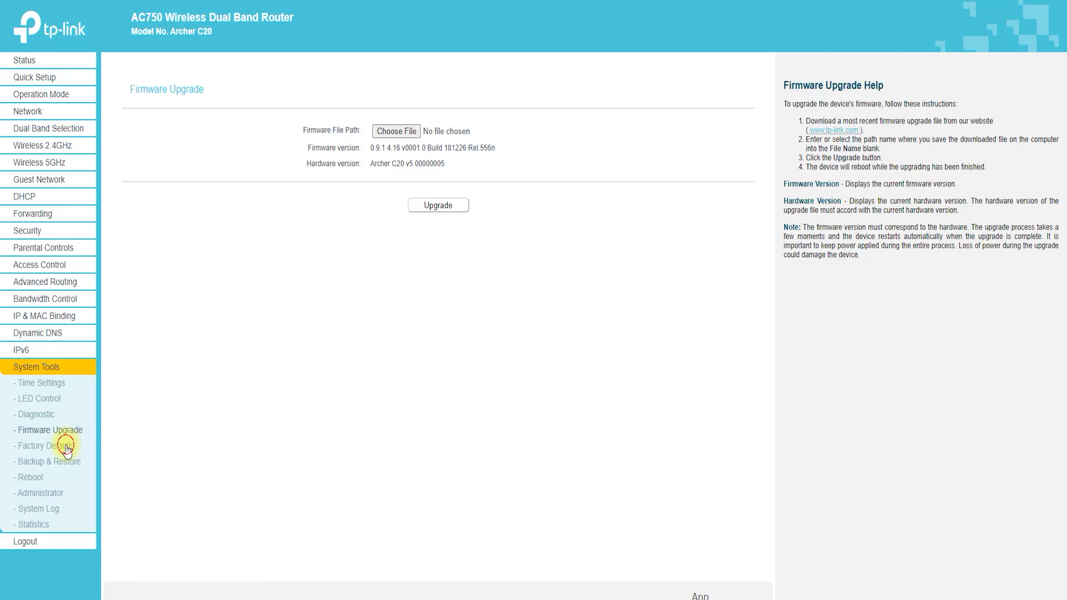
{"action": "left_click", "coordinate": [45, 446]}
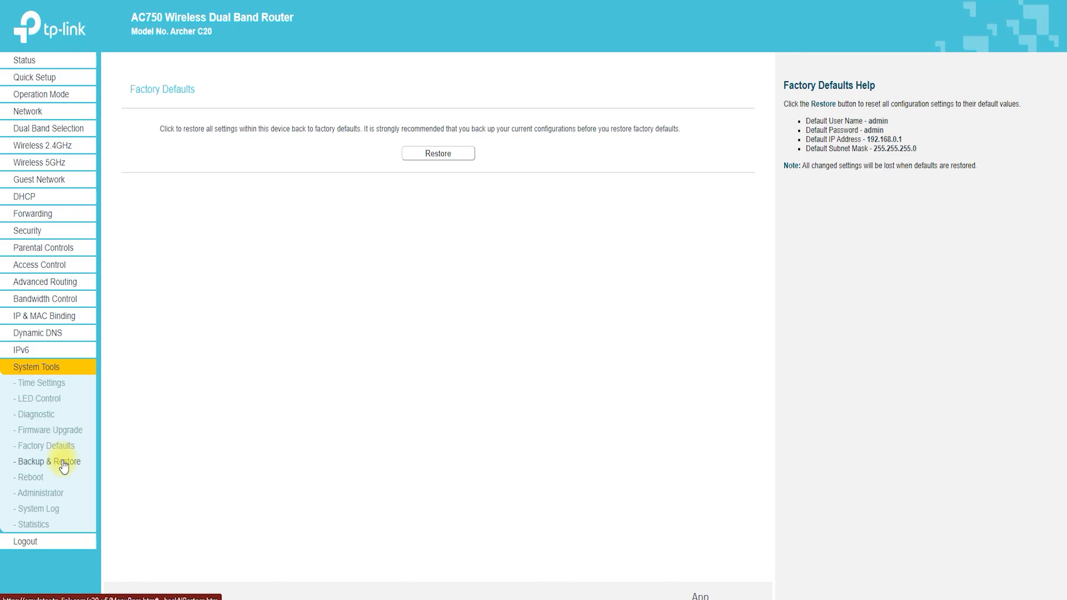
{"action": "left_click", "coordinate": [48, 461]}
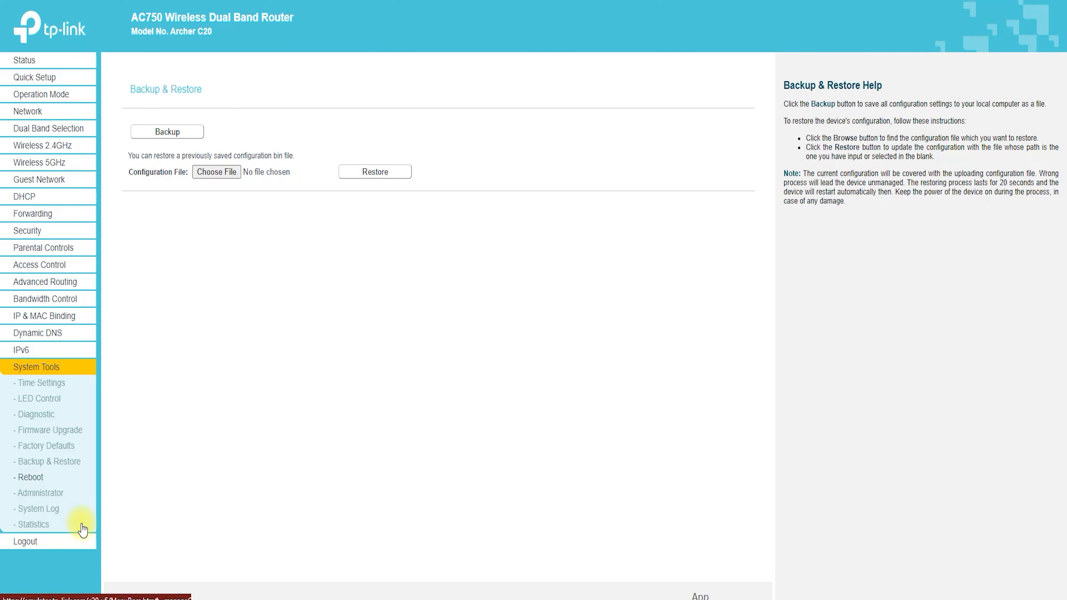
View Reboot, Administrator, System Log and Statistics pages, then request logout.
{"action": "left_click", "coordinate": [30, 477]}
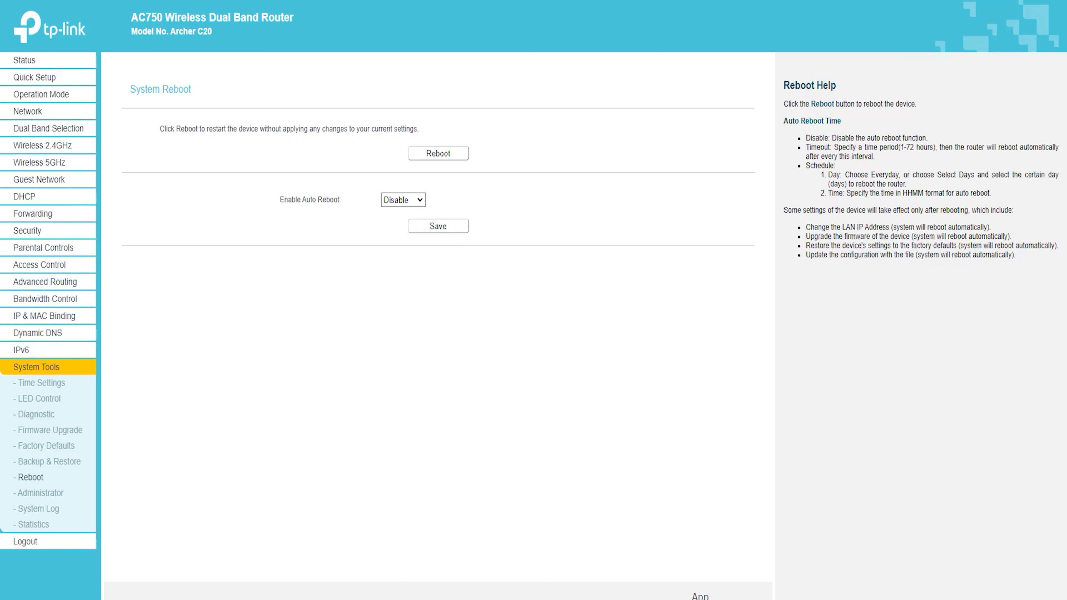
{"action": "left_click", "coordinate": [40, 493]}
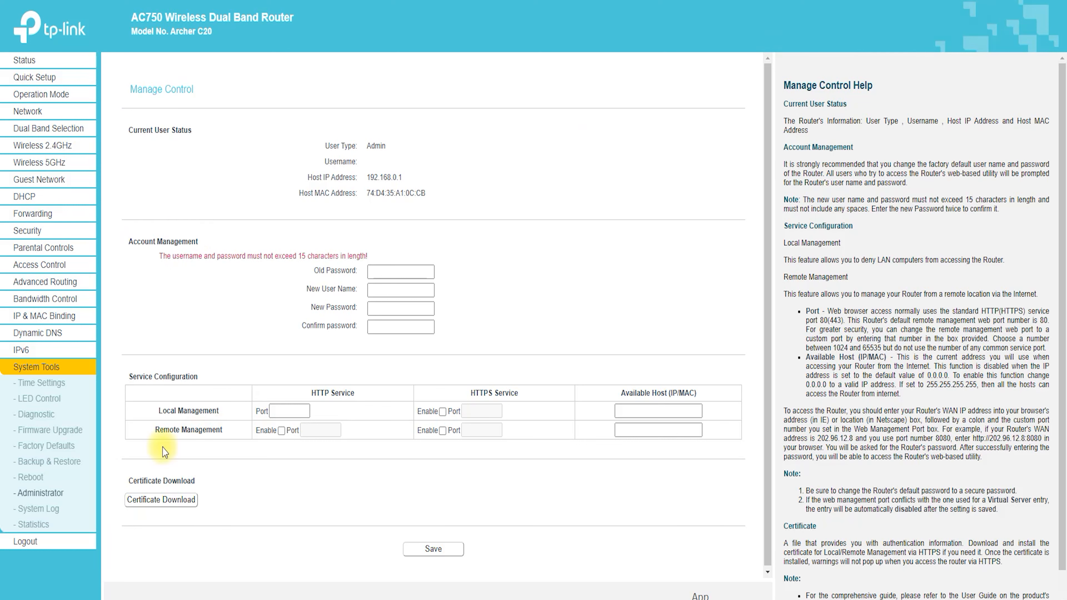
{"action": "left_click", "coordinate": [38, 508]}
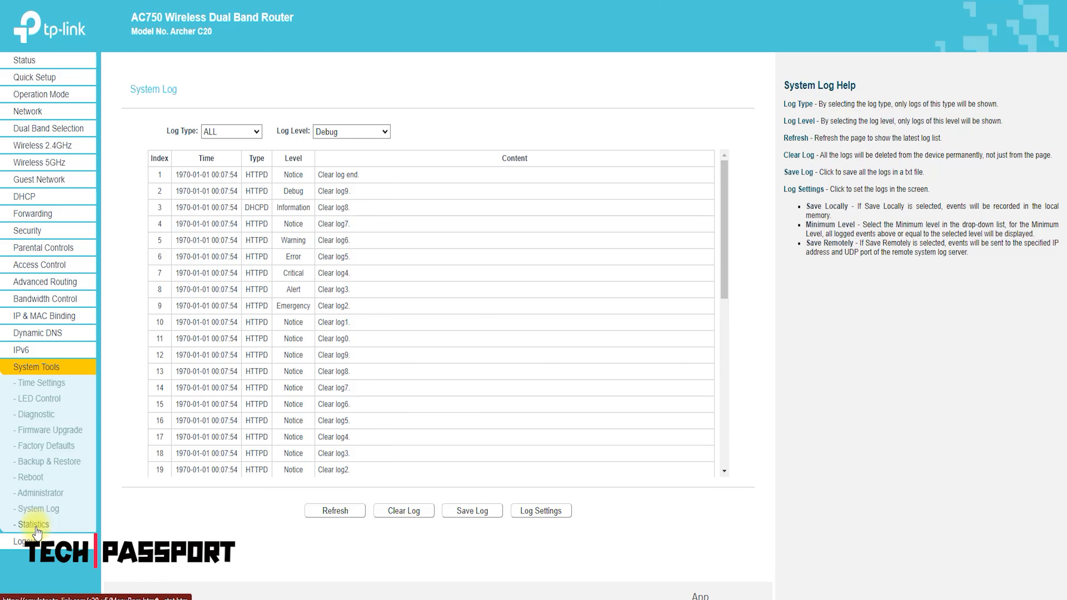
{"action": "left_click", "coordinate": [33, 524]}
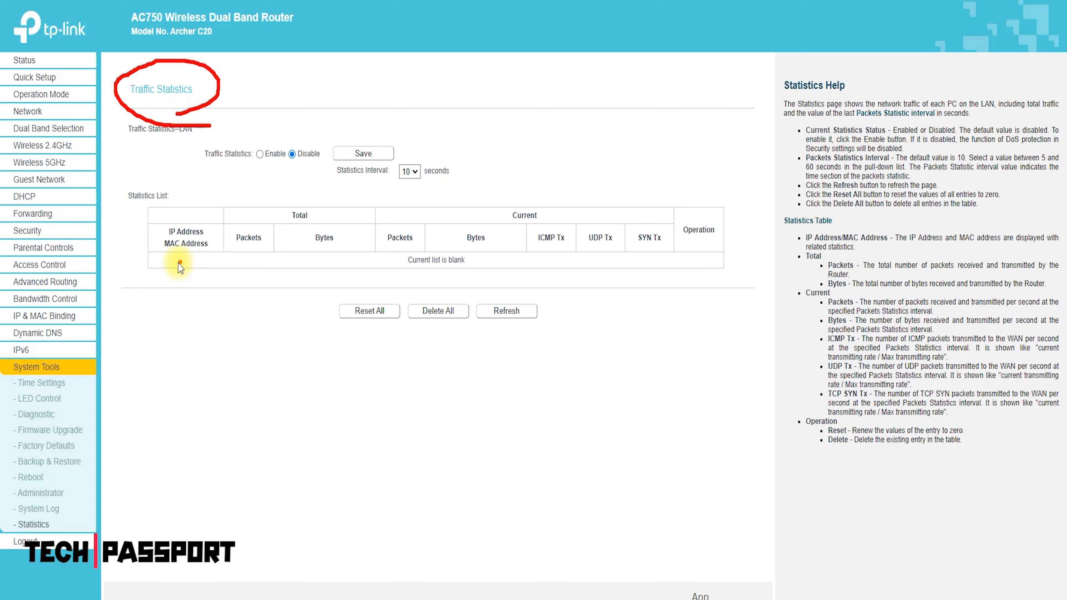
{"action": "mouse_move", "coordinate": [230, 515]}
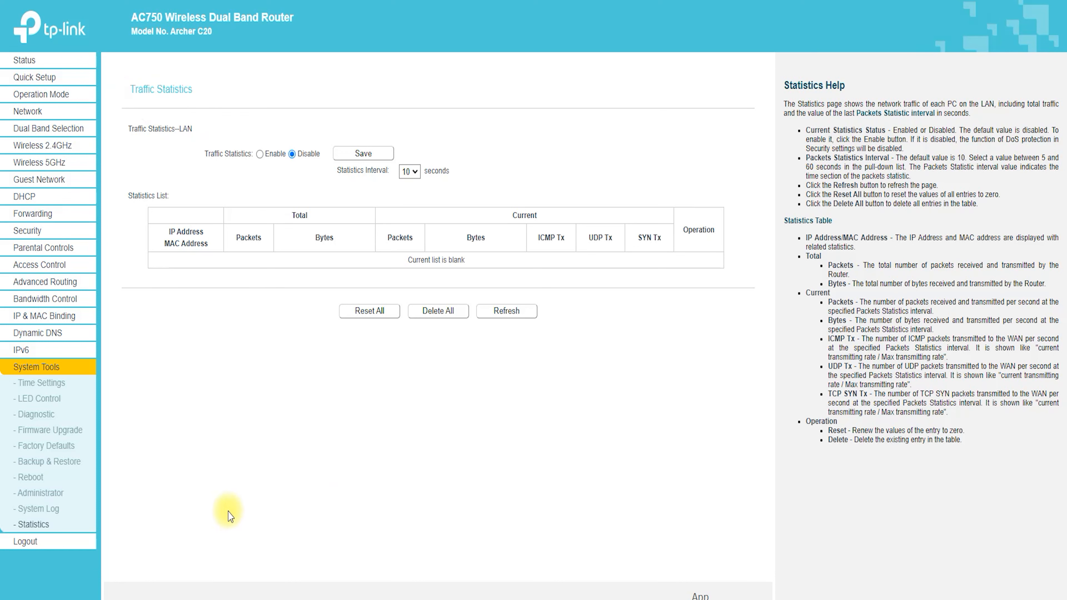
{"action": "left_click", "coordinate": [25, 541]}
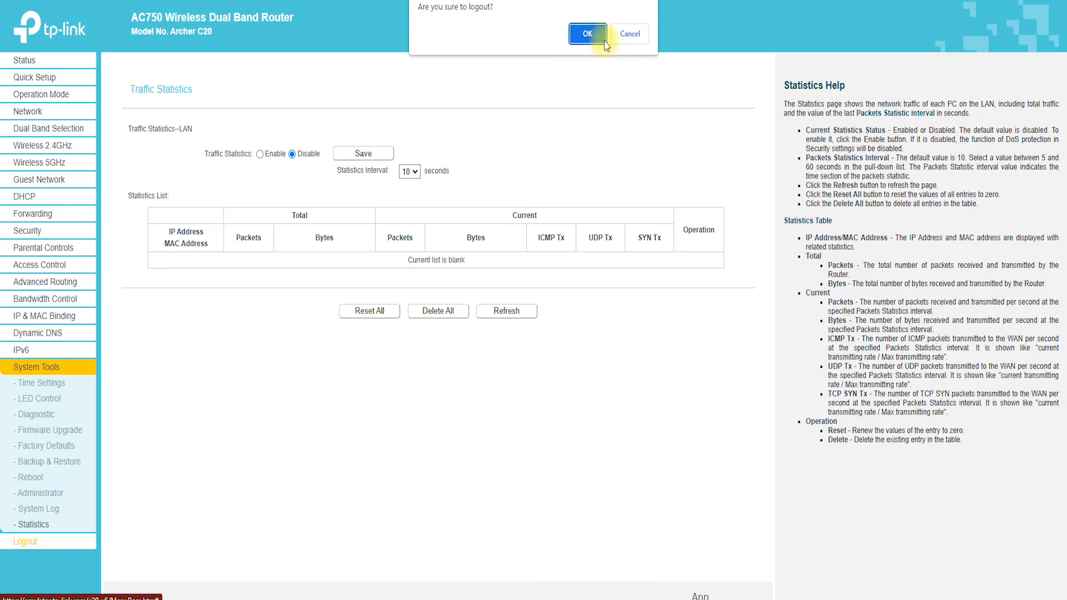